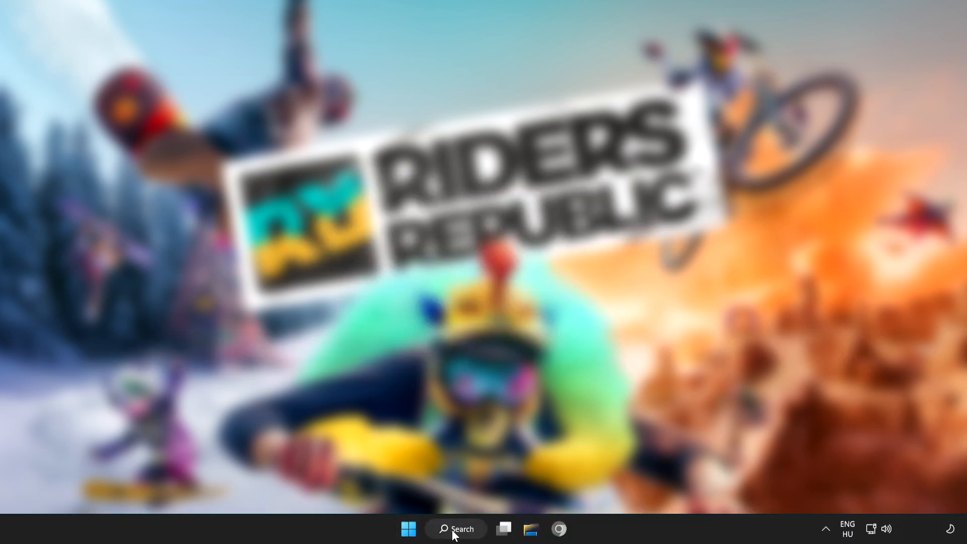
# Search Windows for 'device manager' to bring up Device Manager as the best match.
pyautogui.click(456, 528)
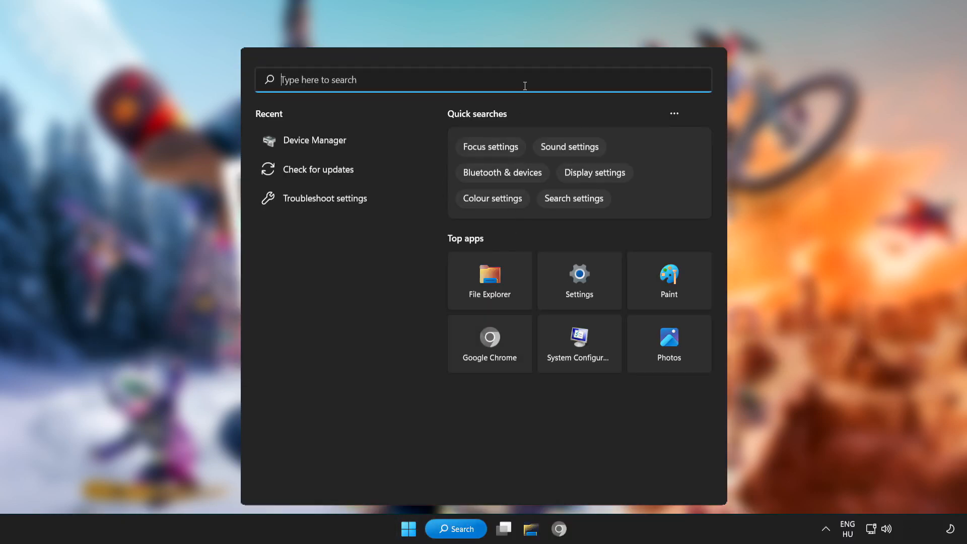
pyautogui.write('dev')
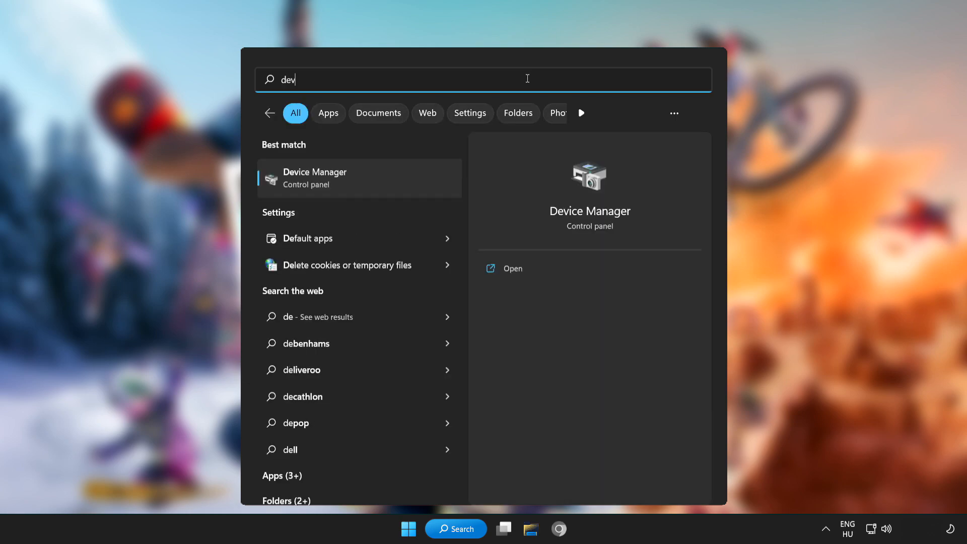
pyautogui.write('ice mana')
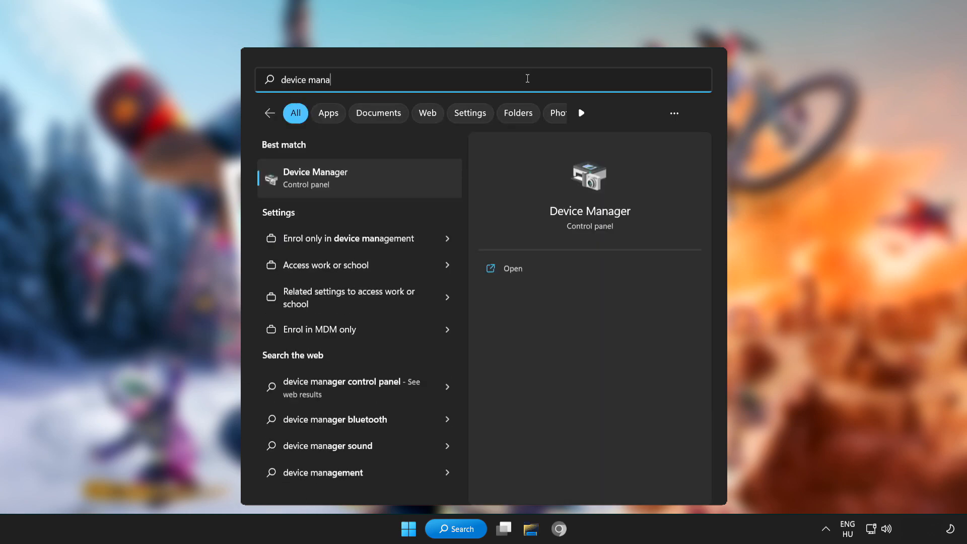
pyautogui.write('ger')
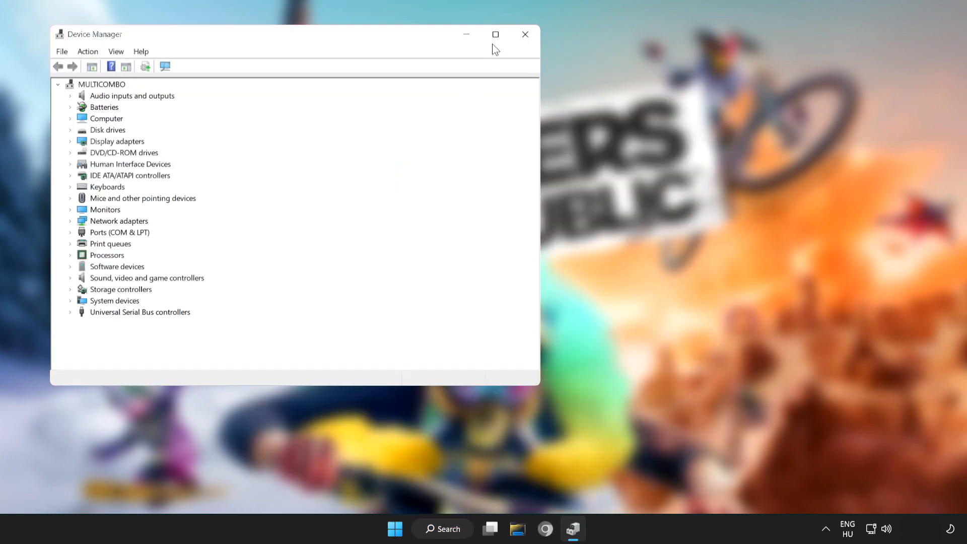
# Maximise Device Manager and select the VMware SVGA 3D adapter under Display adapters.
pyautogui.click(495, 35)
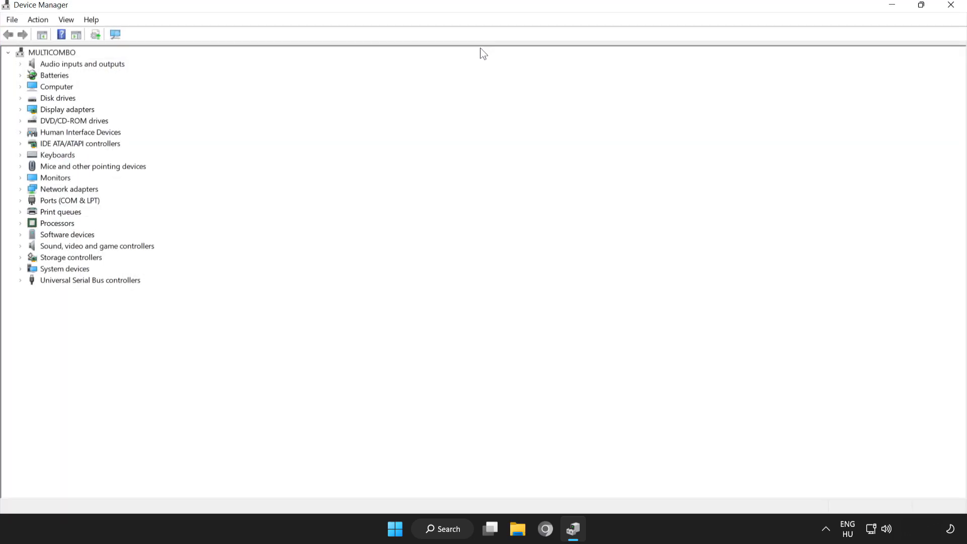
pyautogui.click(66, 109)
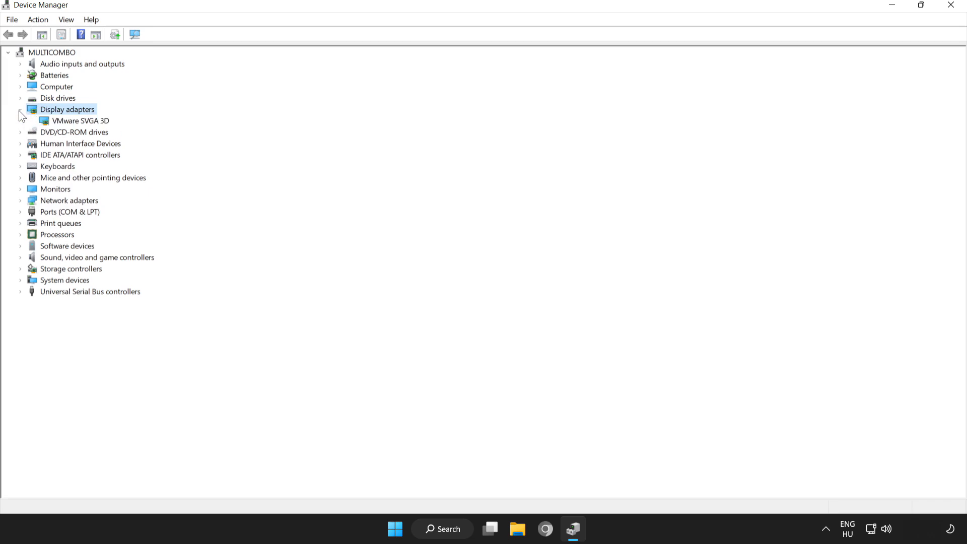
pyautogui.click(80, 120)
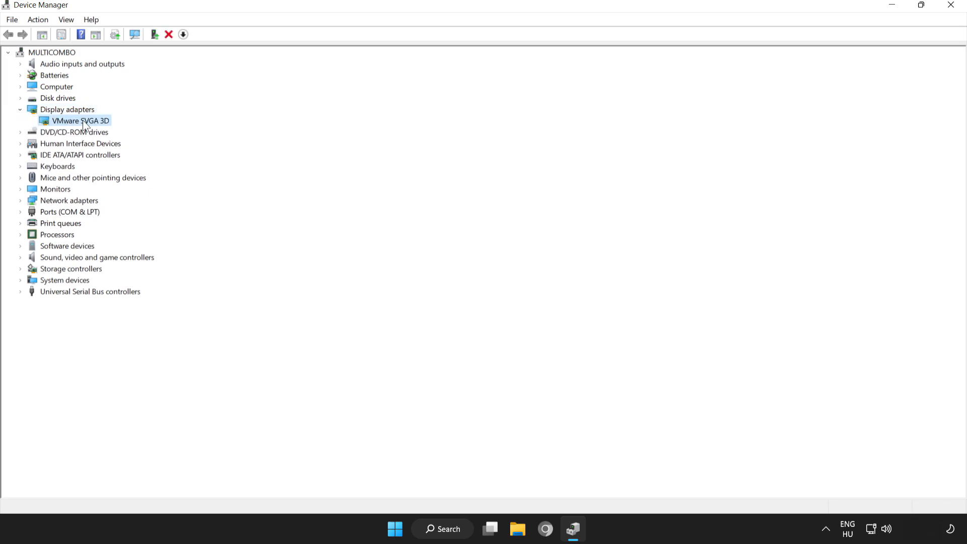
pyautogui.rightClick(78, 120)
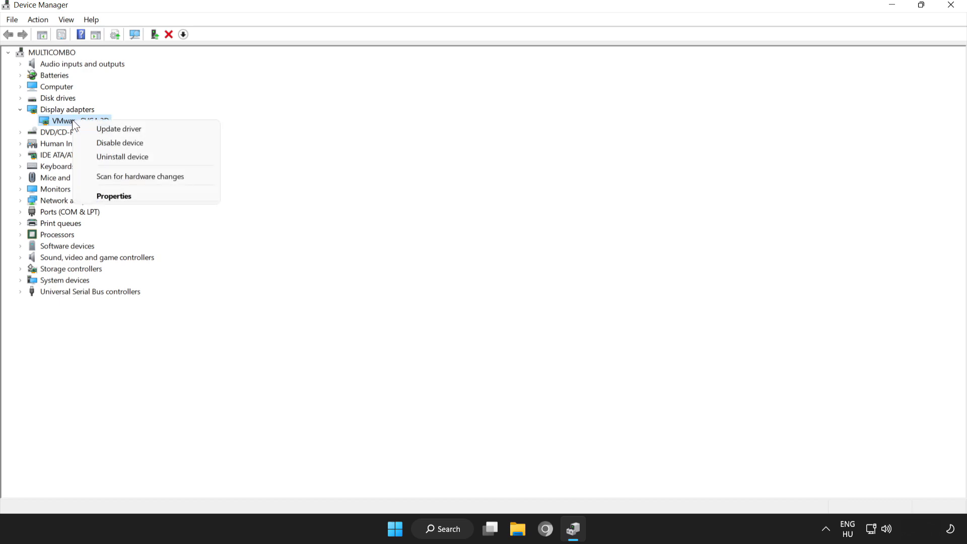
pyautogui.moveTo(119, 129)
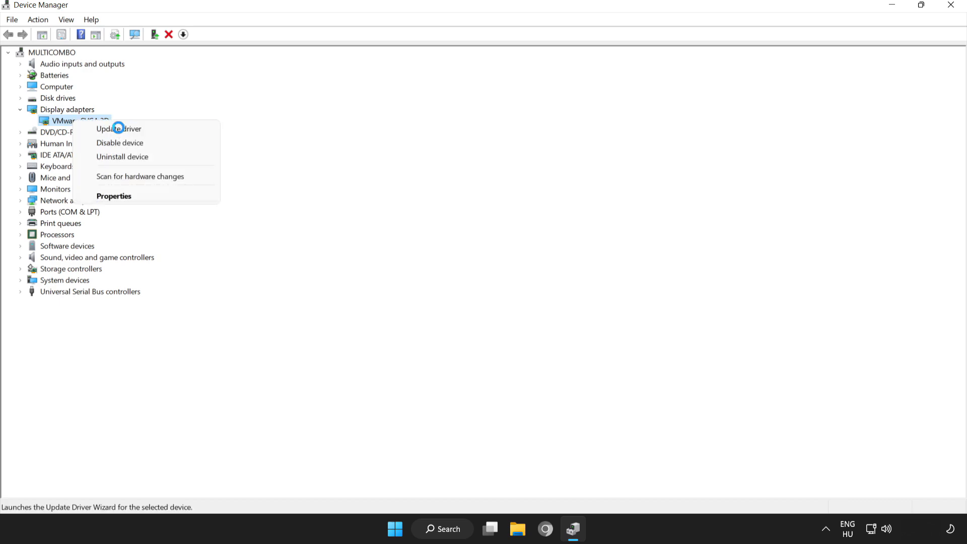
# Update the adapter's driver with an automatic search, confirming the best driver is installed.
pyautogui.click(118, 128)
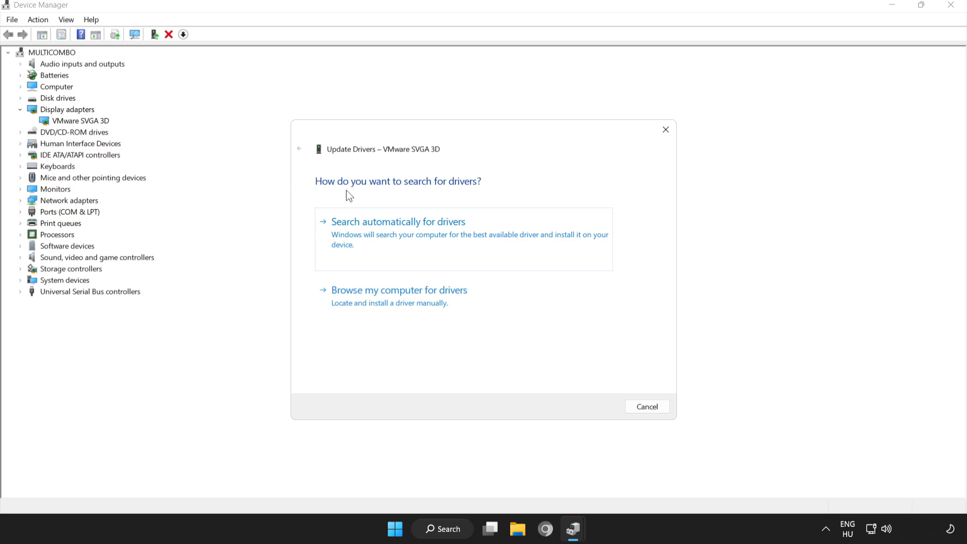
pyautogui.moveTo(459, 230)
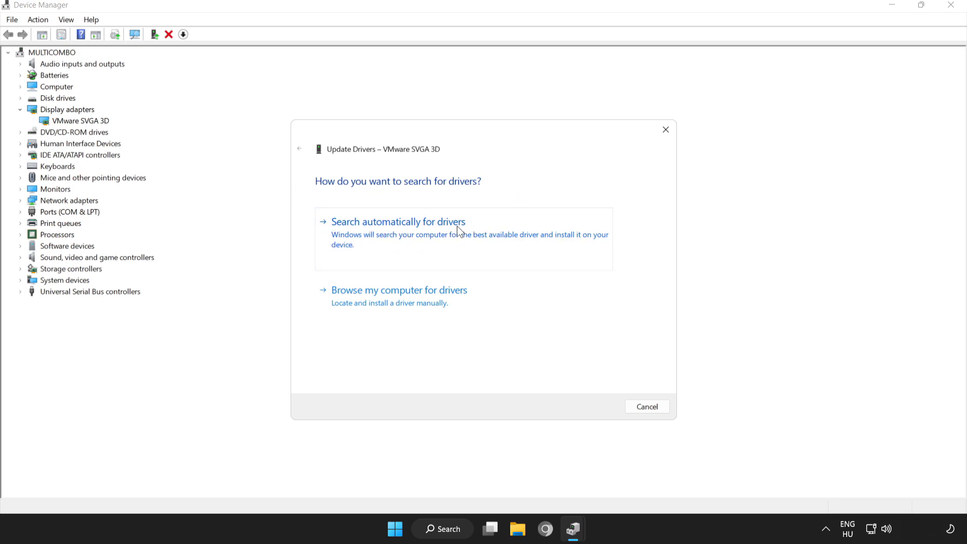
pyautogui.moveTo(412, 230)
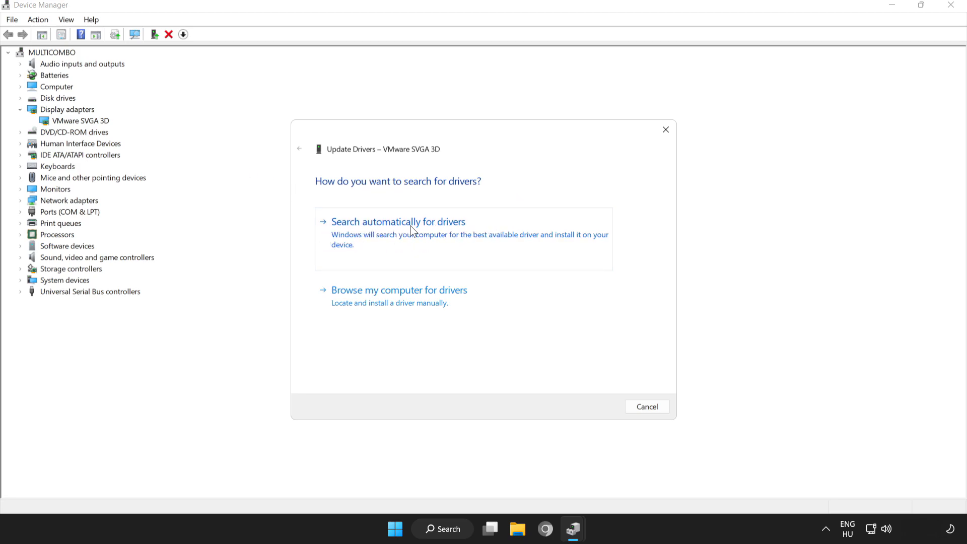
pyautogui.click(397, 222)
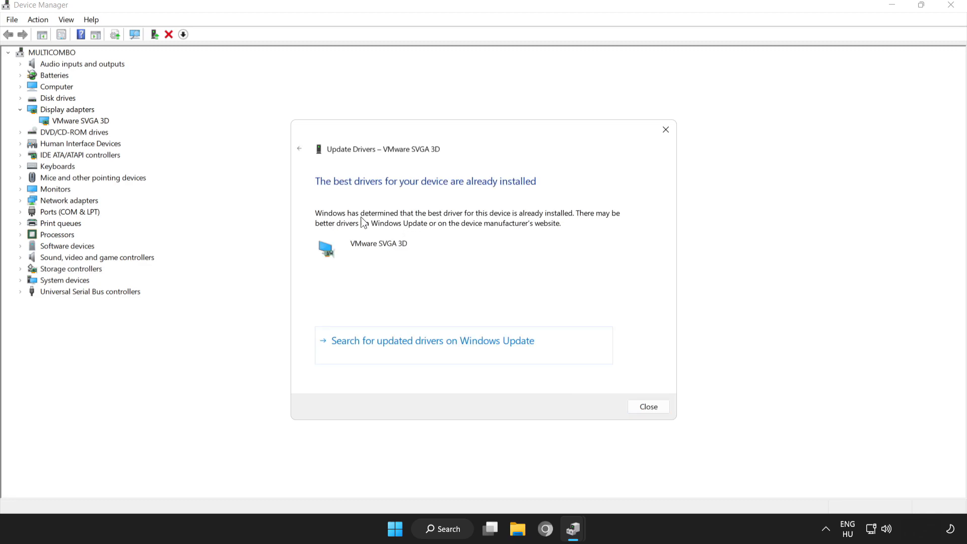
pyautogui.moveTo(555, 268)
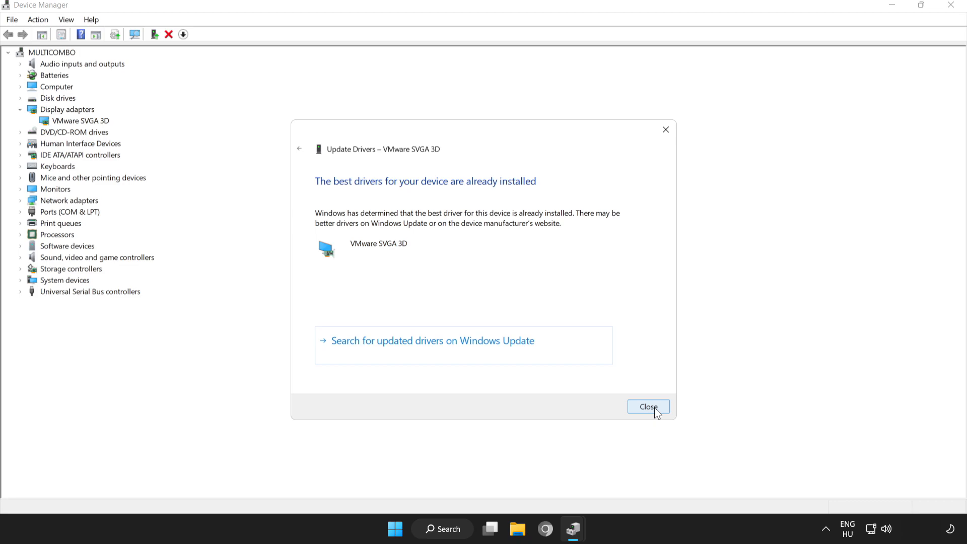
pyautogui.click(648, 406)
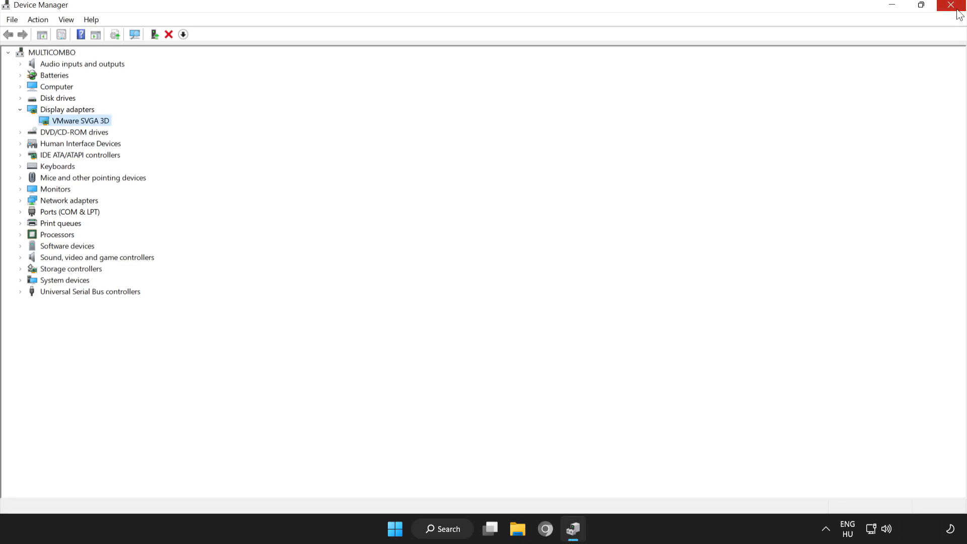
pyautogui.moveTo(952, 6)
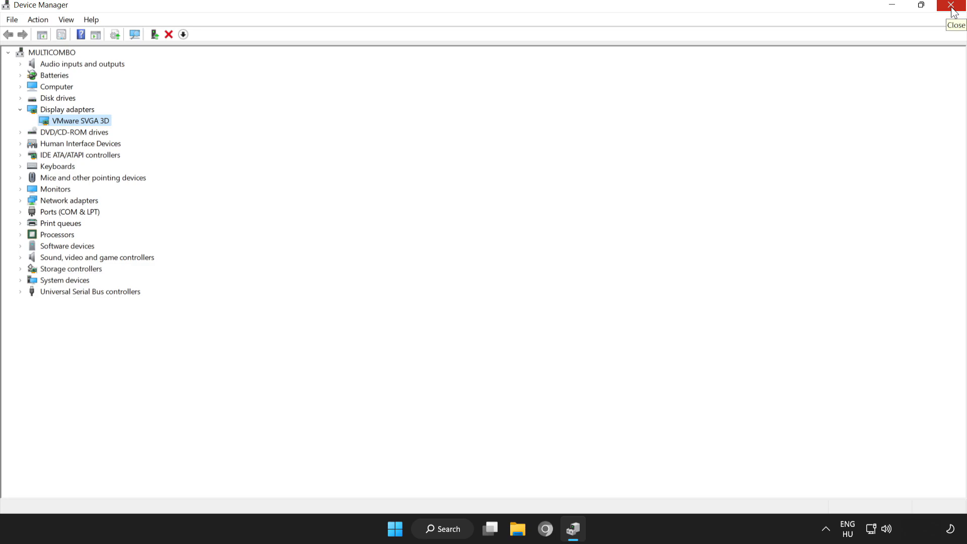
# Close Device Manager and search Windows for 'edit power plan'.
pyautogui.click(955, 6)
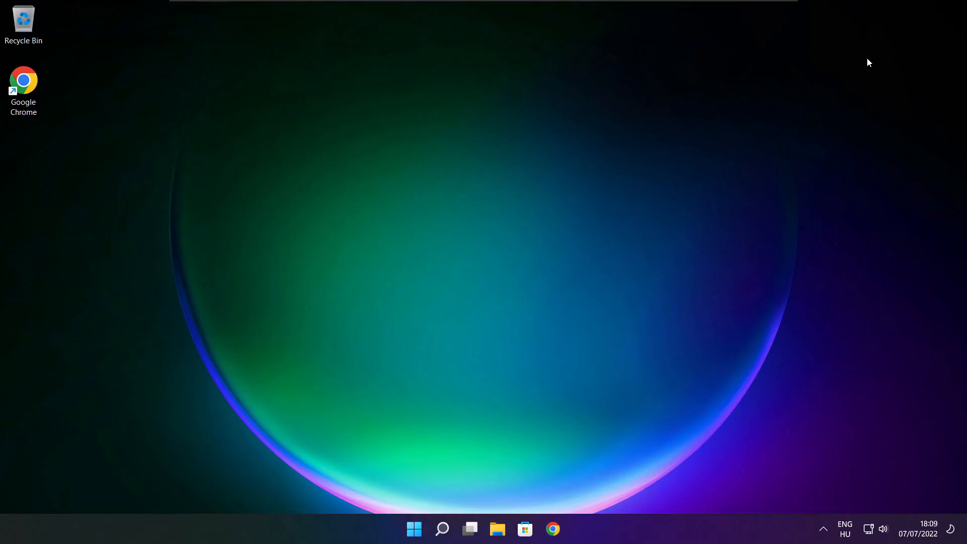
pyautogui.click(442, 529)
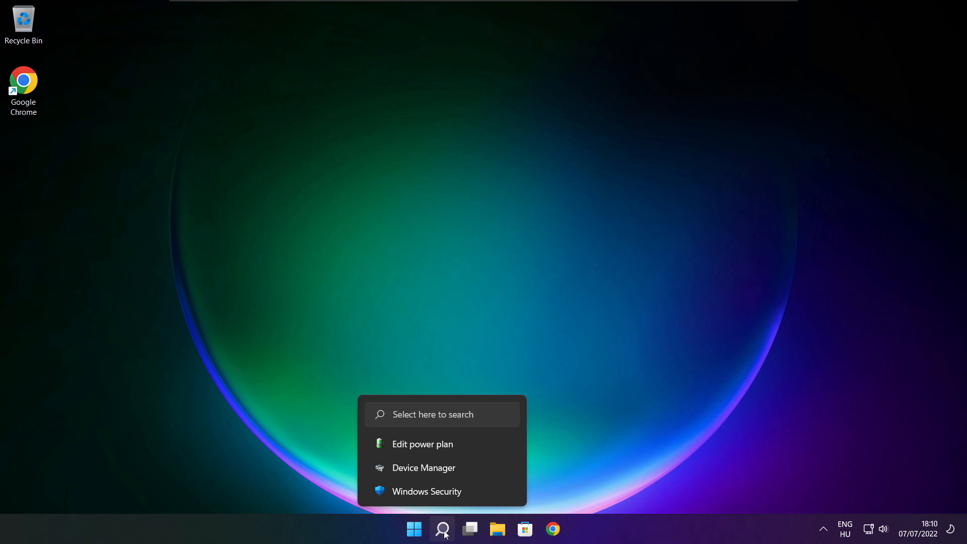
pyautogui.click(442, 529)
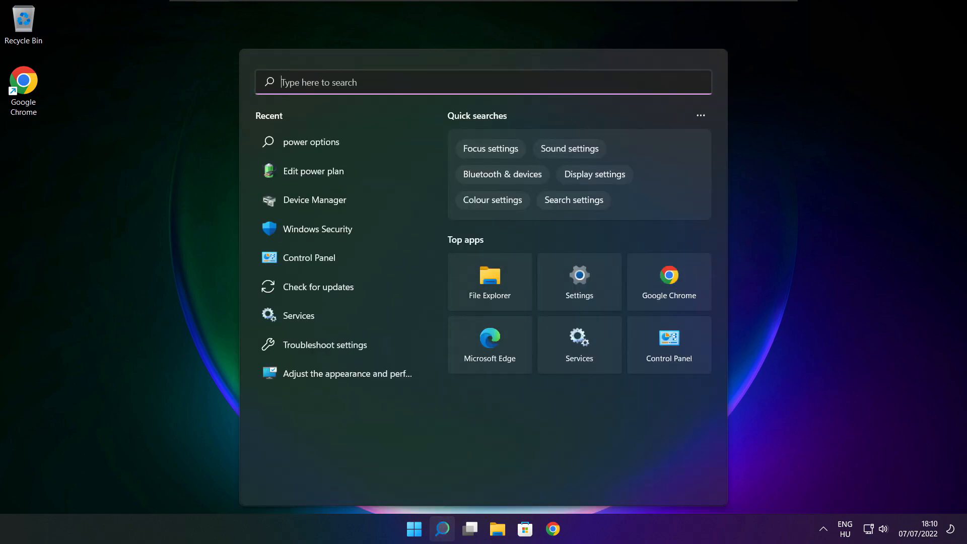
pyautogui.write('edit power plan')
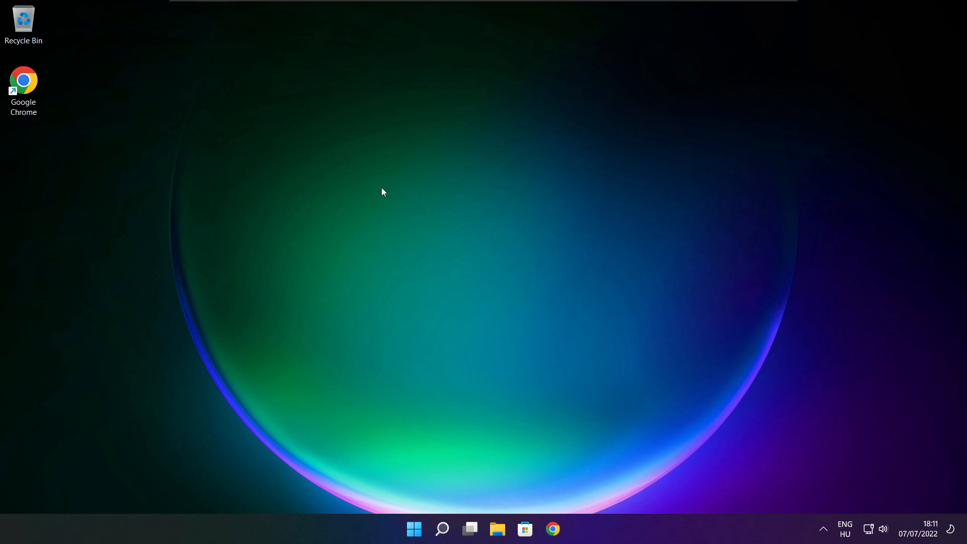
# Make High performance the active power plan in Power Options and close the window.
pyautogui.click(565, 529)
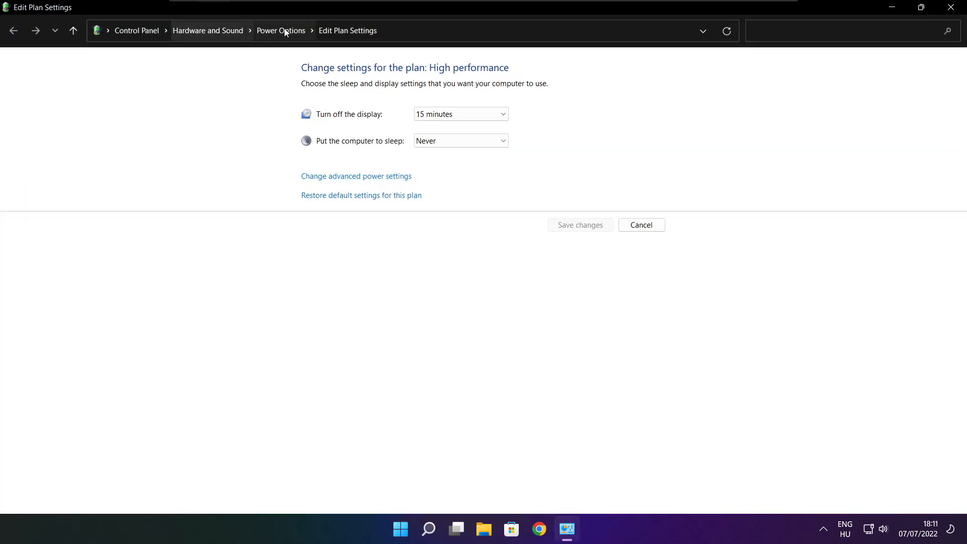
pyautogui.moveTo(281, 30)
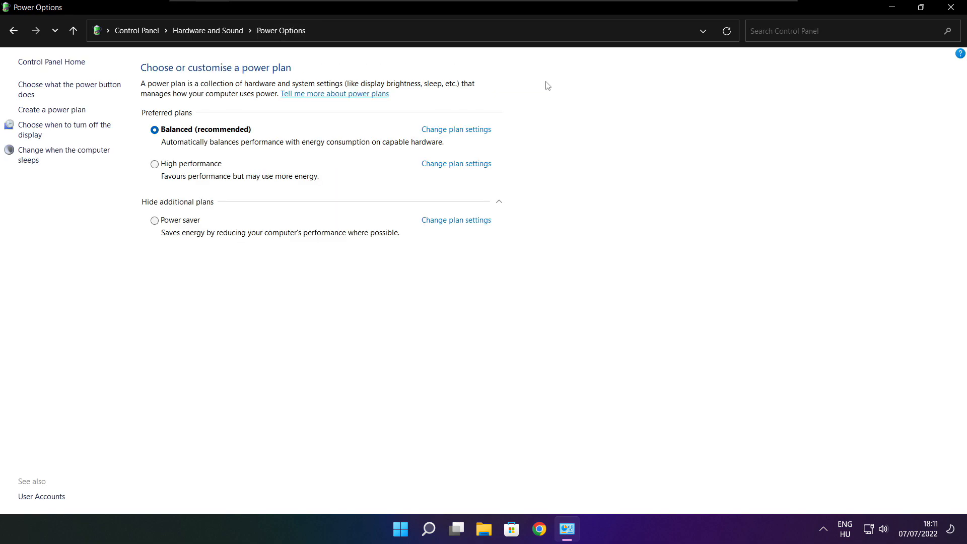
pyautogui.moveTo(159, 171)
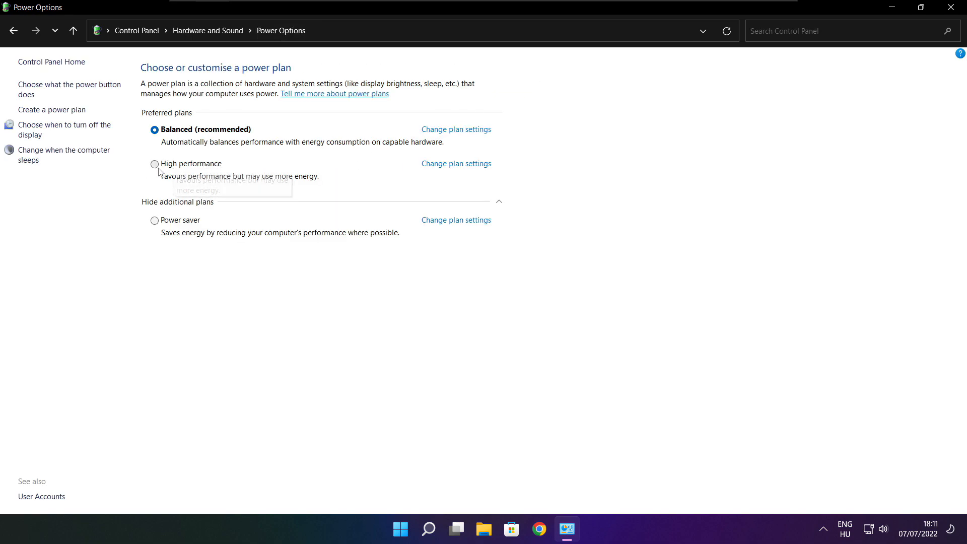
pyautogui.click(154, 163)
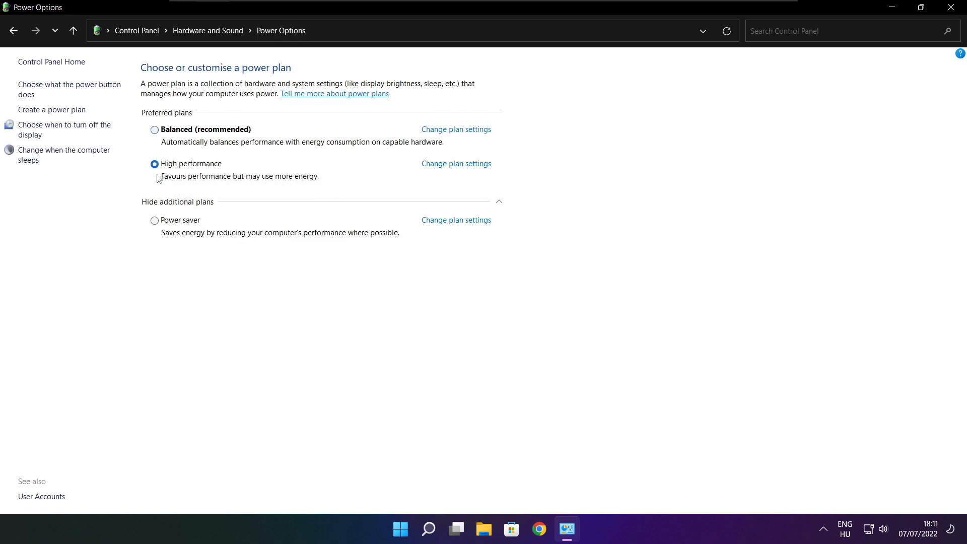
pyautogui.moveTo(193, 170)
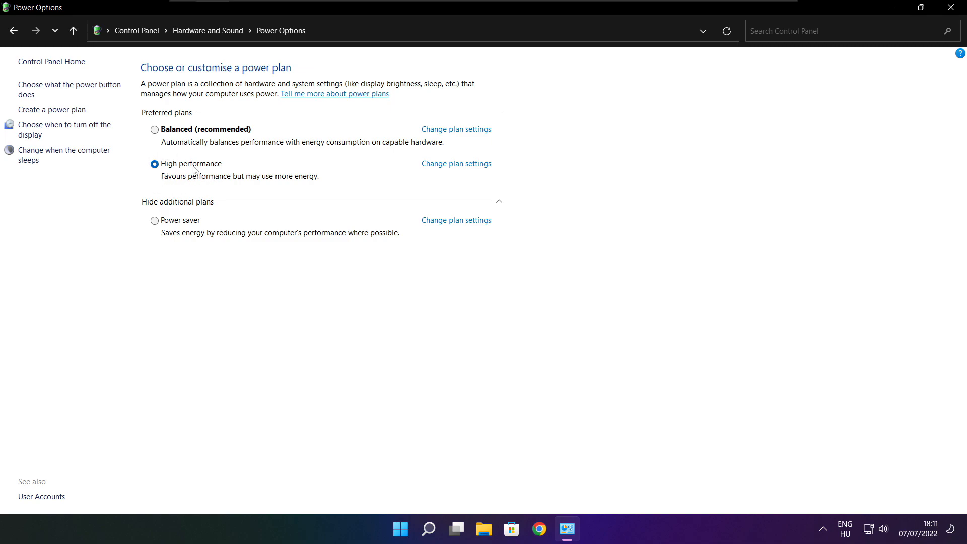
pyautogui.moveTo(955, 7)
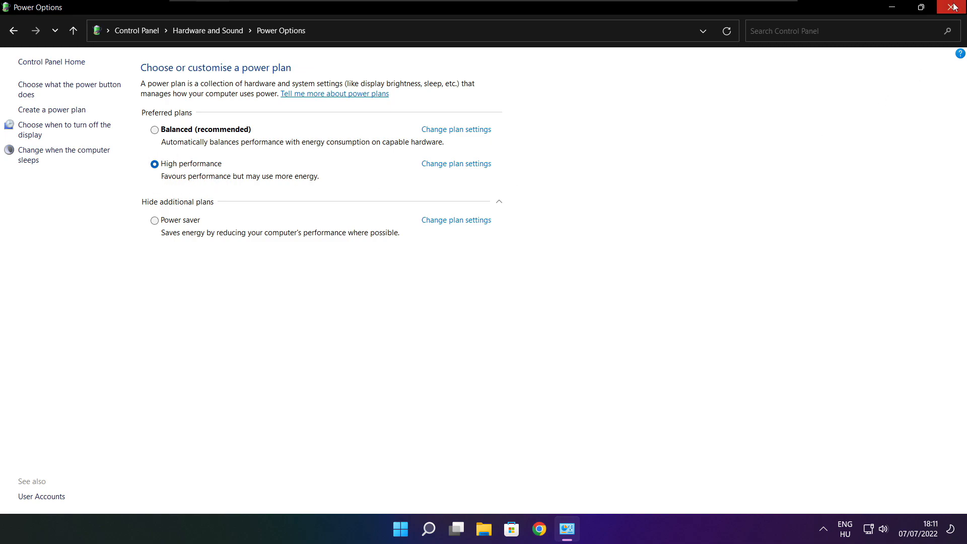
pyautogui.click(955, 7)
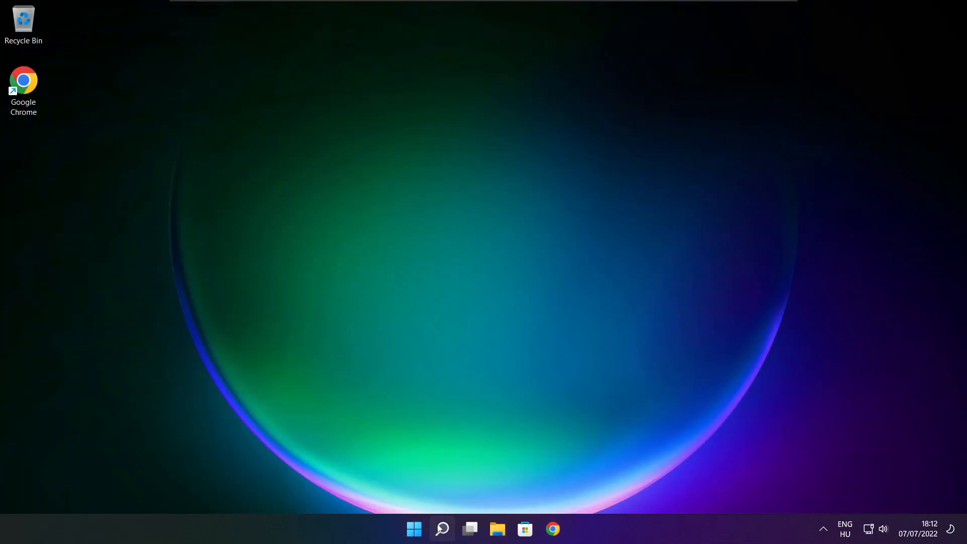
# Search Windows for 'game mode settings' to bring up Game Mode settings.
pyautogui.click(441, 529)
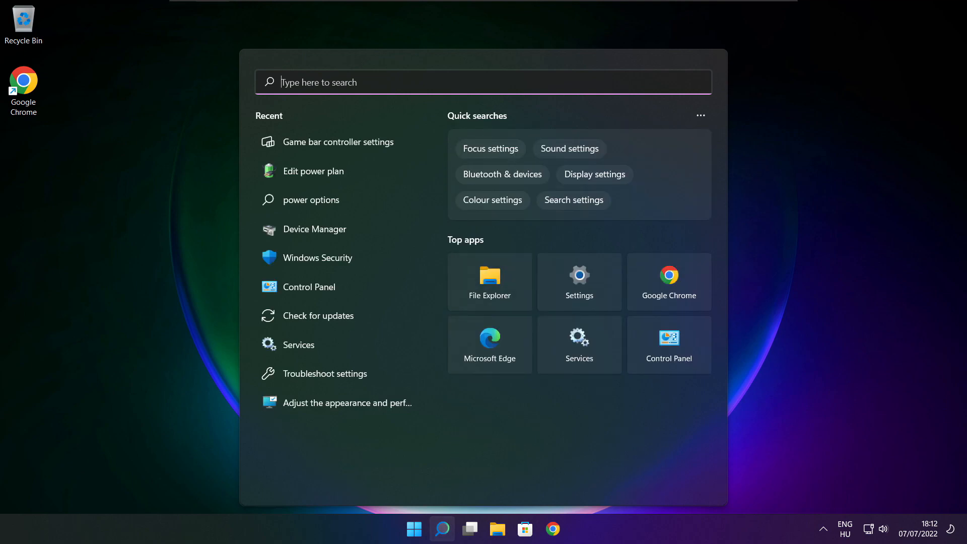
pyautogui.write('game m')
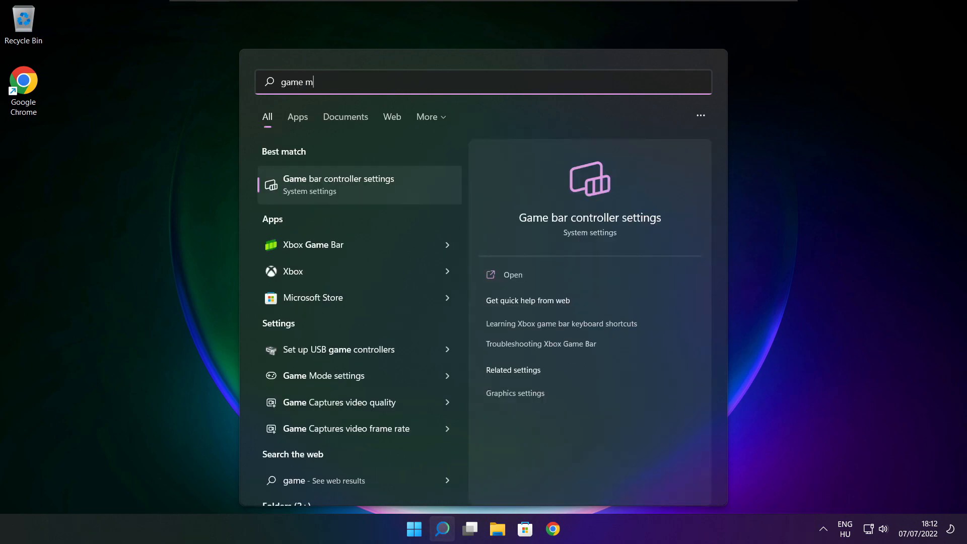
pyautogui.write('ode settings')
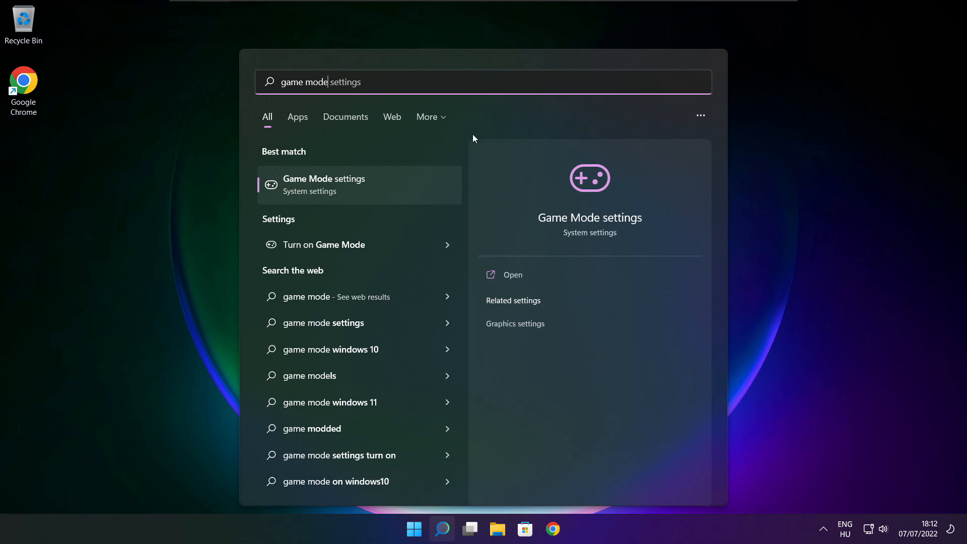
pyautogui.moveTo(296, 192)
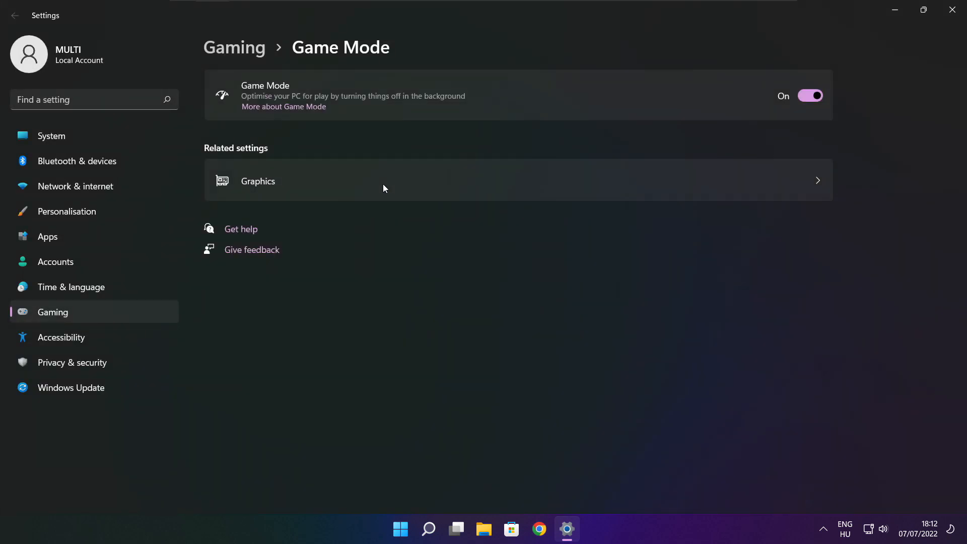
pyautogui.moveTo(309, 128)
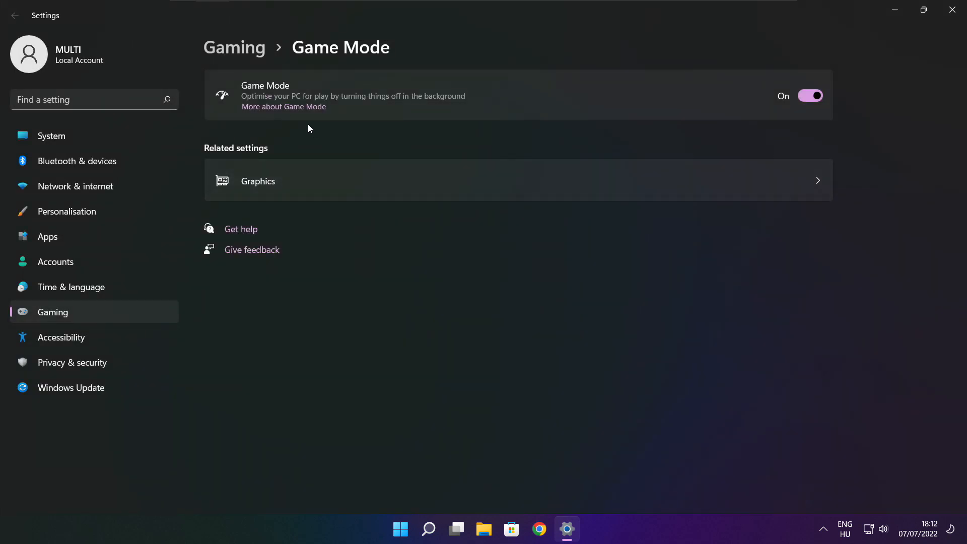
pyautogui.click(810, 95)
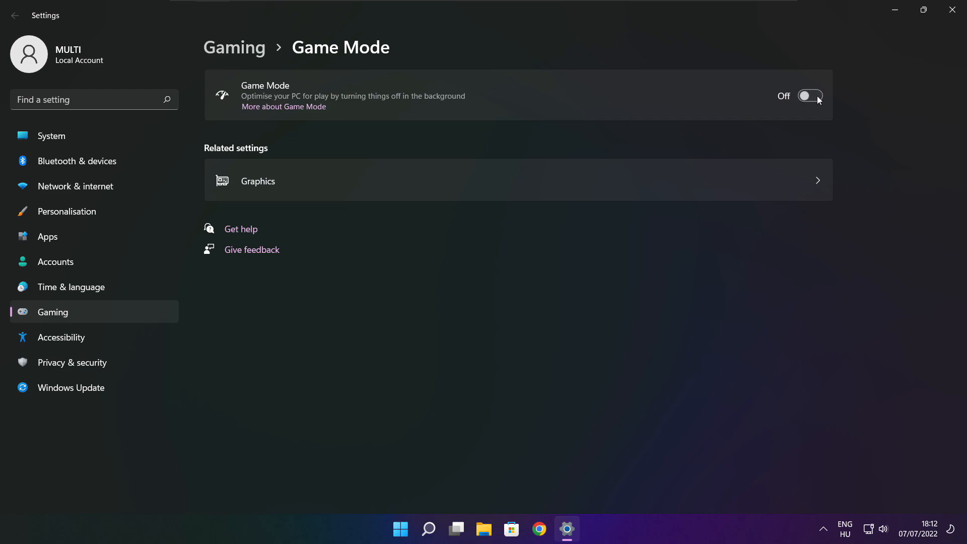
pyautogui.click(810, 96)
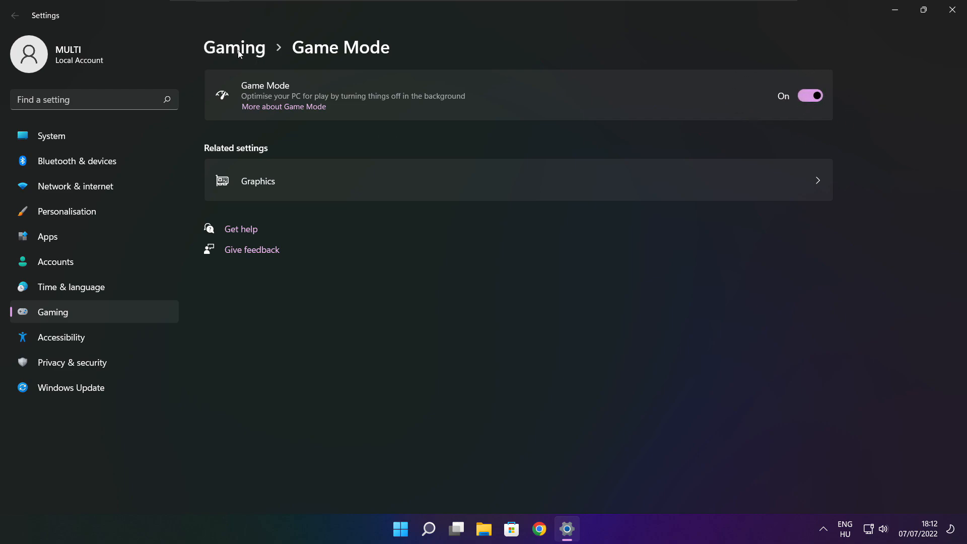
# In Gaming settings, switch off the controller button opening Xbox Game Bar and close Settings.
pyautogui.click(15, 15)
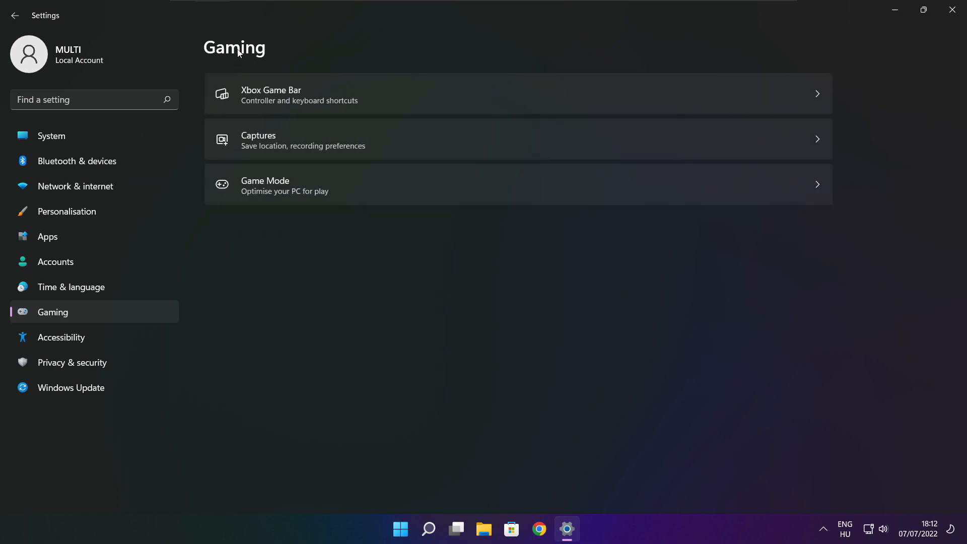
pyautogui.moveTo(395, 107)
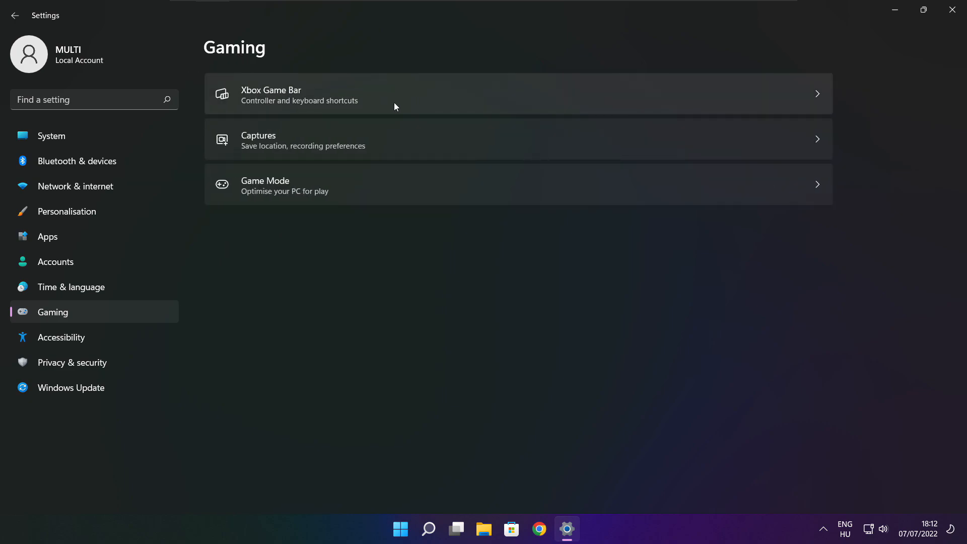
pyautogui.click(395, 93)
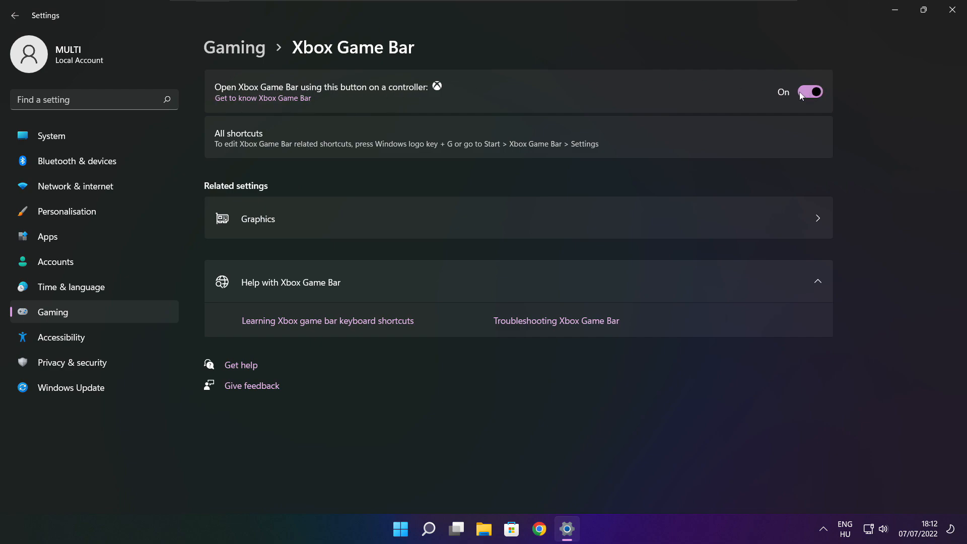
pyautogui.click(810, 92)
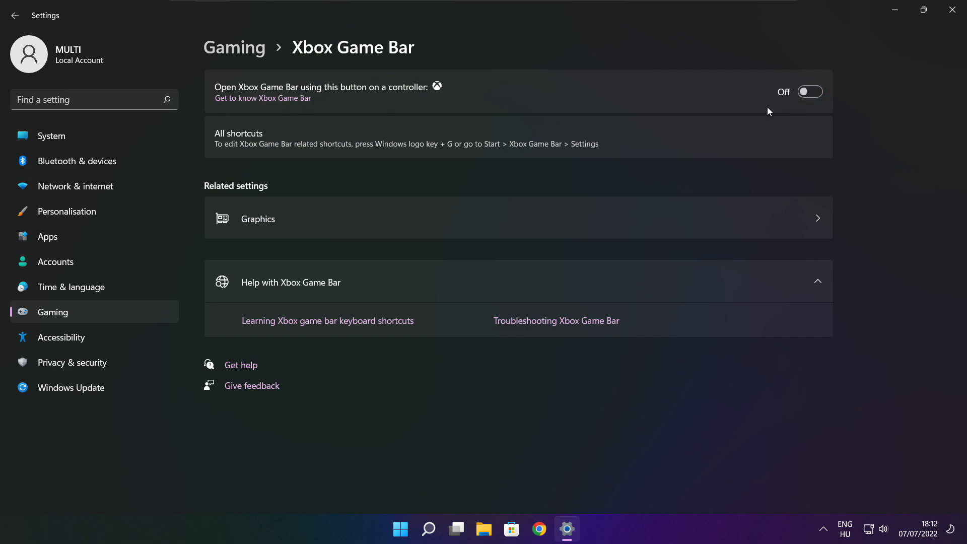
pyautogui.moveTo(777, 84)
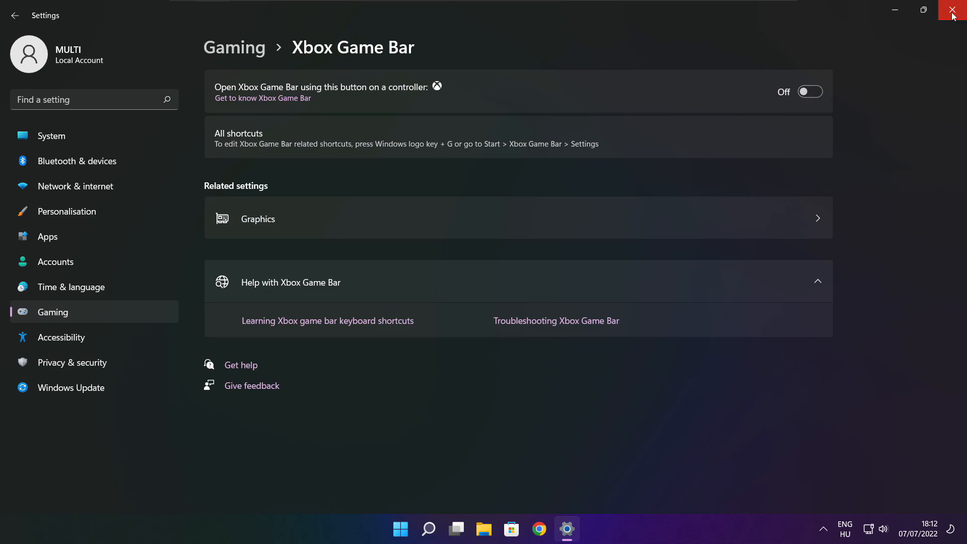
pyautogui.click(955, 10)
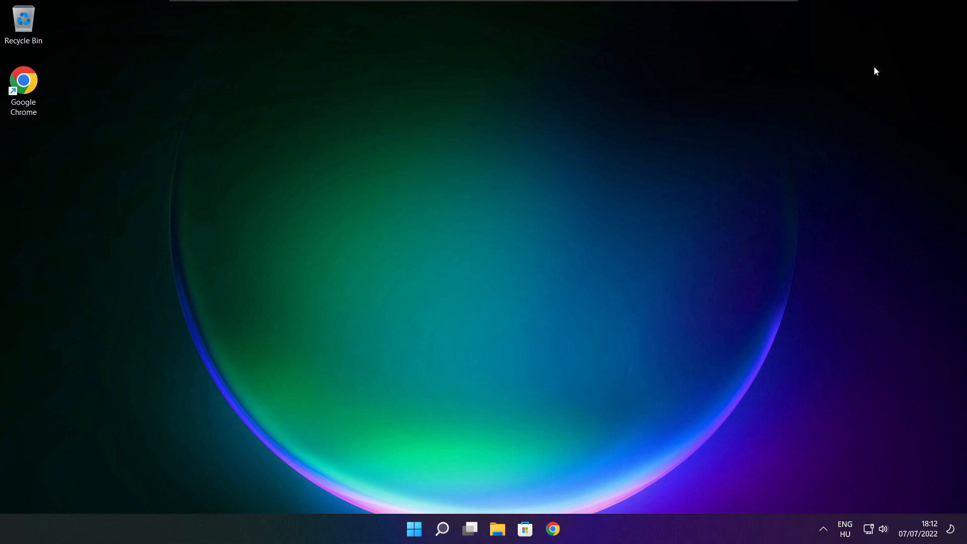
pyautogui.moveTo(415, 529)
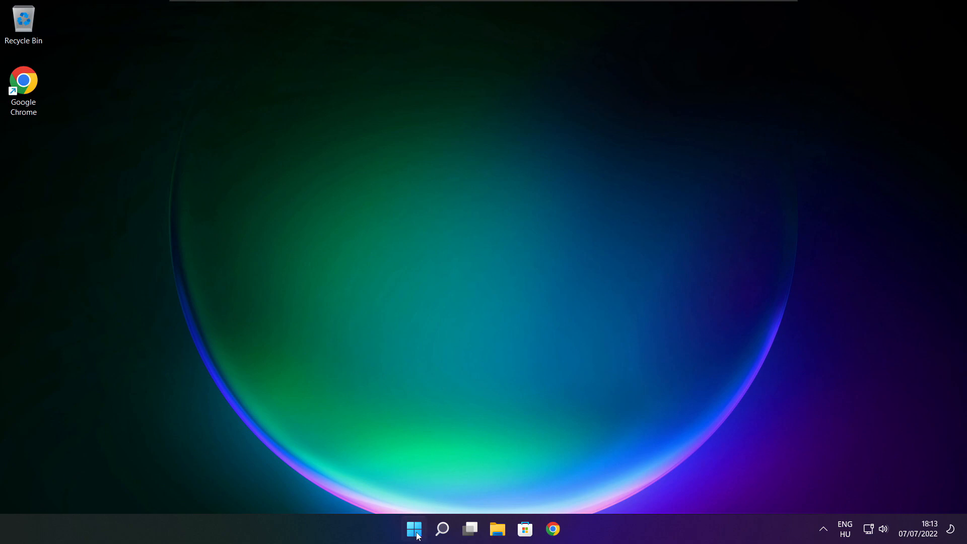
pyautogui.moveTo(414, 529)
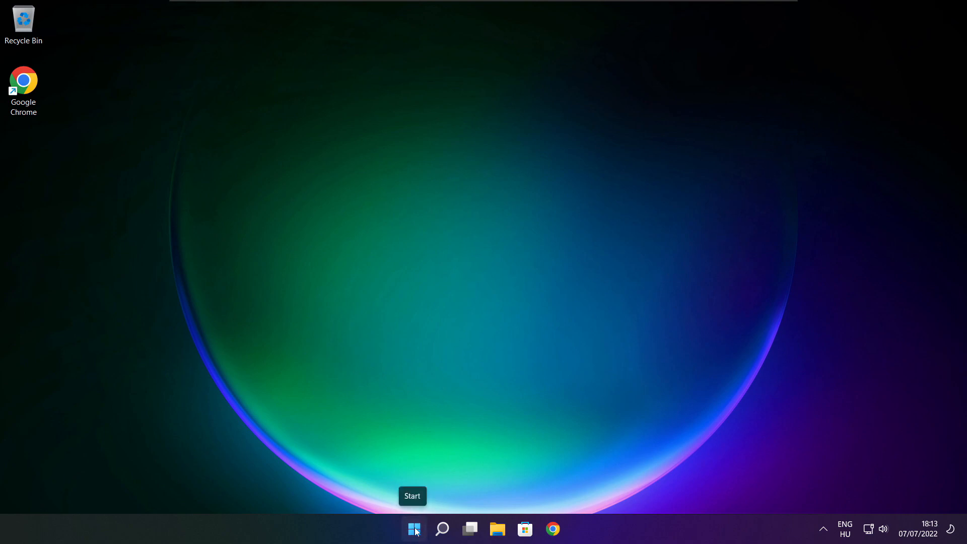
# Launch Task Manager from the Start button's quick link menu.
pyautogui.rightClick(414, 529)
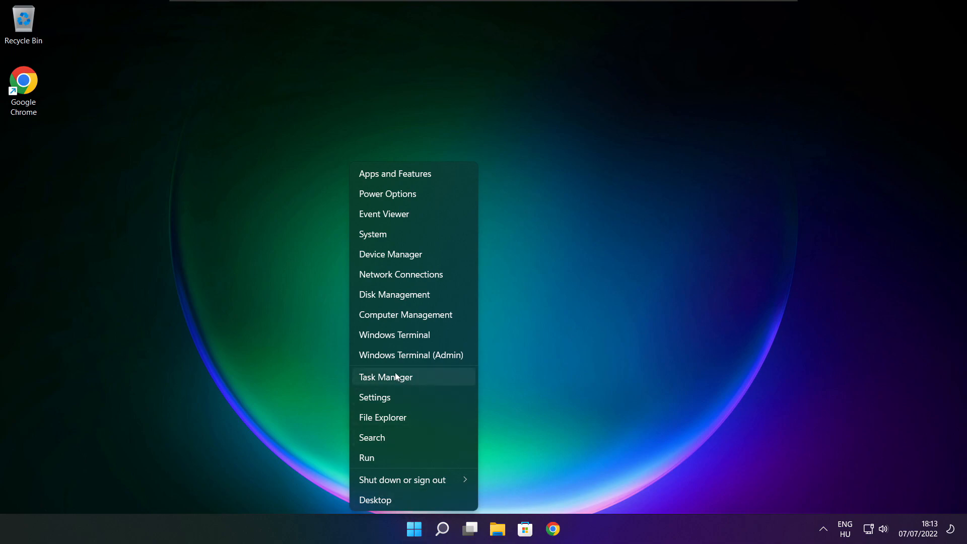
pyautogui.moveTo(417, 378)
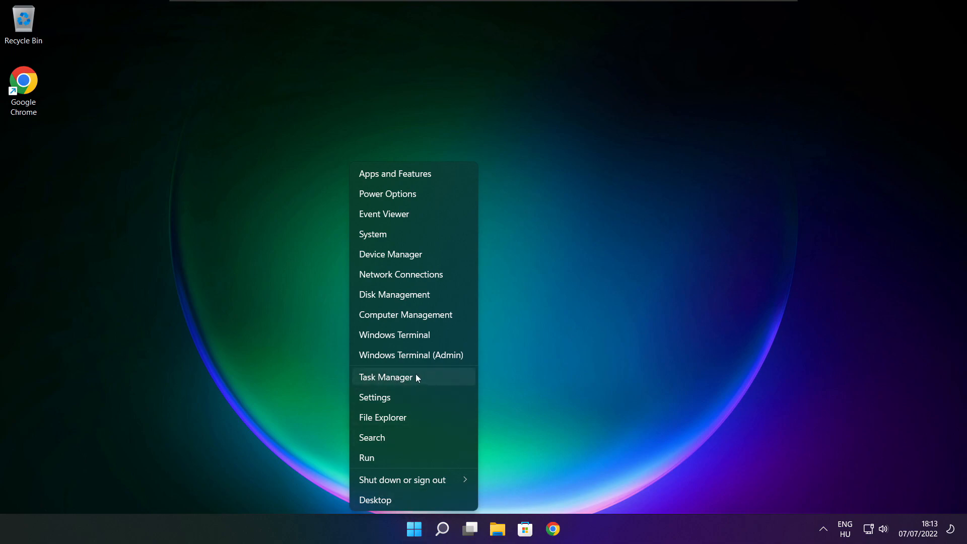
pyautogui.click(386, 377)
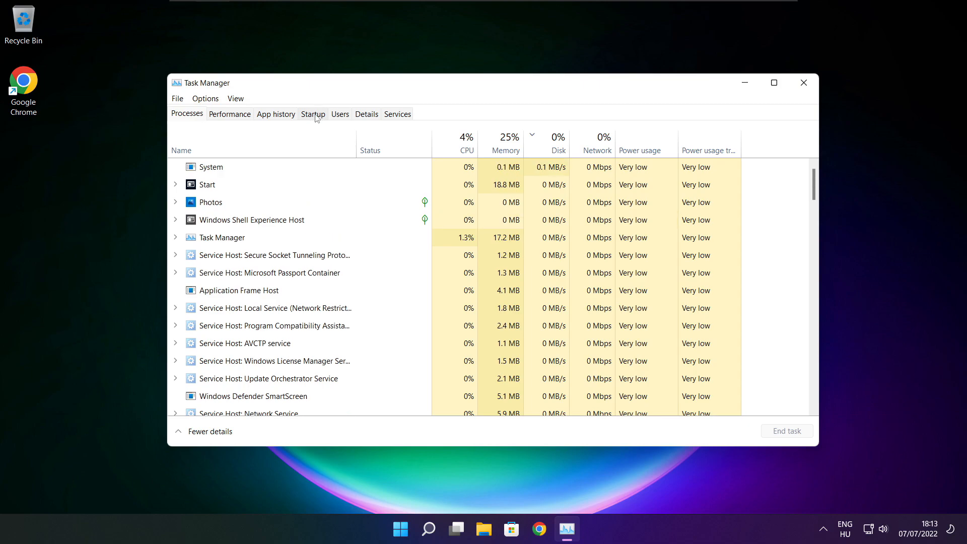
# Disable Cortana, Microsoft Teams and Terminal on the Startup tab, then close Task Manager.
pyautogui.click(312, 114)
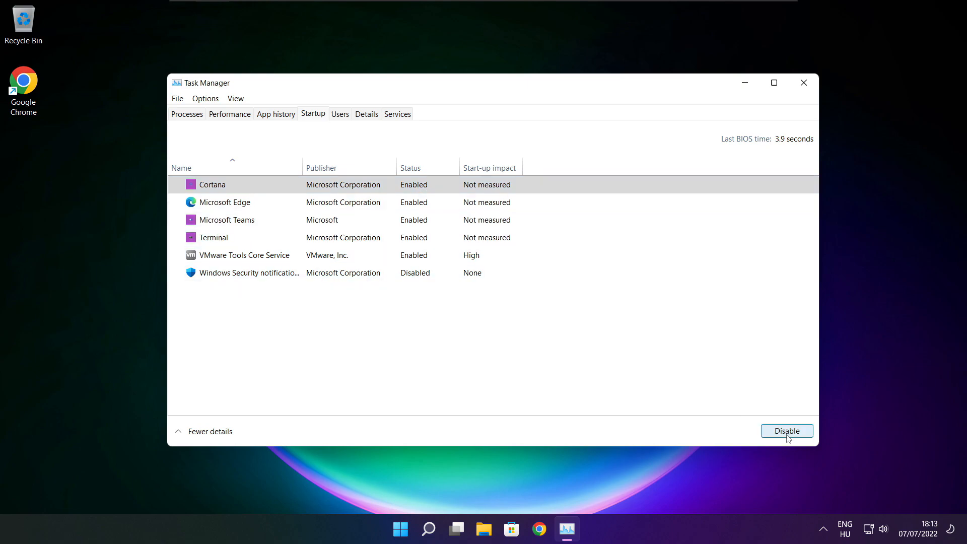
pyautogui.click(786, 430)
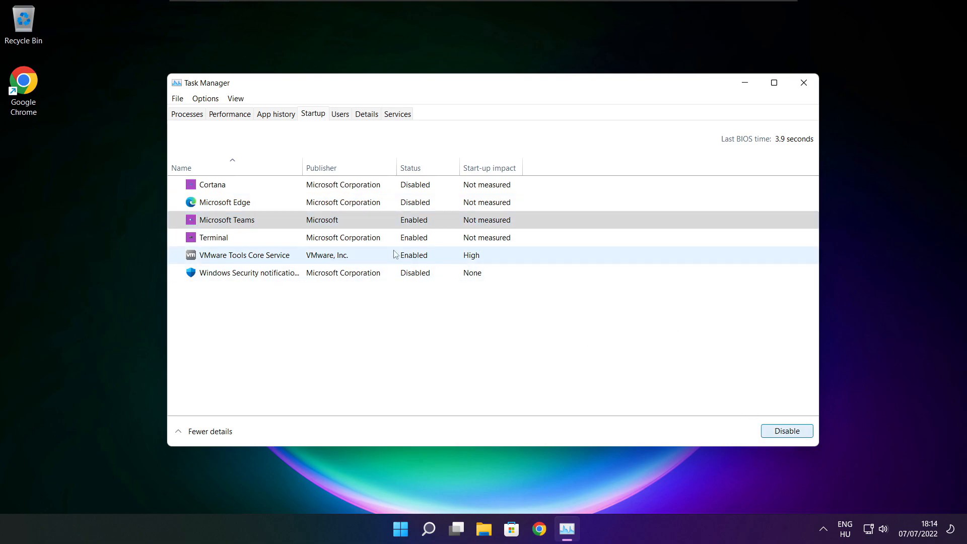
pyautogui.click(787, 431)
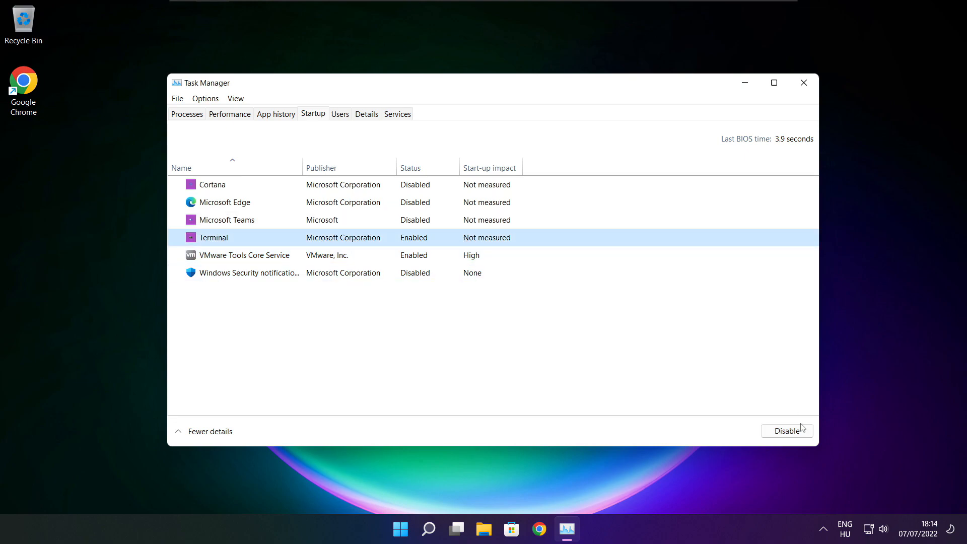
pyautogui.click(787, 430)
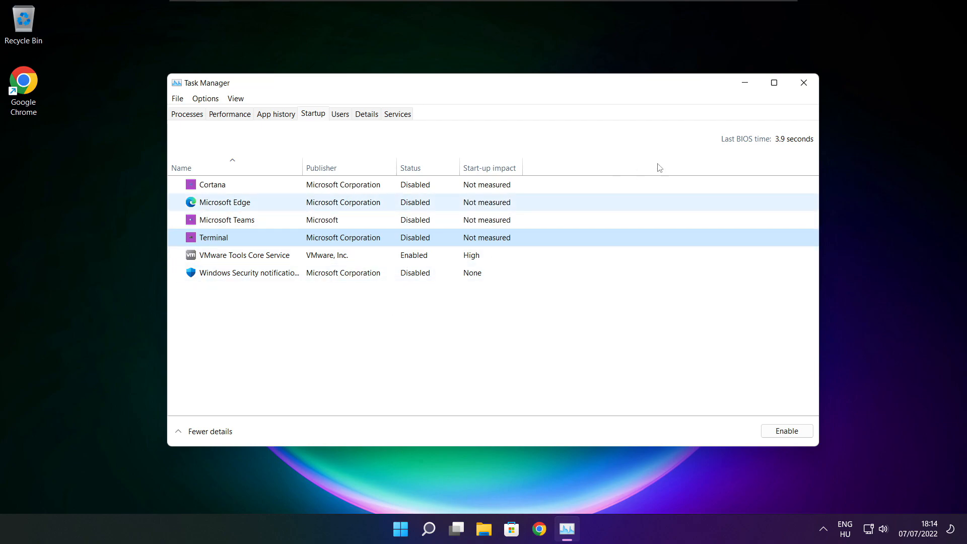
pyautogui.click(804, 82)
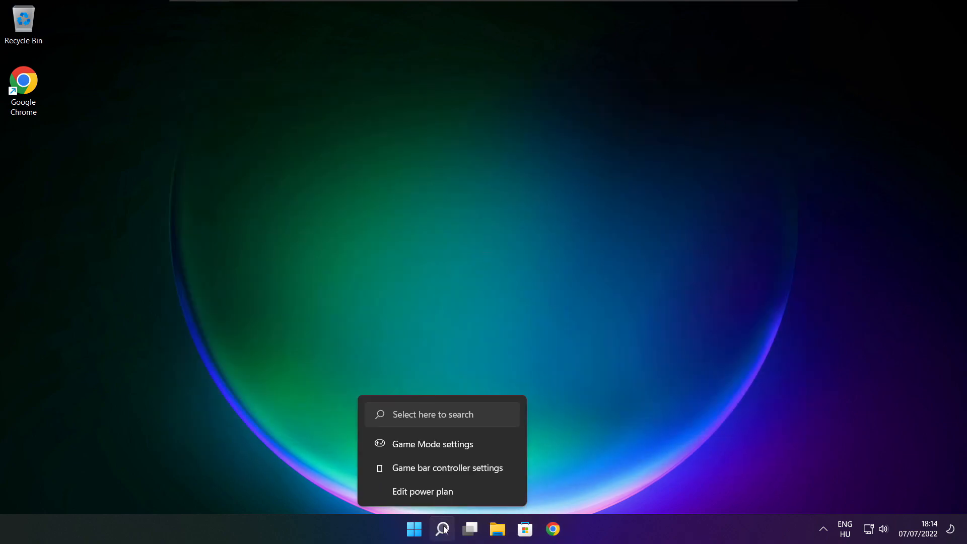
# Search Windows for 'optimise' to find Defragment and Optimise Drives.
pyautogui.click(442, 529)
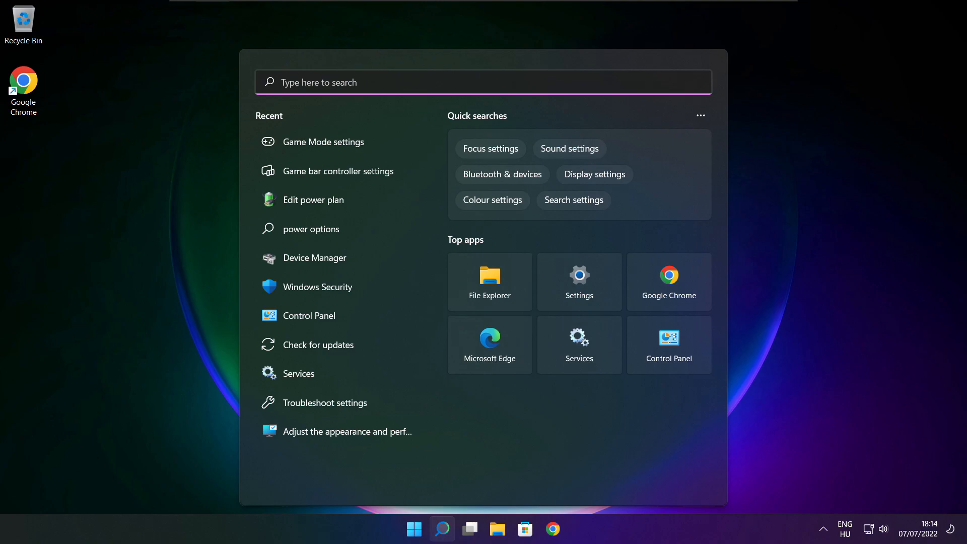
pyautogui.write('optimise')
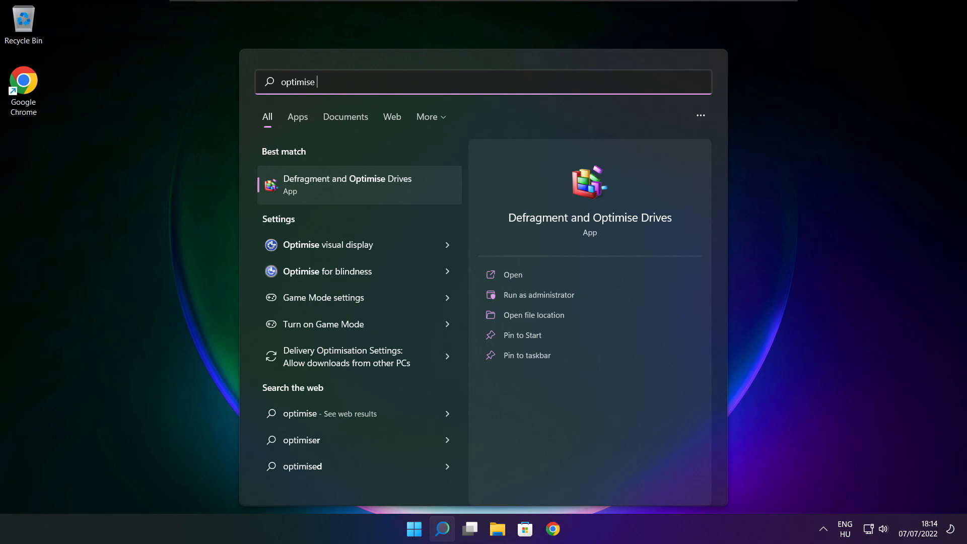
pyautogui.moveTo(366, 189)
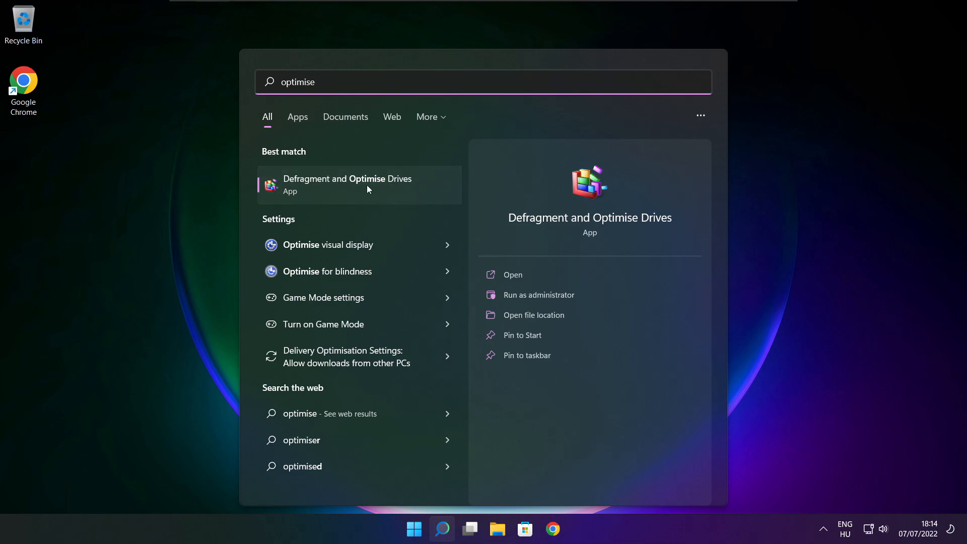
pyautogui.moveTo(314, 193)
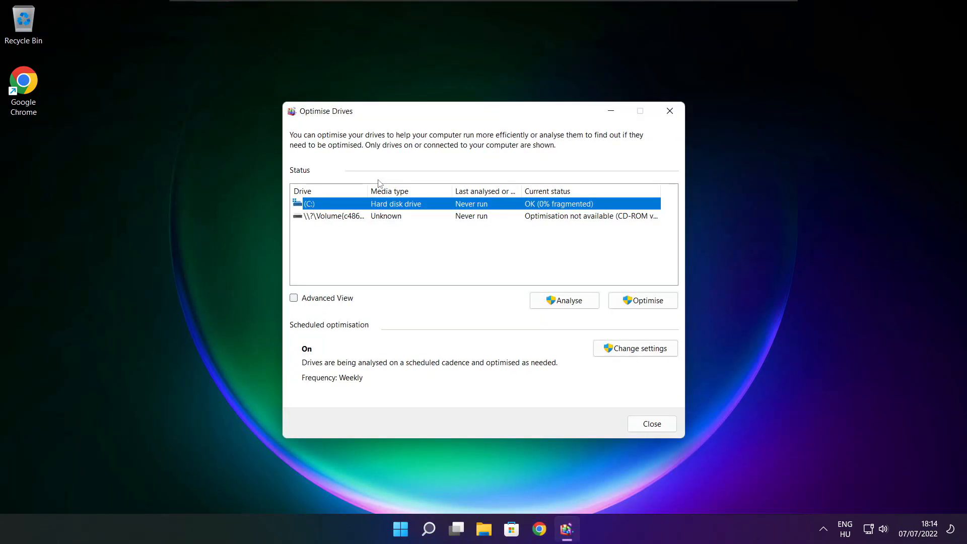
pyautogui.moveTo(360, 213)
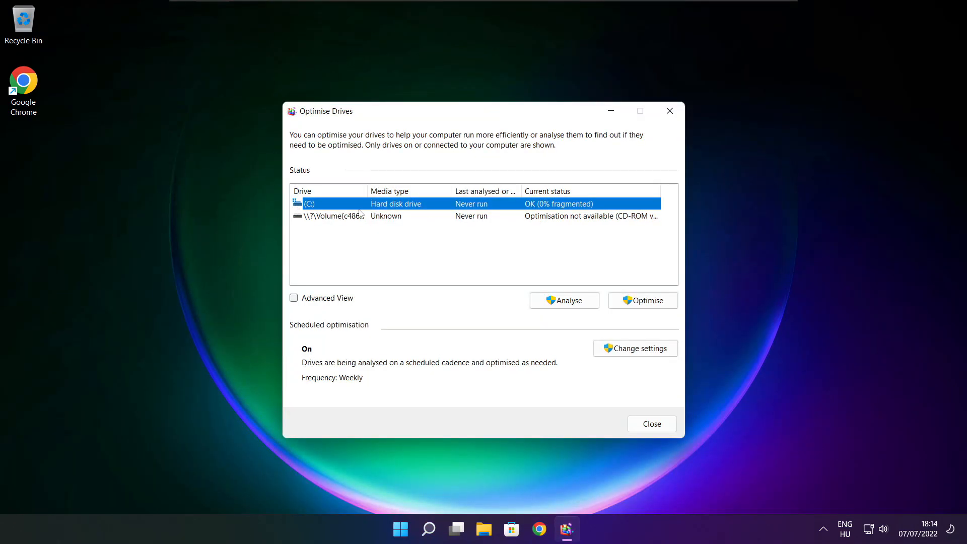
# Start optimising drive C: and close the drive optimisation window.
pyautogui.click(563, 300)
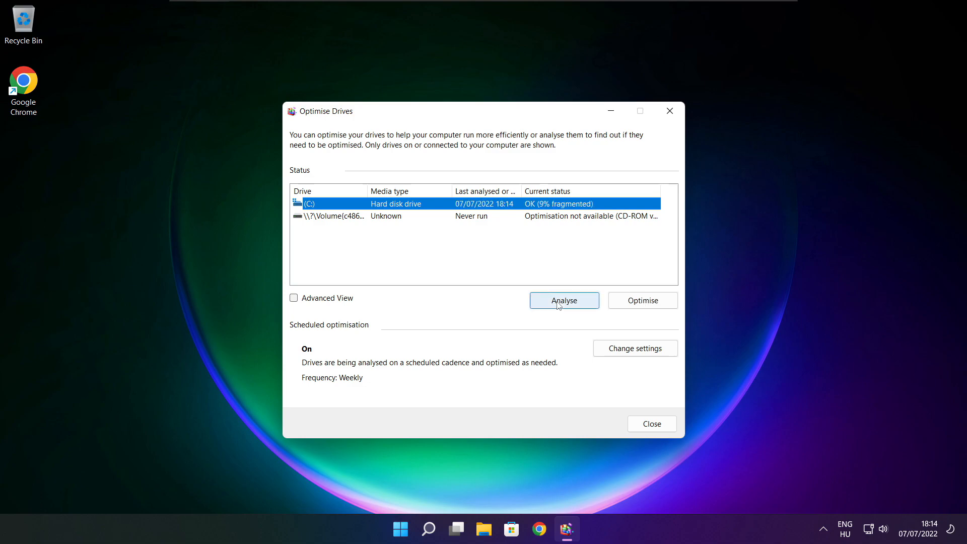
pyautogui.click(563, 300)
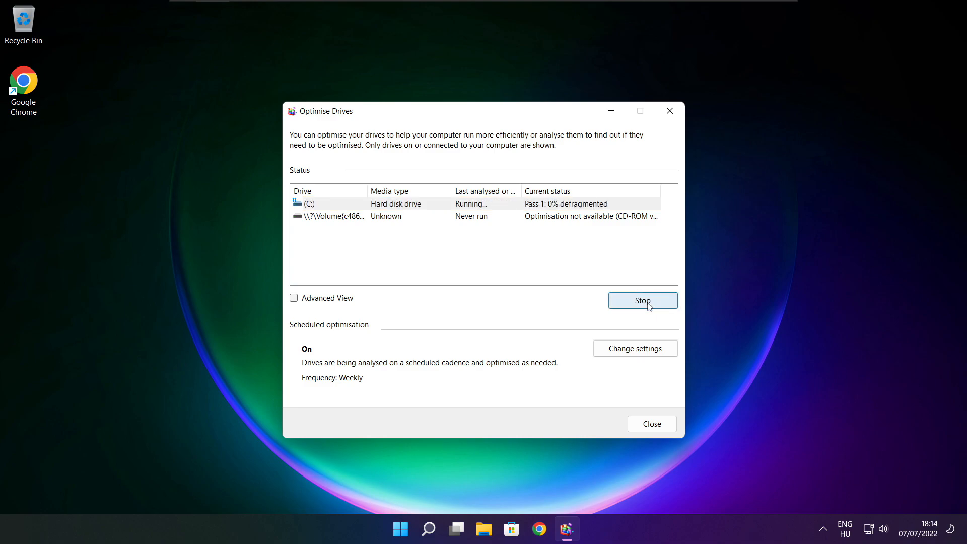
pyautogui.moveTo(508, 296)
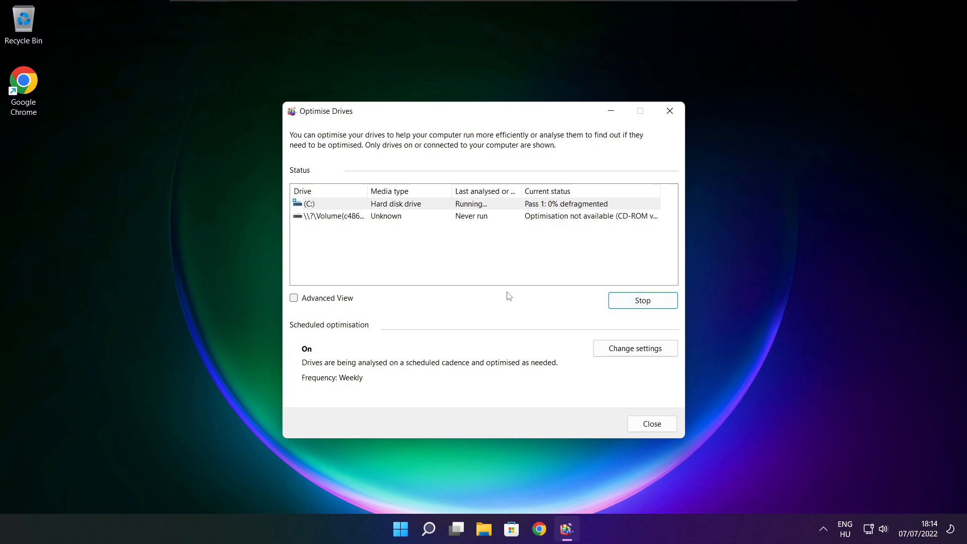
pyautogui.click(651, 424)
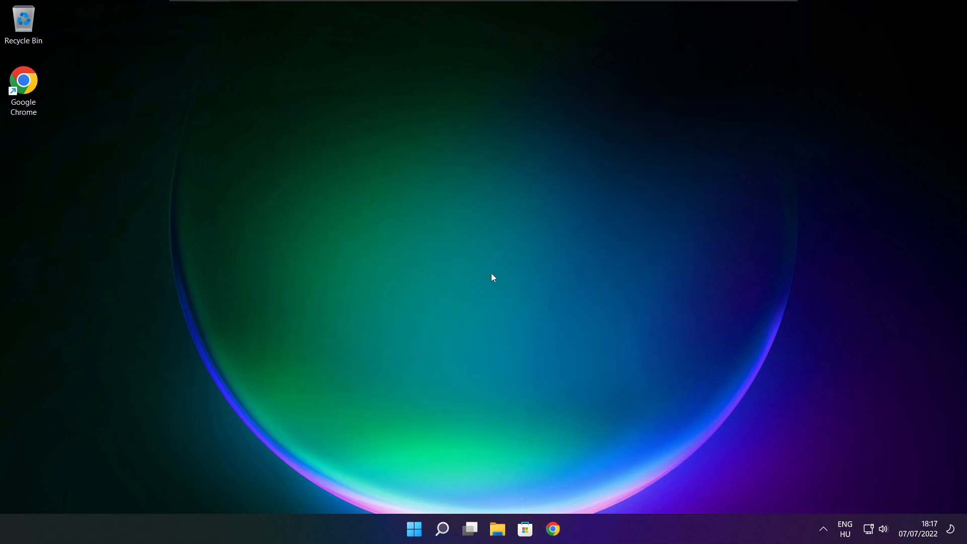
# Search Windows for 'updates' so Check for updates appears as best match.
pyautogui.click(442, 529)
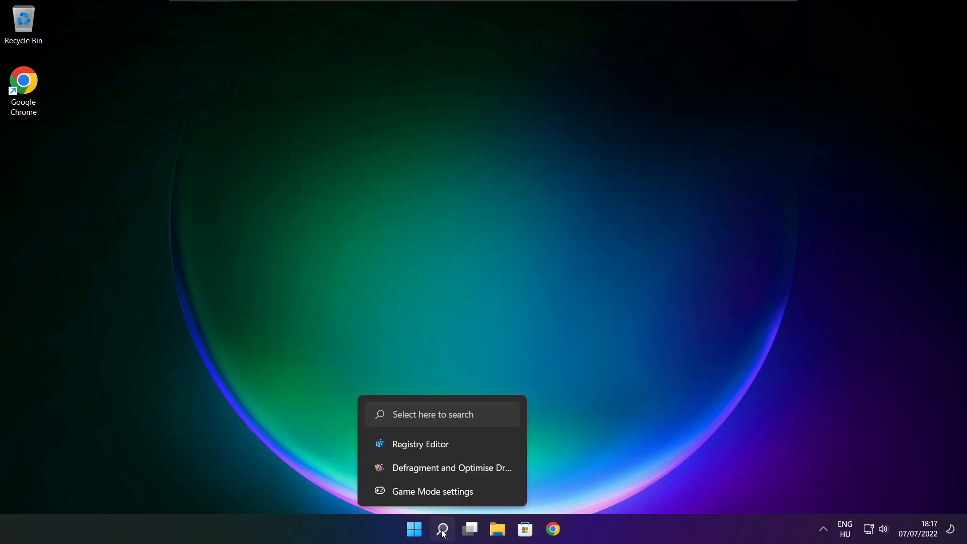
pyautogui.click(441, 529)
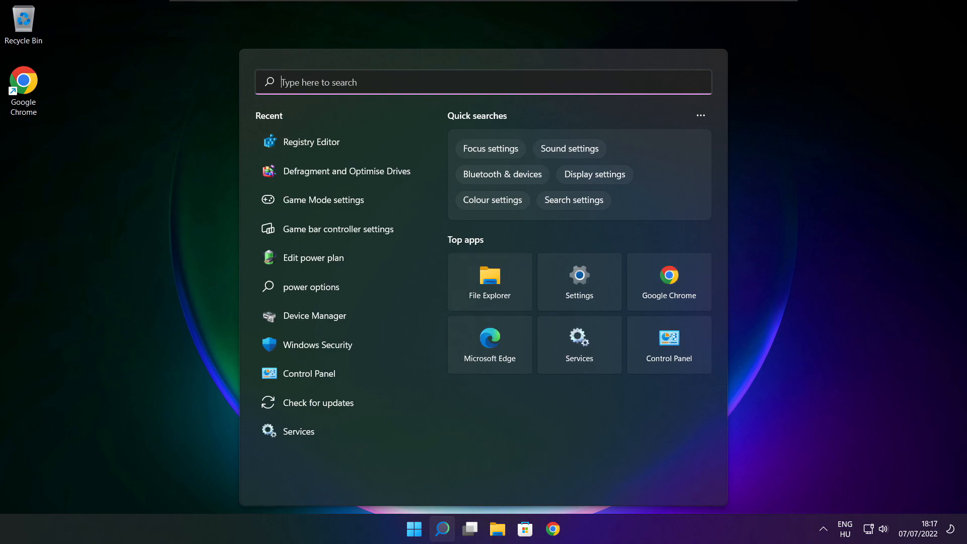
pyautogui.write('updates')
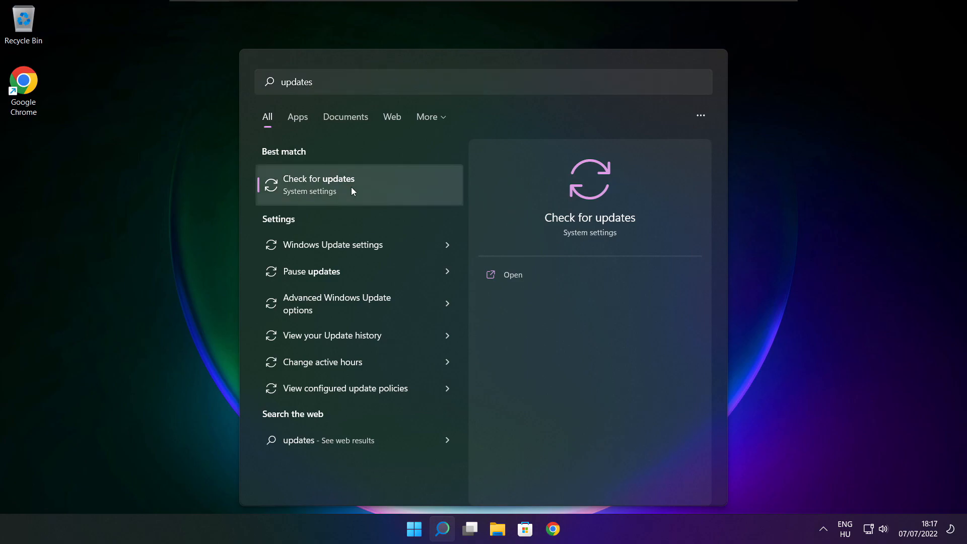
# Run a Windows Update check confirming the system is up to date, then close Settings.
pyautogui.click(319, 184)
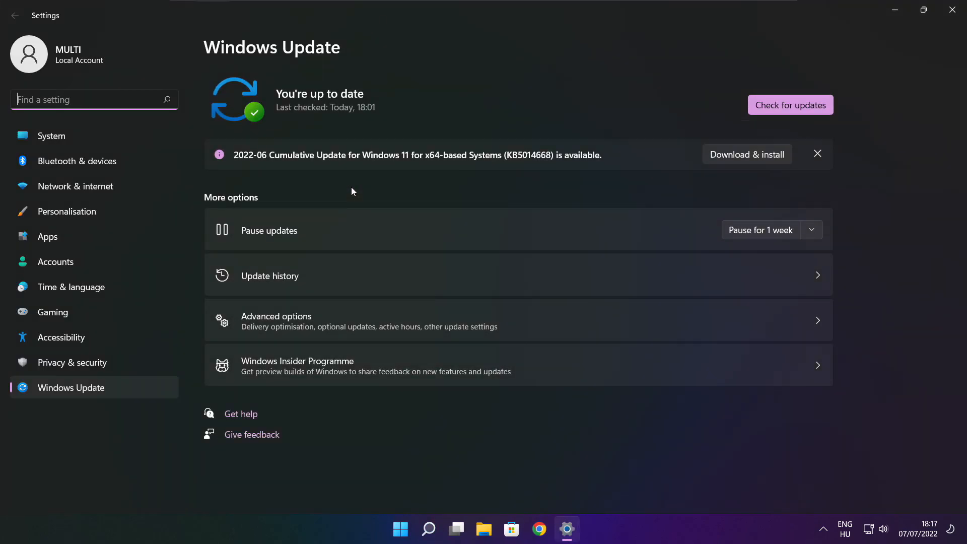
pyautogui.moveTo(825, 109)
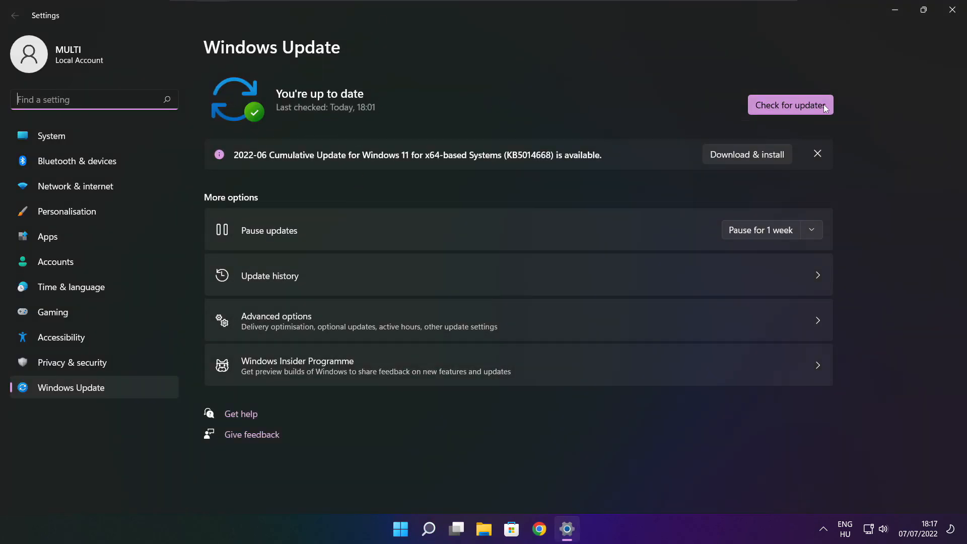
pyautogui.click(790, 105)
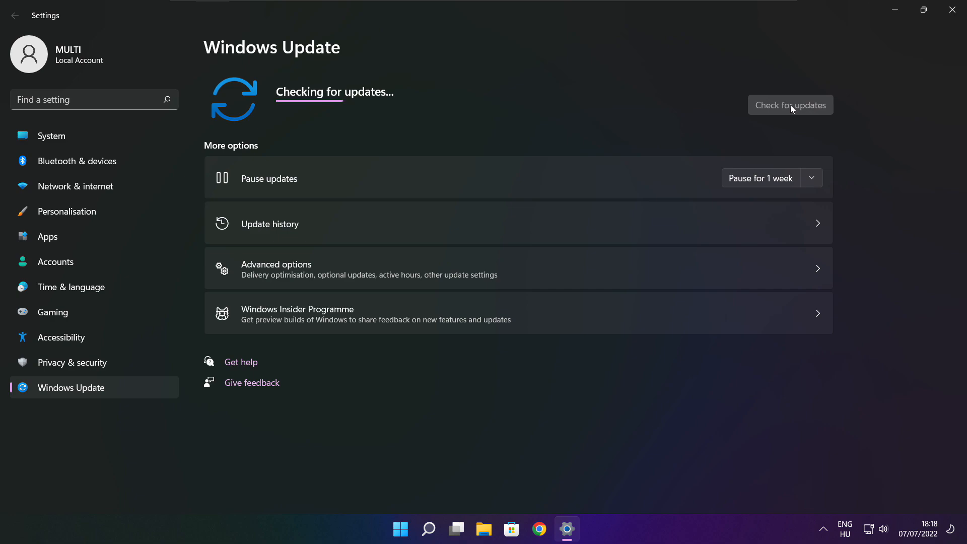
pyautogui.click(790, 104)
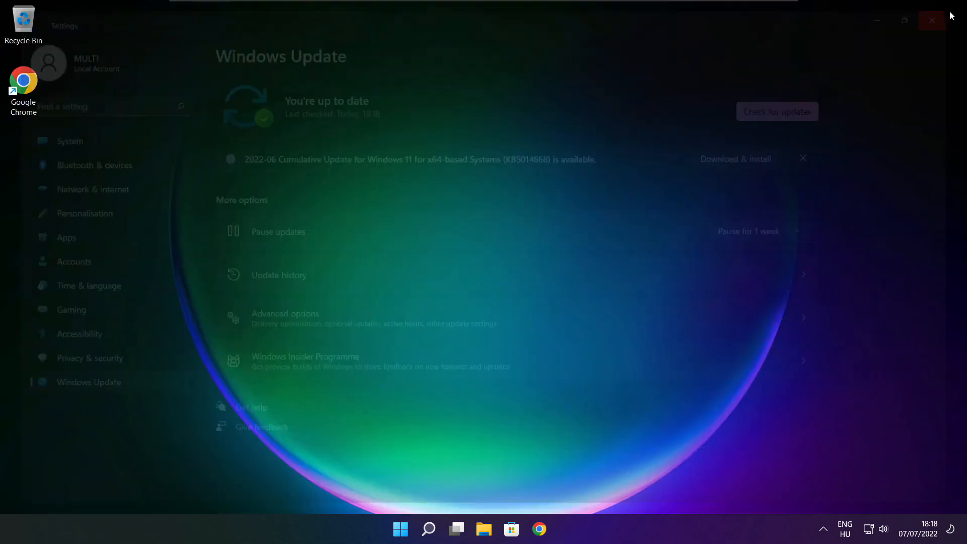
pyautogui.click(932, 20)
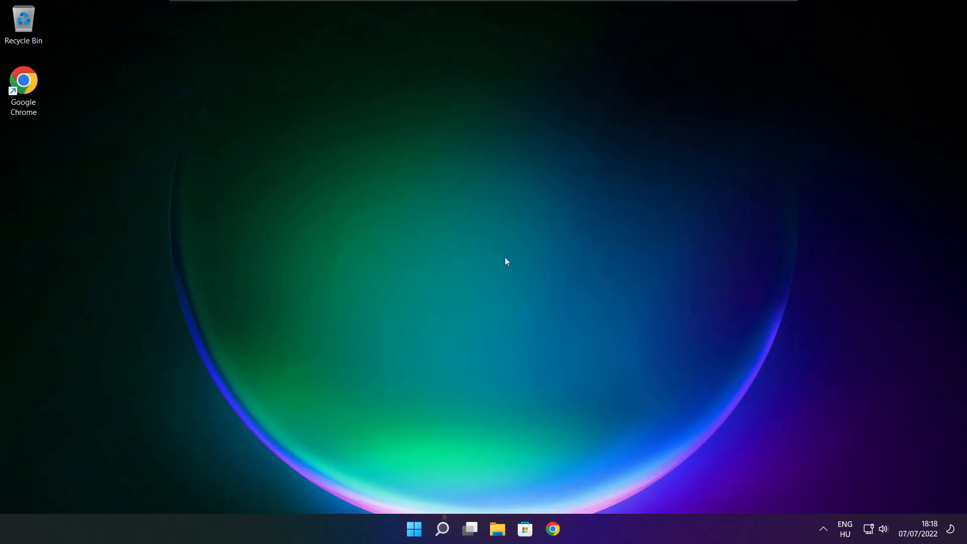
# Search Windows for 'regedit' so Registry Editor appears as best match.
pyautogui.click(441, 529)
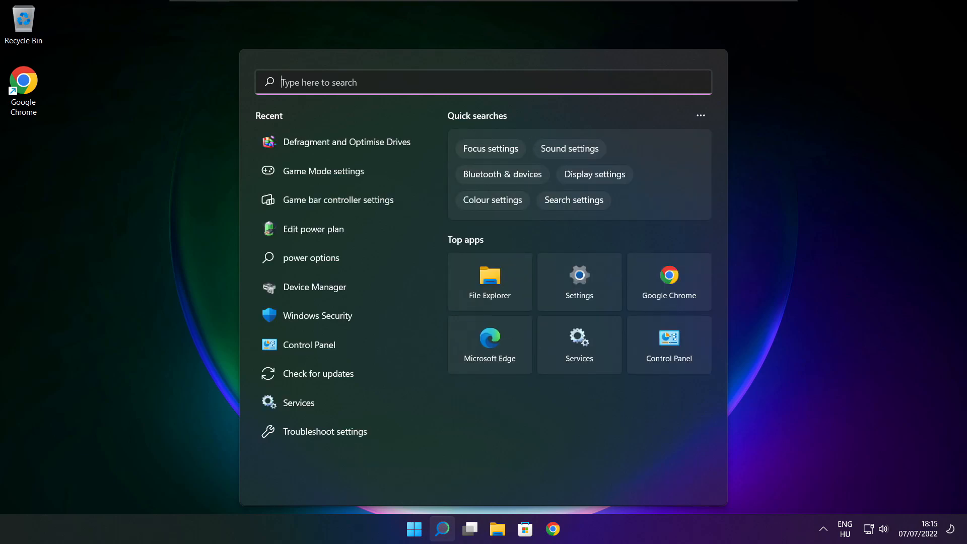
pyautogui.write('regedit')
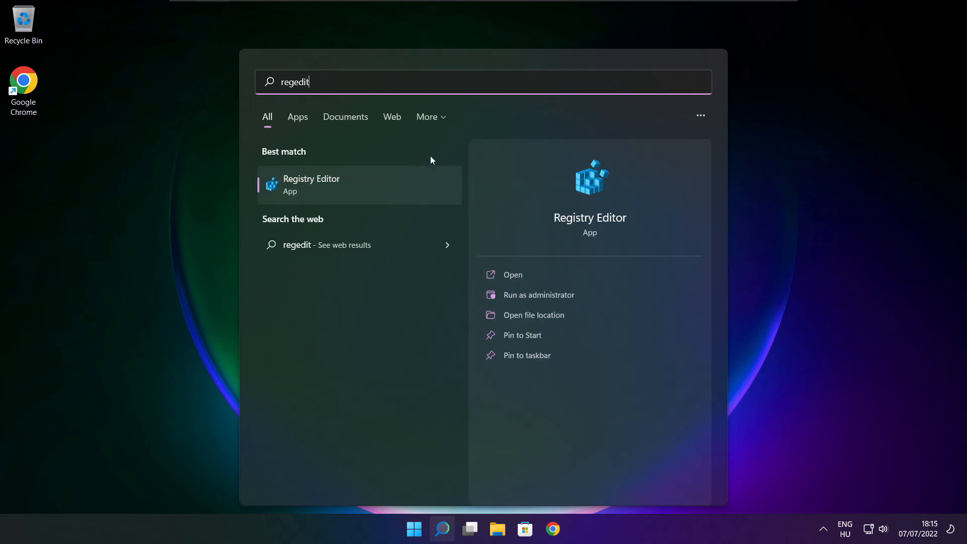
pyautogui.moveTo(326, 198)
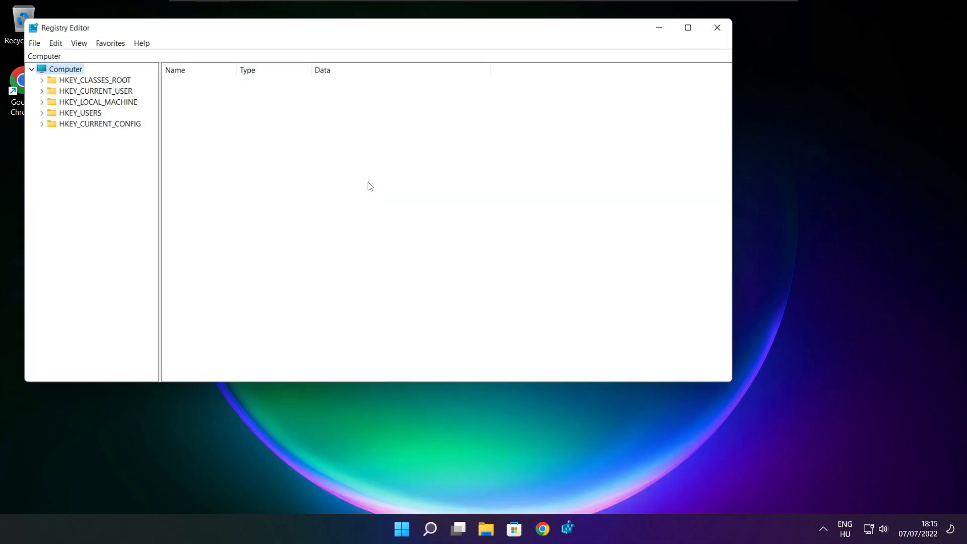
# Navigate to HKEY_CURRENT_USER\System\GameConfigStore in Registry Editor.
pyautogui.moveTo(370, 28); pyautogui.dragTo(341, 52)
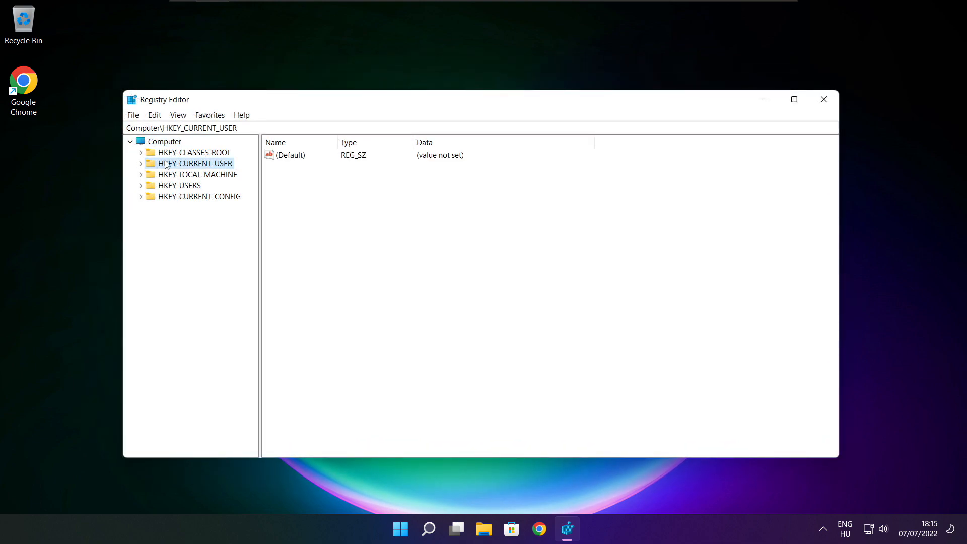
pyautogui.click(141, 163)
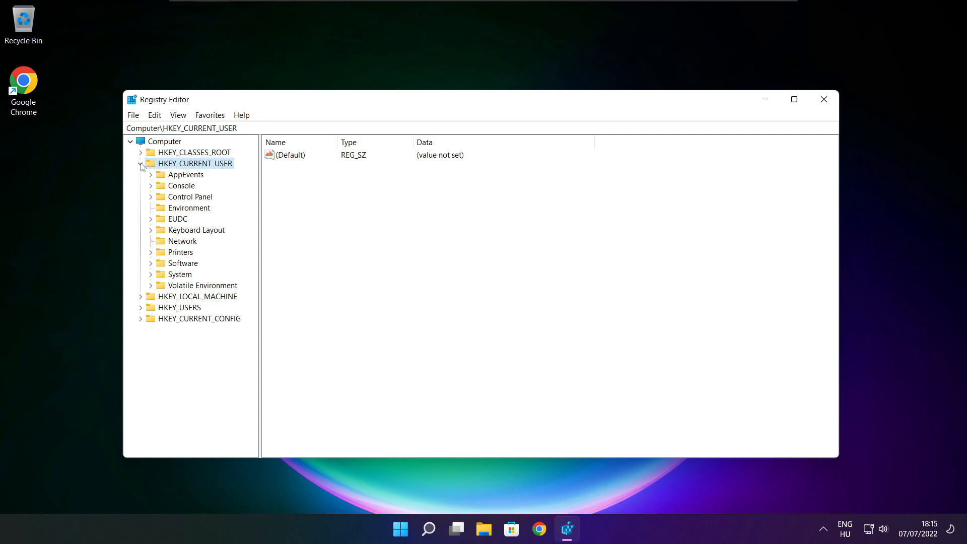
pyautogui.click(182, 274)
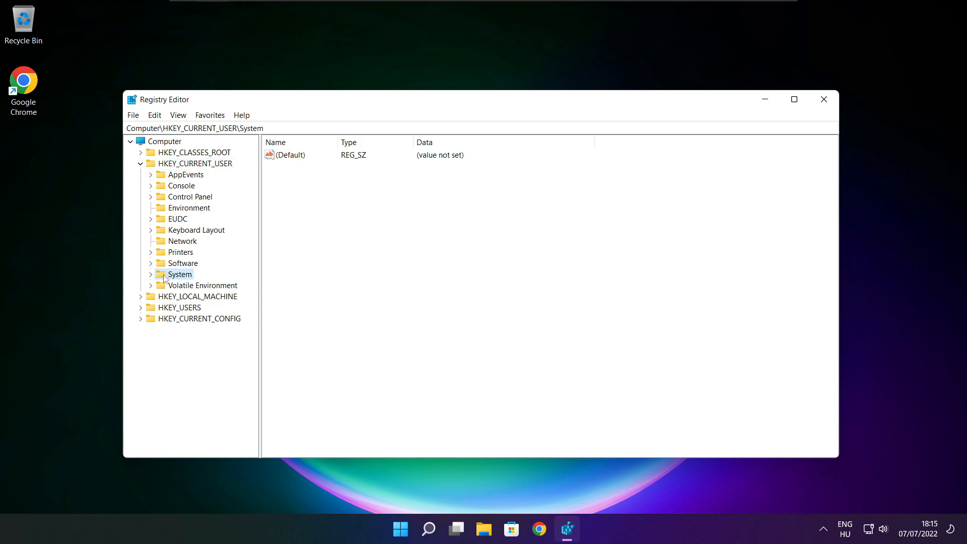
pyautogui.click(151, 274)
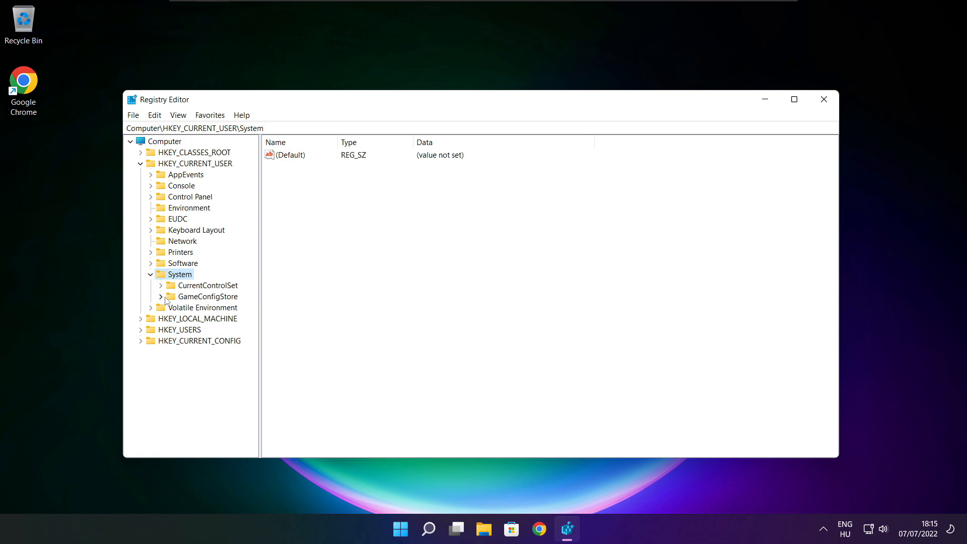
pyautogui.click(209, 296)
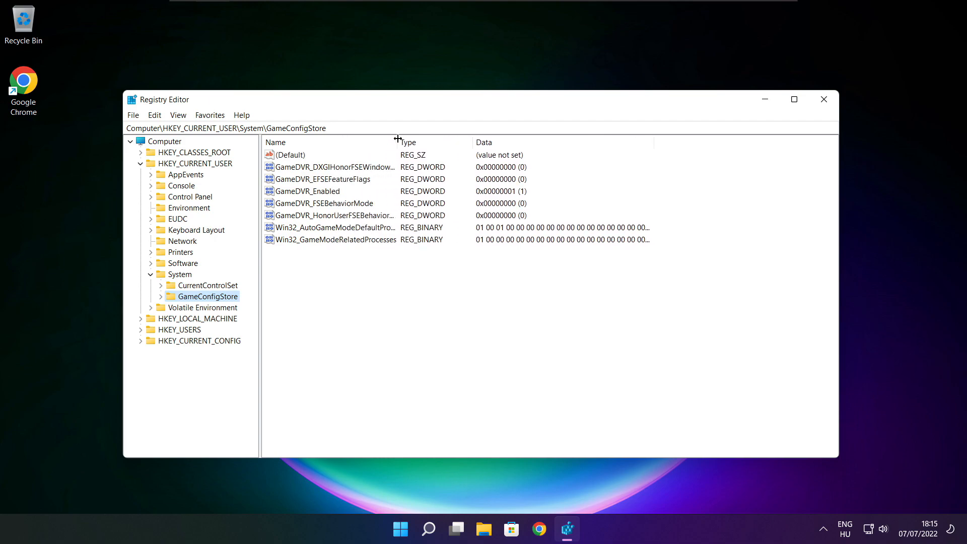
# Set the GameDVR_Enabled value to 0.
pyautogui.click(305, 191)
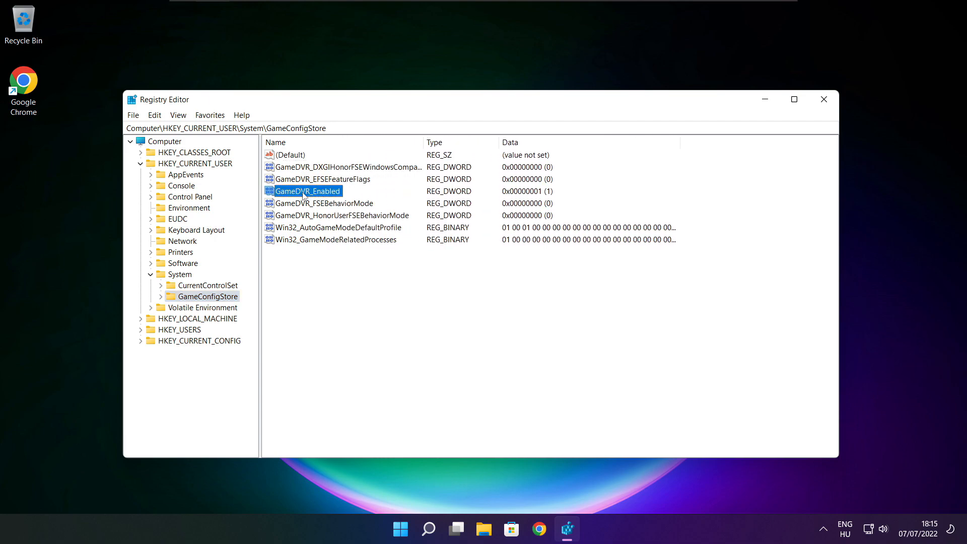
pyautogui.doubleClick(307, 190)
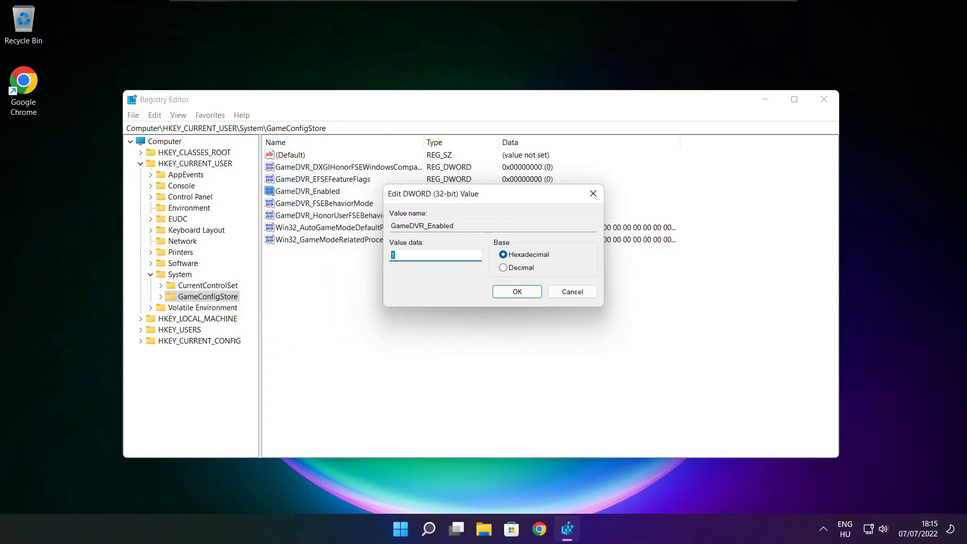
pyautogui.write('0')
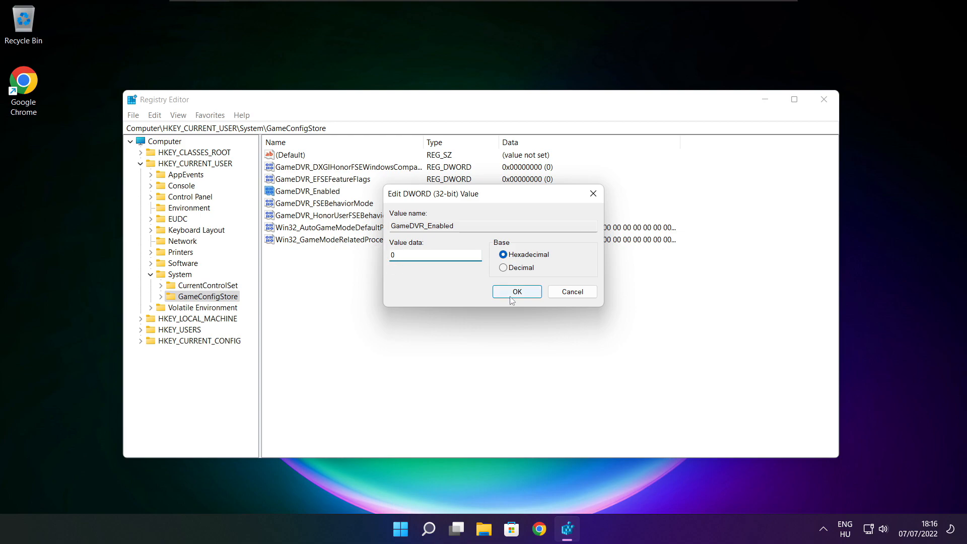
pyautogui.click(515, 292)
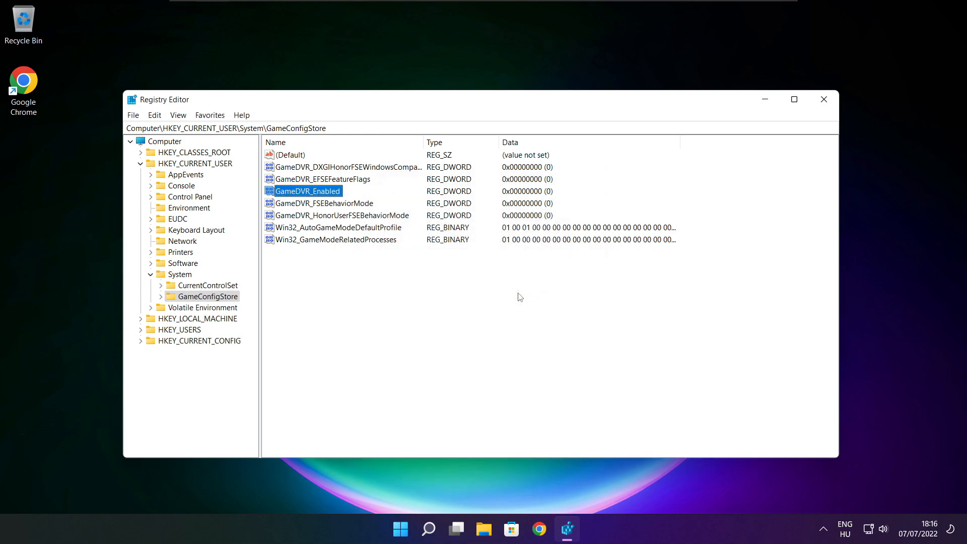
# Navigate to HKEY_LOCAL_MACHINE\SOFTWARE\Microsoft.
pyautogui.click(141, 163)
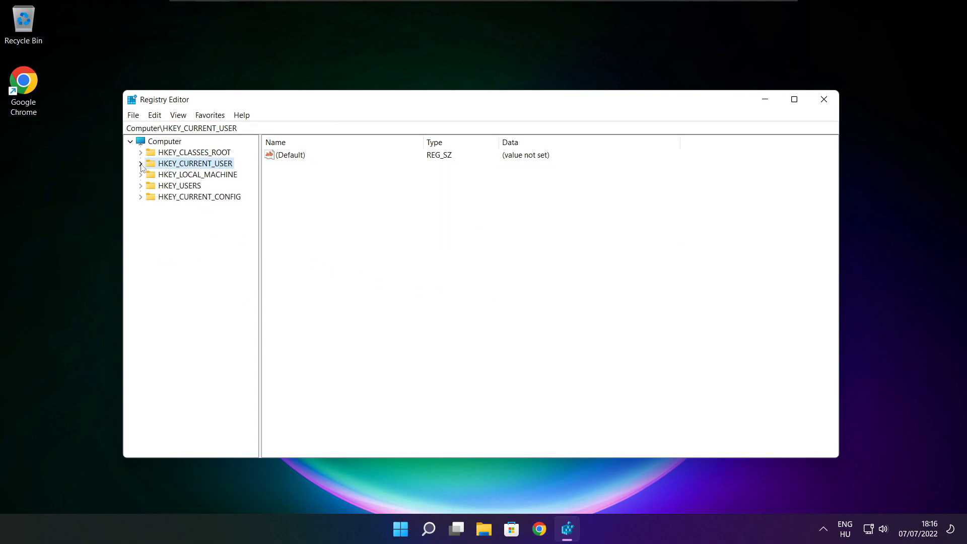
pyautogui.moveTo(145, 177)
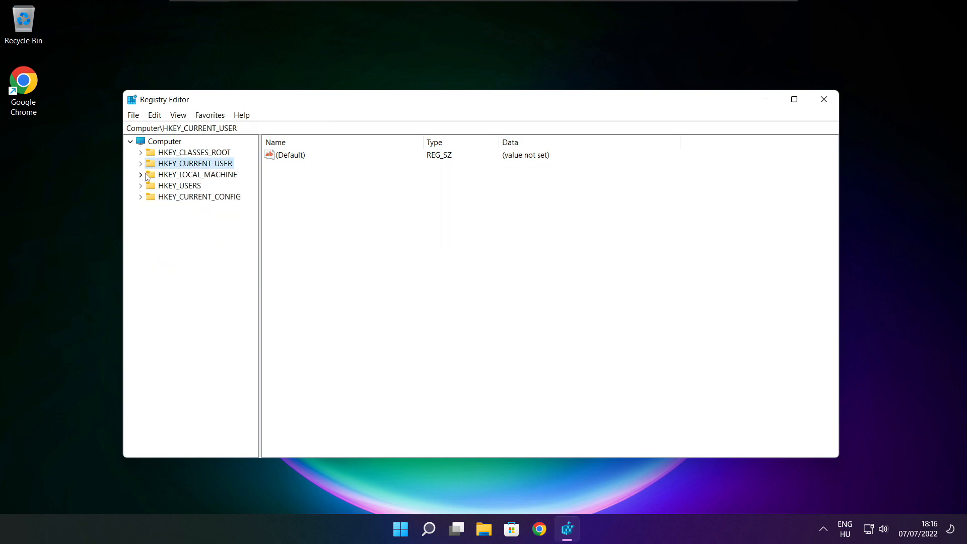
pyautogui.click(199, 174)
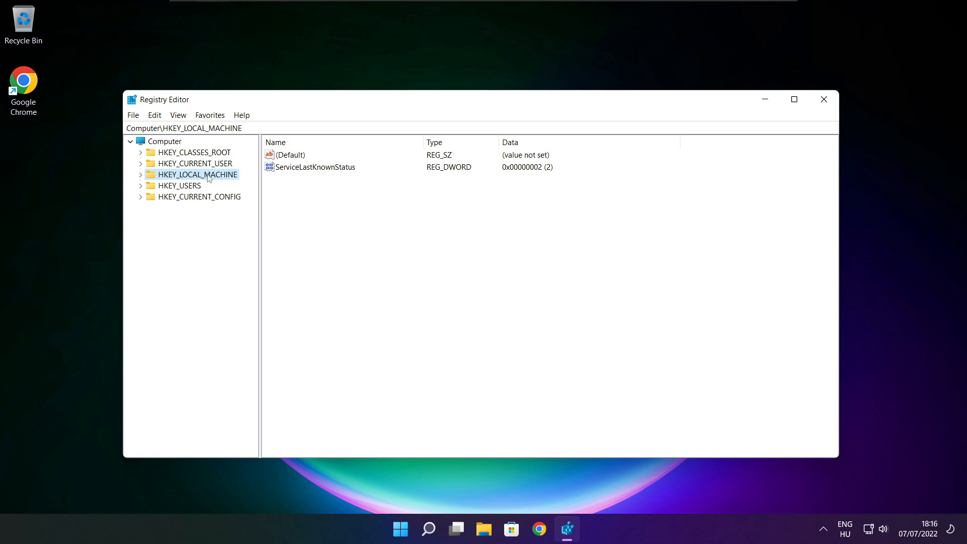
pyautogui.click(141, 175)
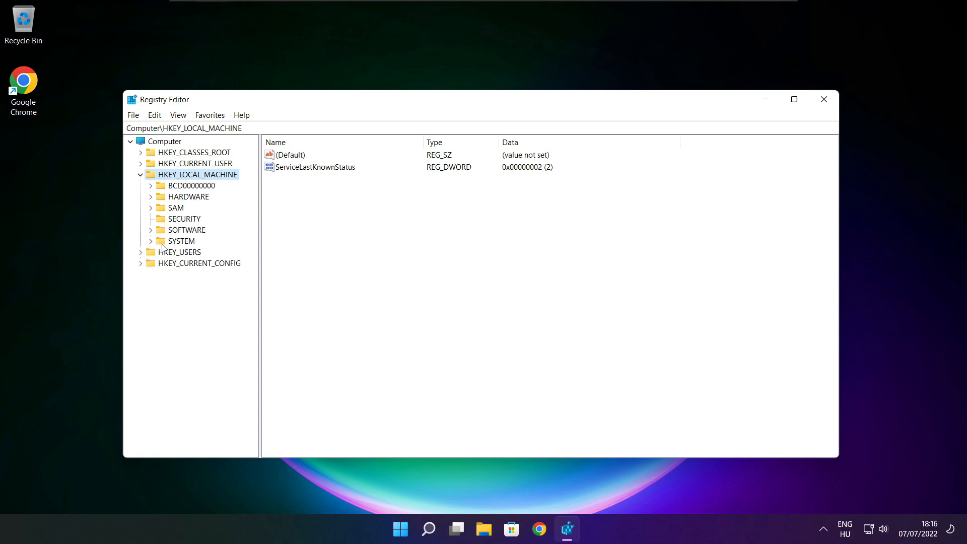
pyautogui.click(187, 230)
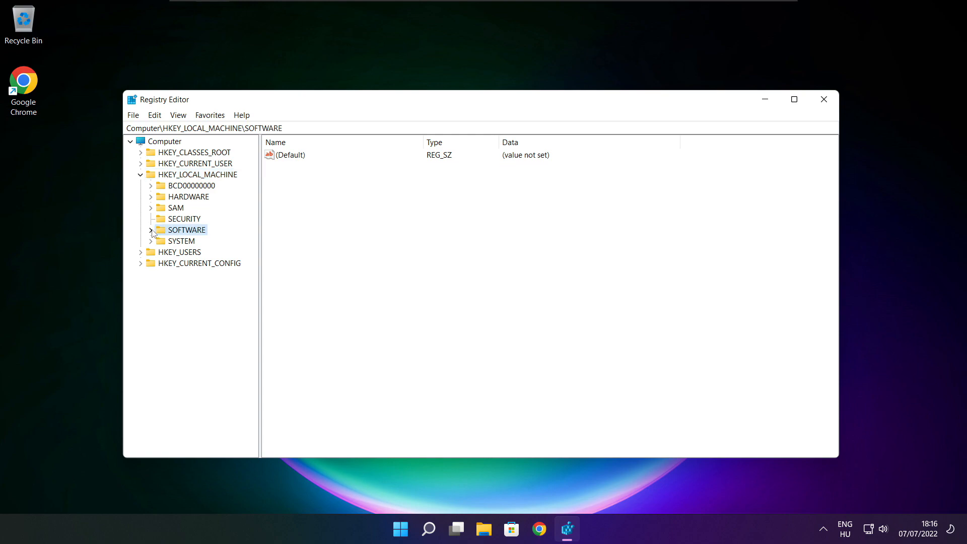
pyautogui.click(152, 229)
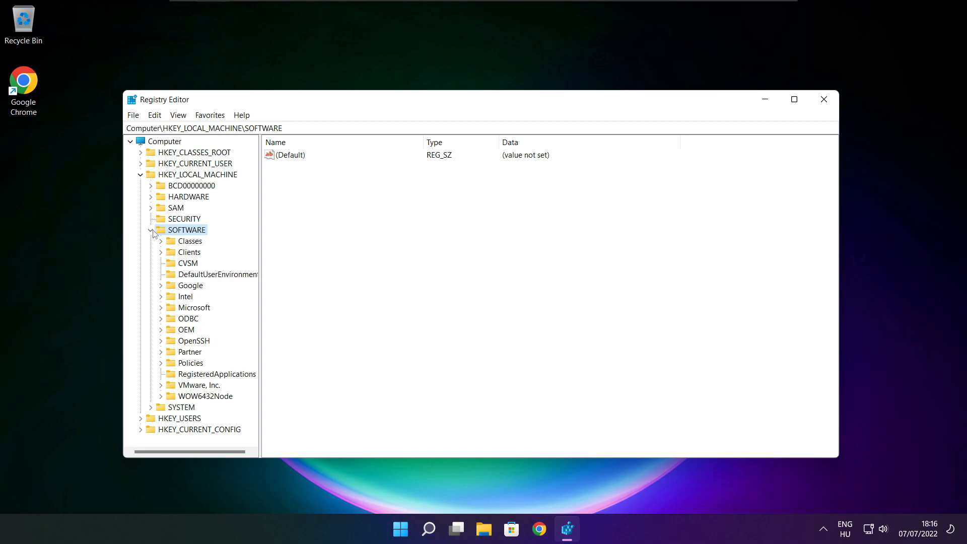
pyautogui.click(194, 307)
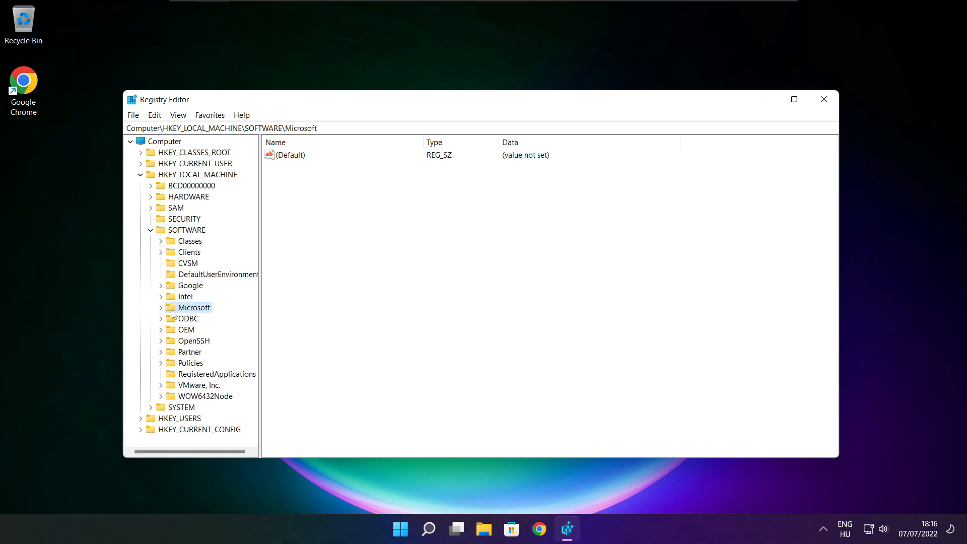
pyautogui.click(161, 308)
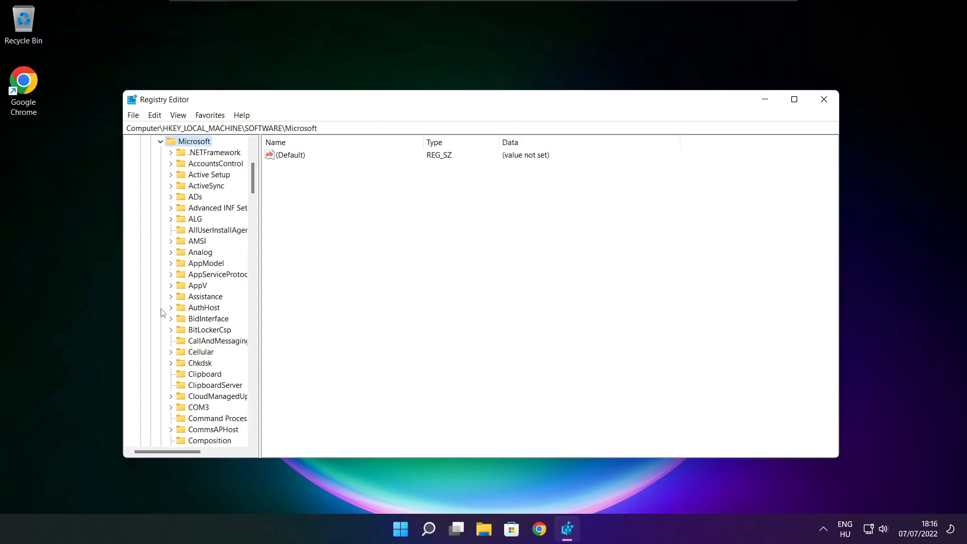
# Expand PolicyManager and its default policy key under Microsoft.
pyautogui.scroll(-3)
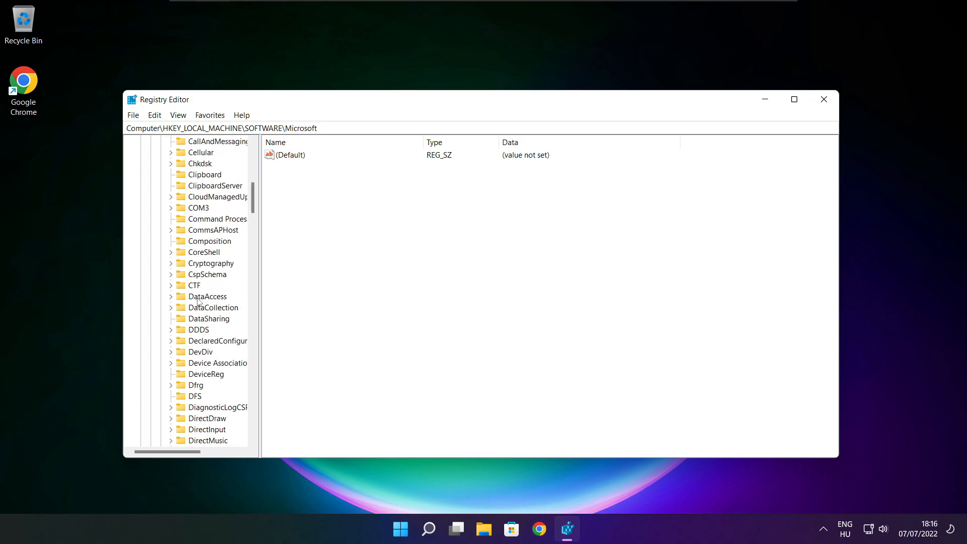
pyautogui.scroll(-3)
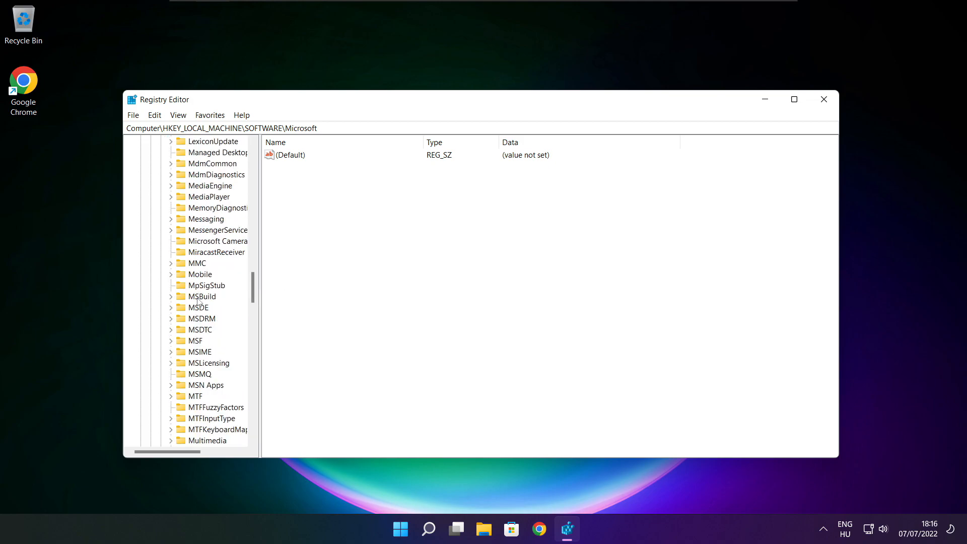
pyautogui.scroll(-3)
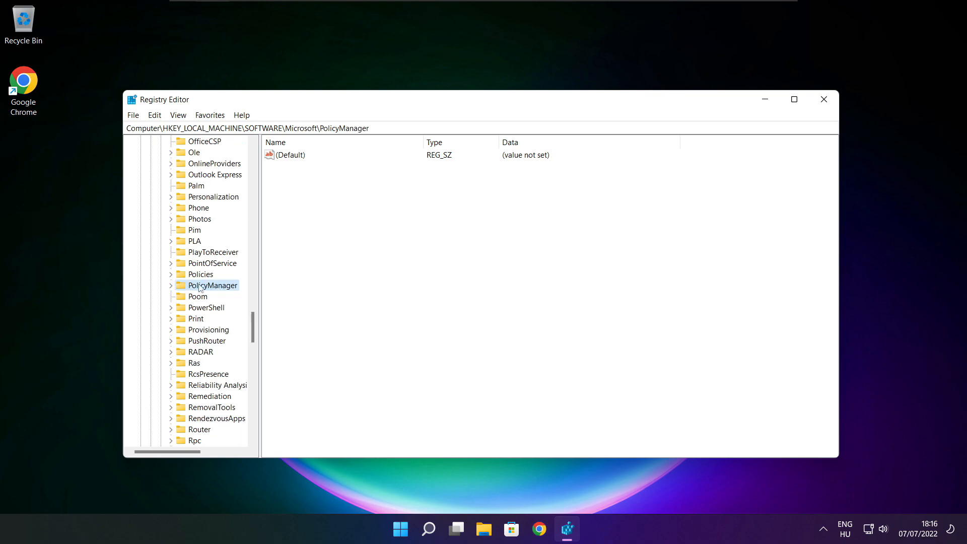
pyautogui.click(172, 285)
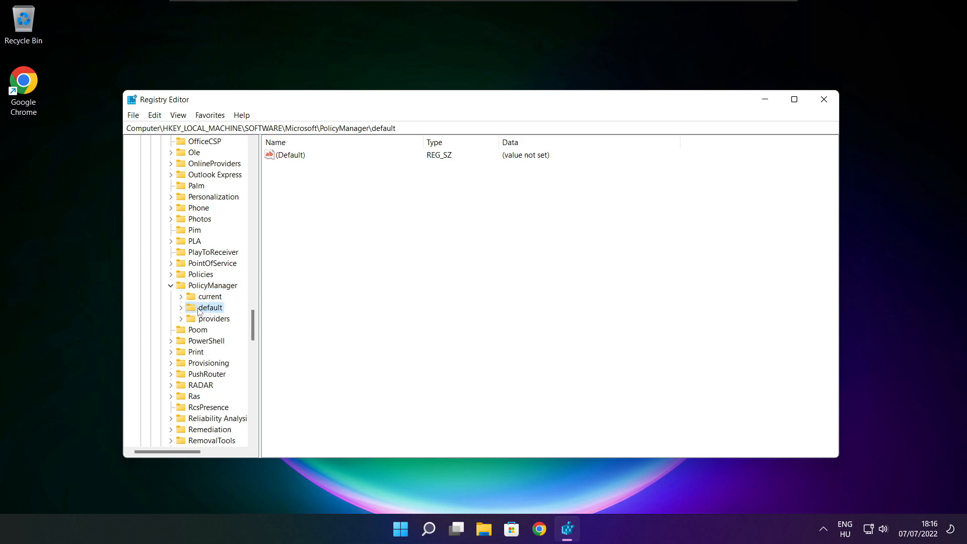
pyautogui.click(182, 307)
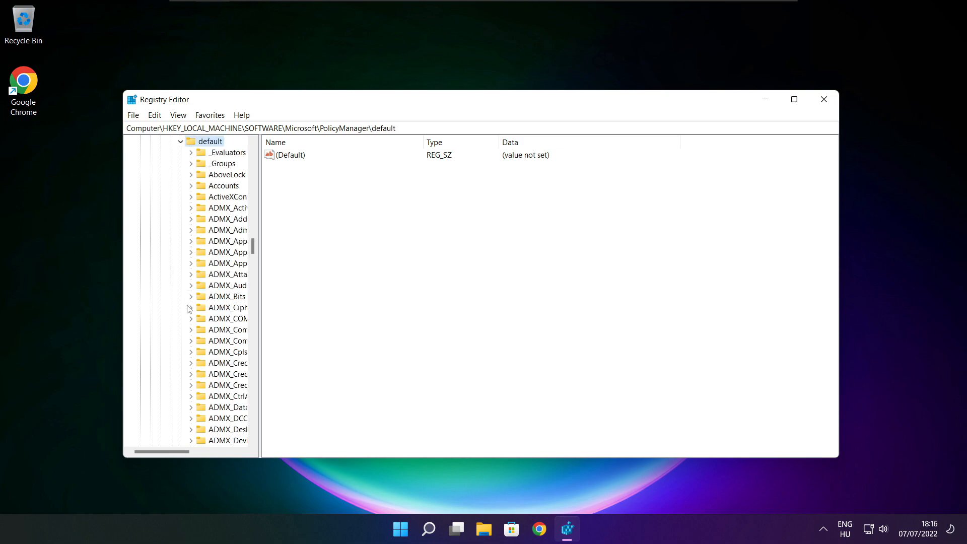
# Open ApplicationManagement\AllowGameDVR and select its 'value' entry.
pyautogui.scroll(-3)
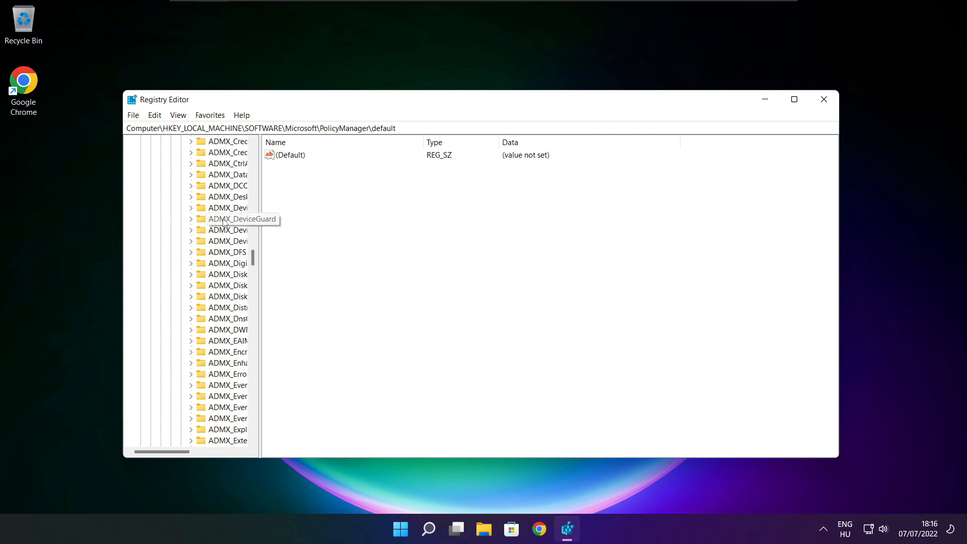
pyautogui.scroll(-3)
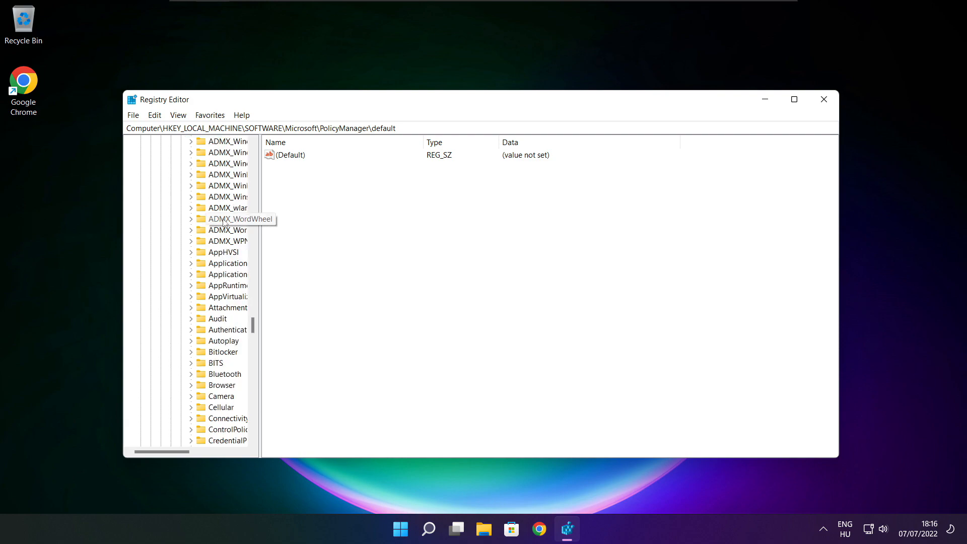
pyautogui.scroll(-3)
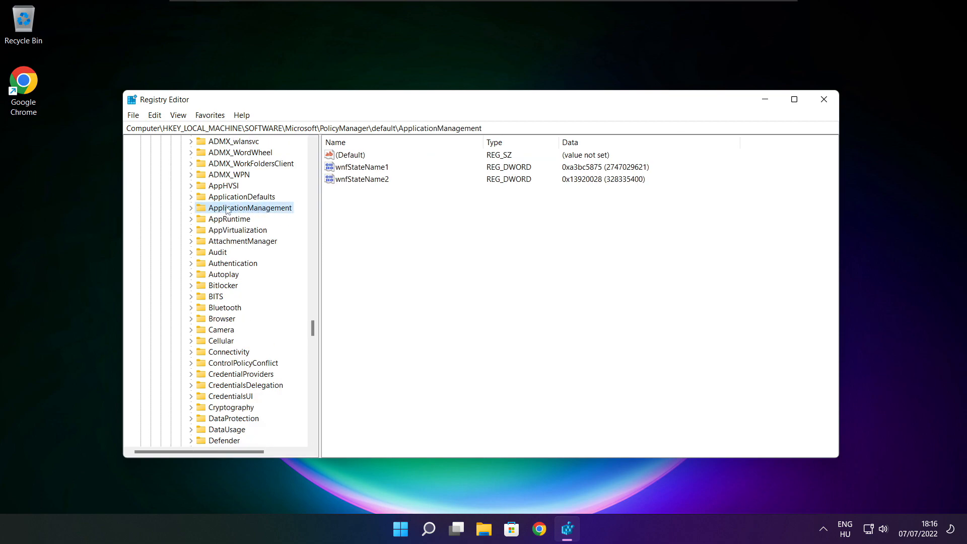
pyautogui.moveTo(193, 211)
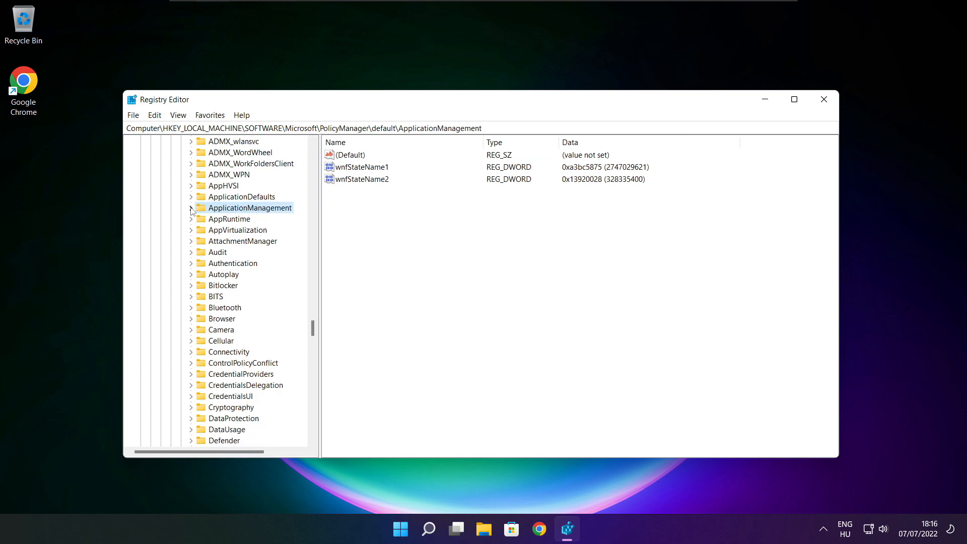
pyautogui.click(191, 207)
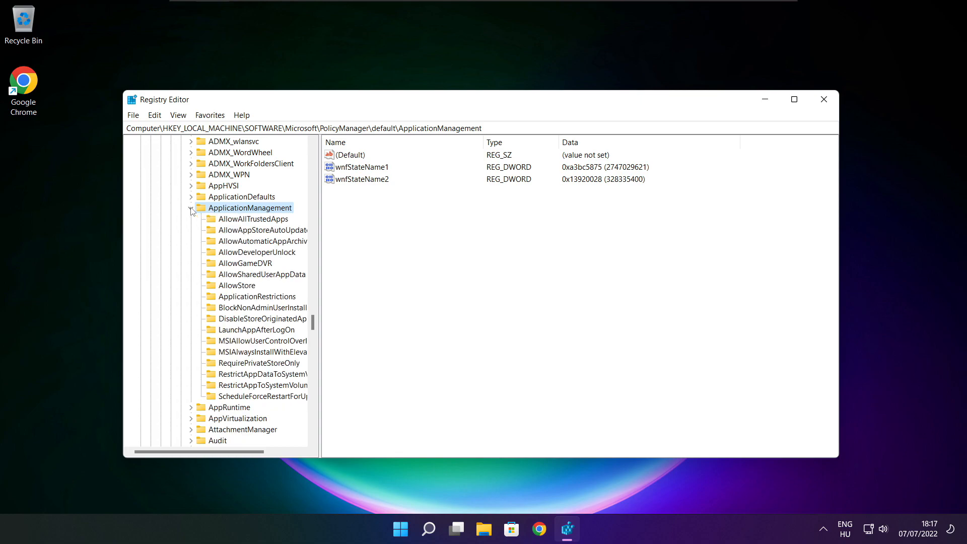
pyautogui.moveTo(320, 254)
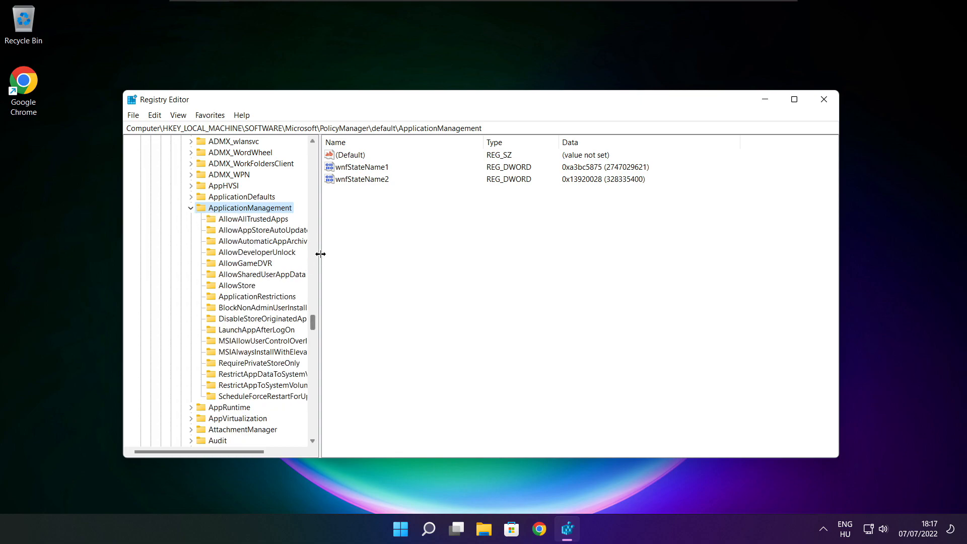
pyautogui.click(246, 262)
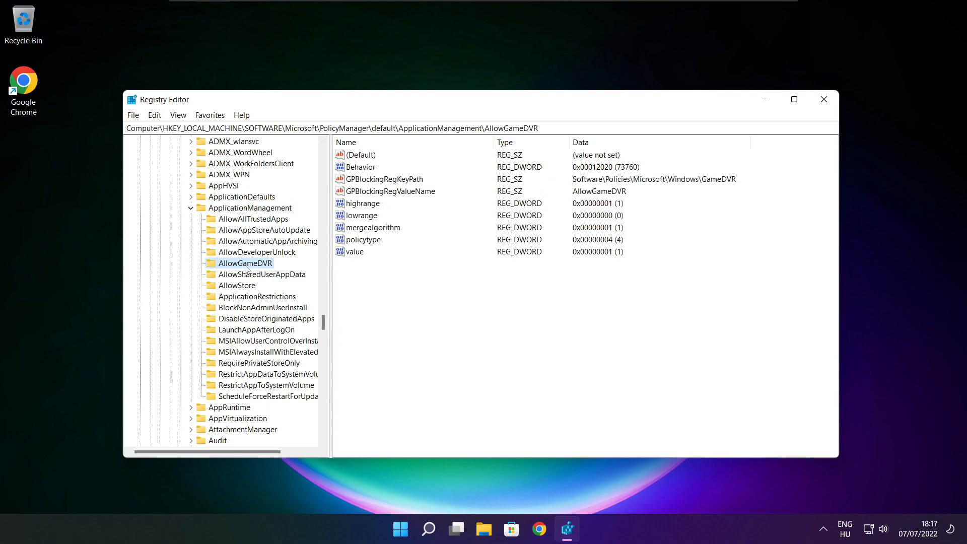
pyautogui.moveTo(224, 271)
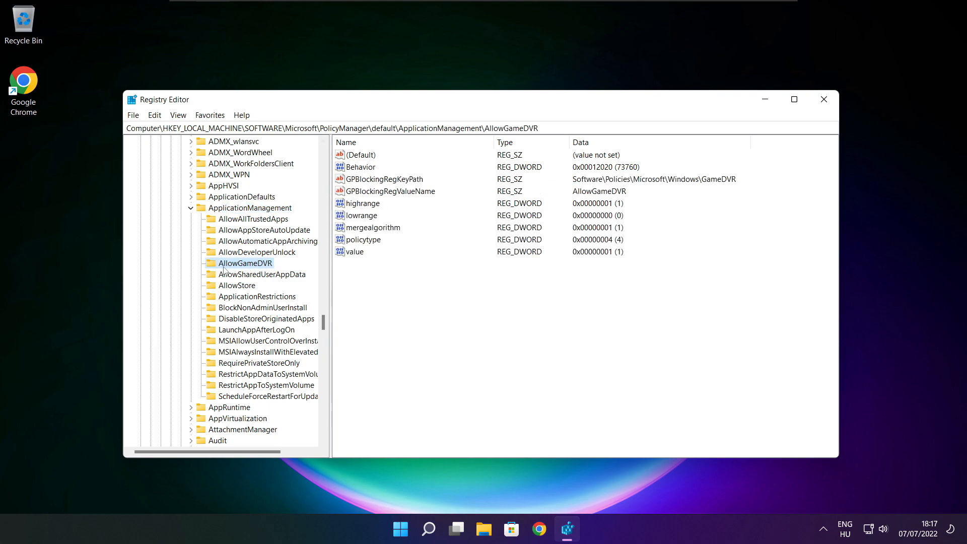
pyautogui.click(356, 251)
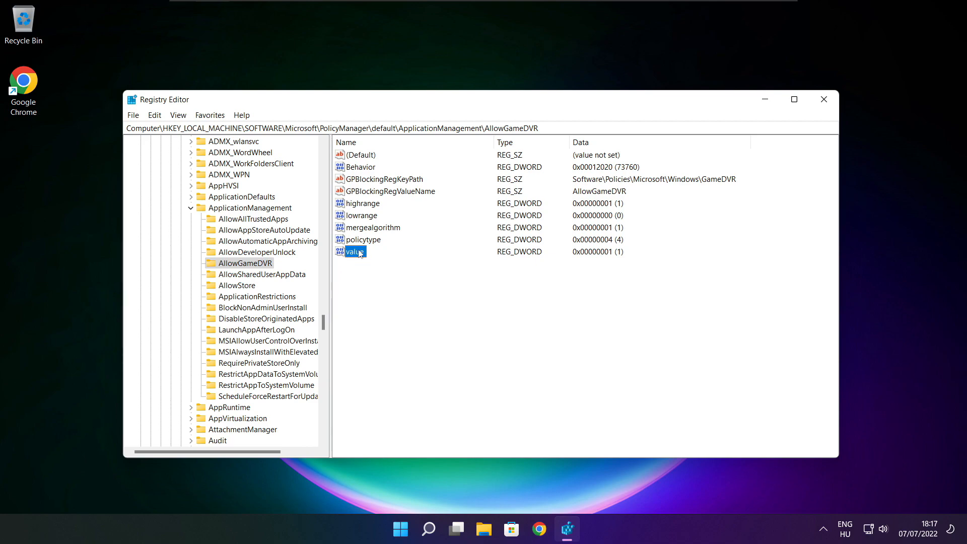
# Set AllowGameDVR's 'value' entry to 0.
pyautogui.doubleClick(356, 251)
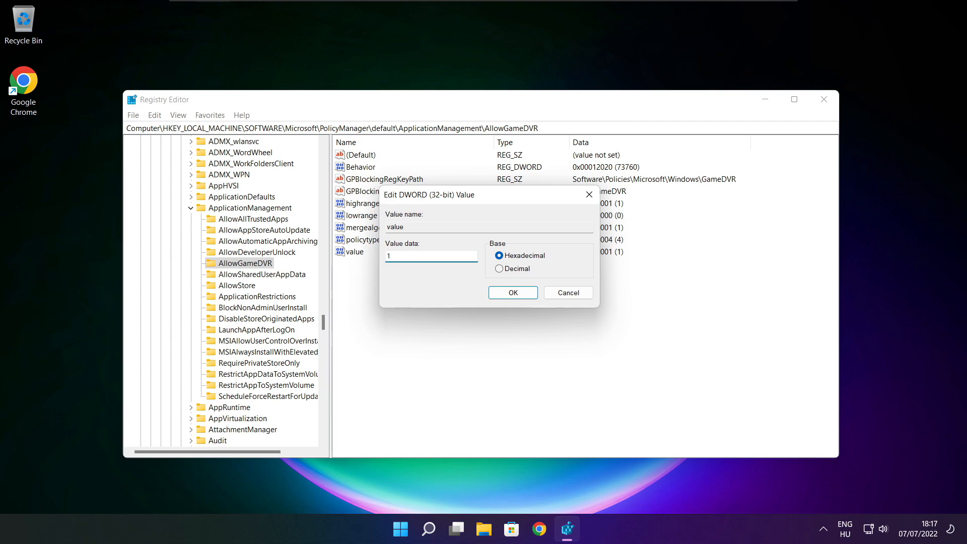
pyautogui.write('0')
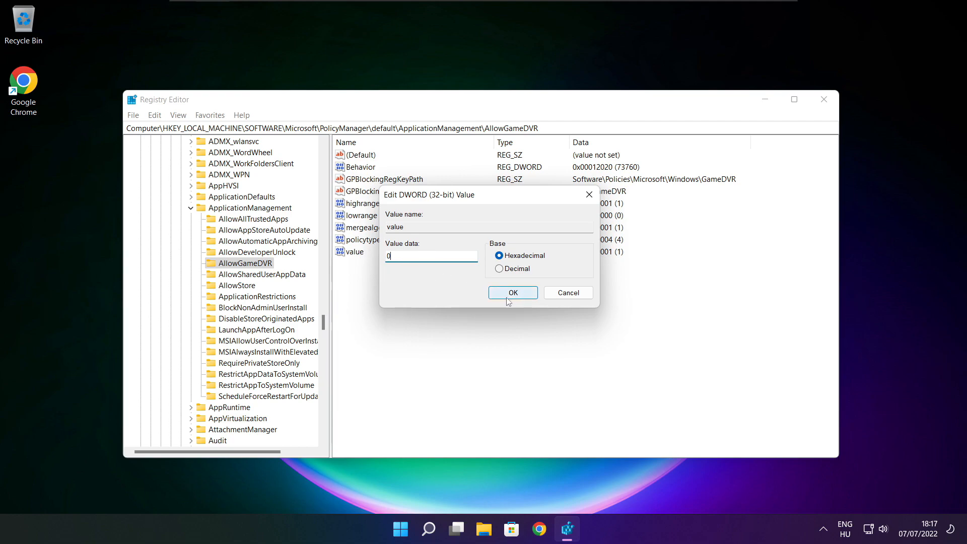
pyautogui.click(512, 292)
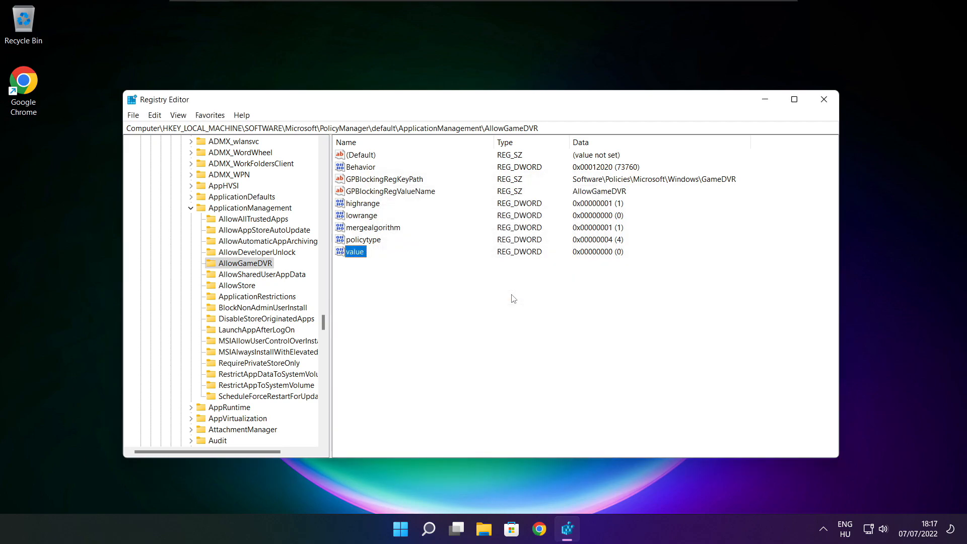
pyautogui.moveTo(701, 219)
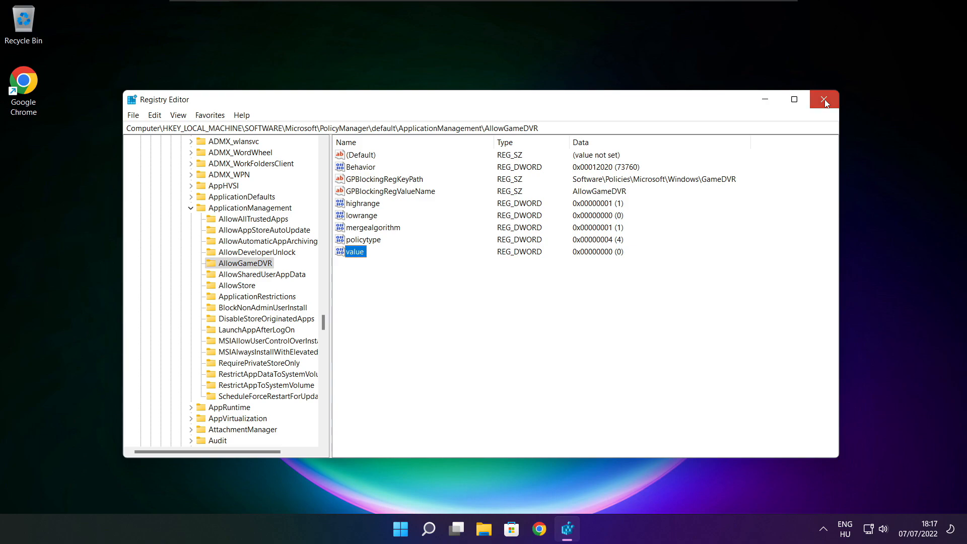
# Close Registry Editor and download dxwebsetup.exe from Microsoft's DirectX page in Chrome.
pyautogui.click(824, 100)
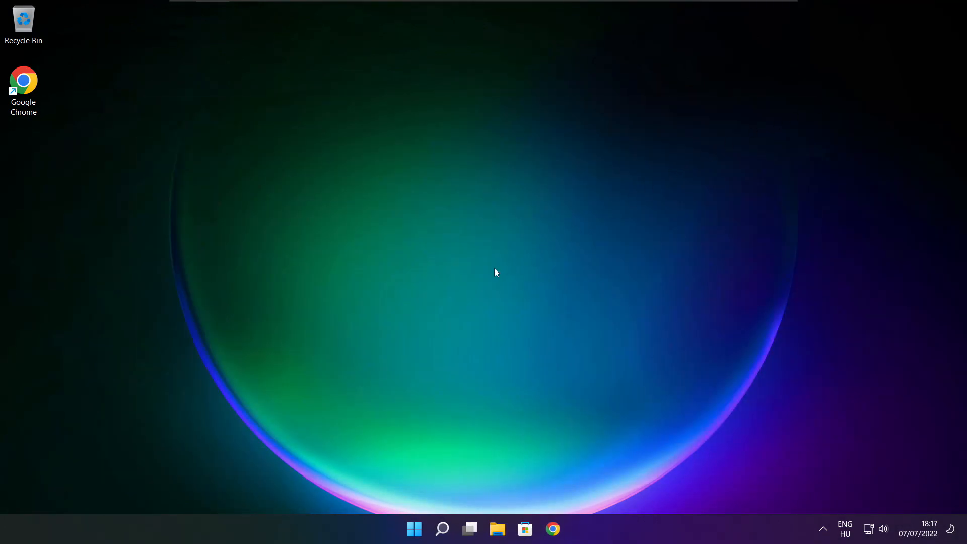
pyautogui.moveTo(552, 529)
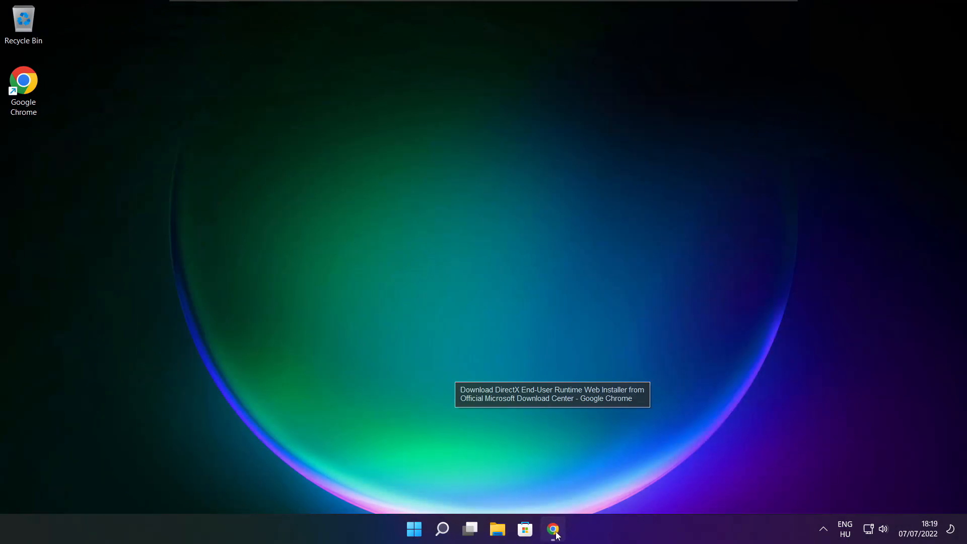
pyautogui.click(552, 529)
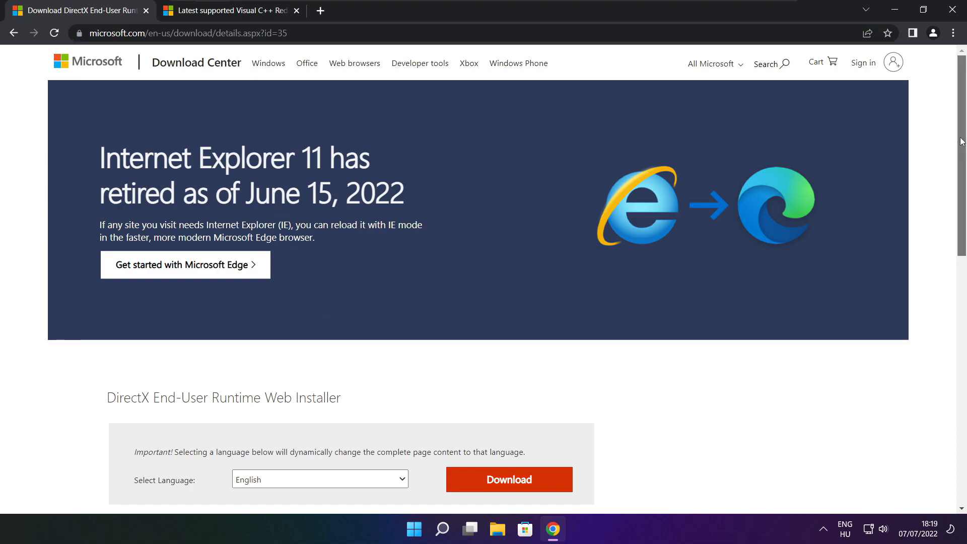
pyautogui.scroll(-3)
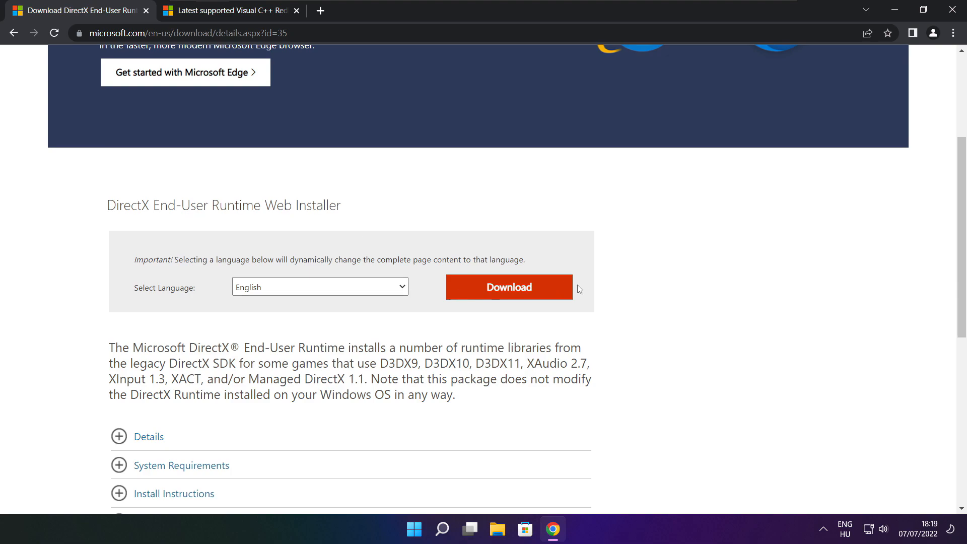
pyautogui.click(508, 288)
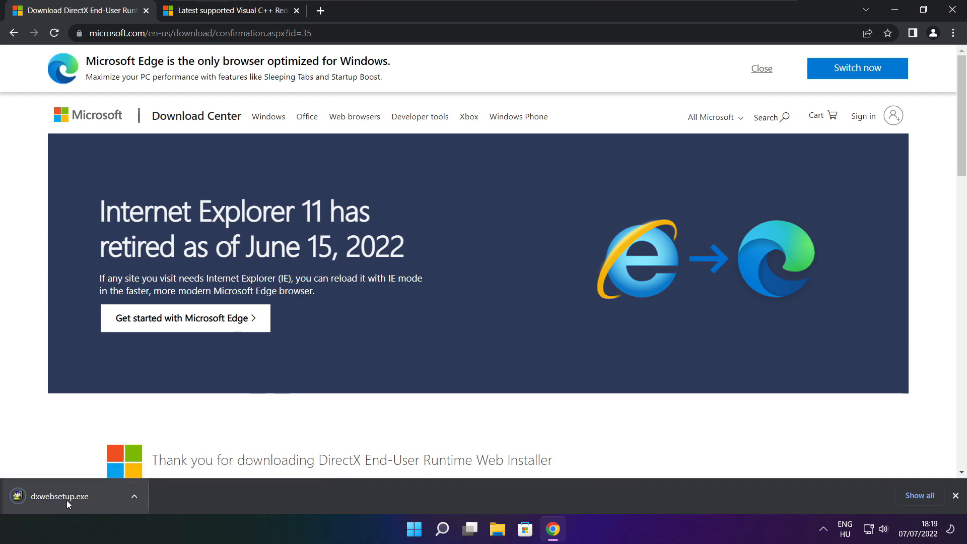
# Run dxwebsetup.exe and accept the DirectX license agreement.
pyautogui.click(58, 497)
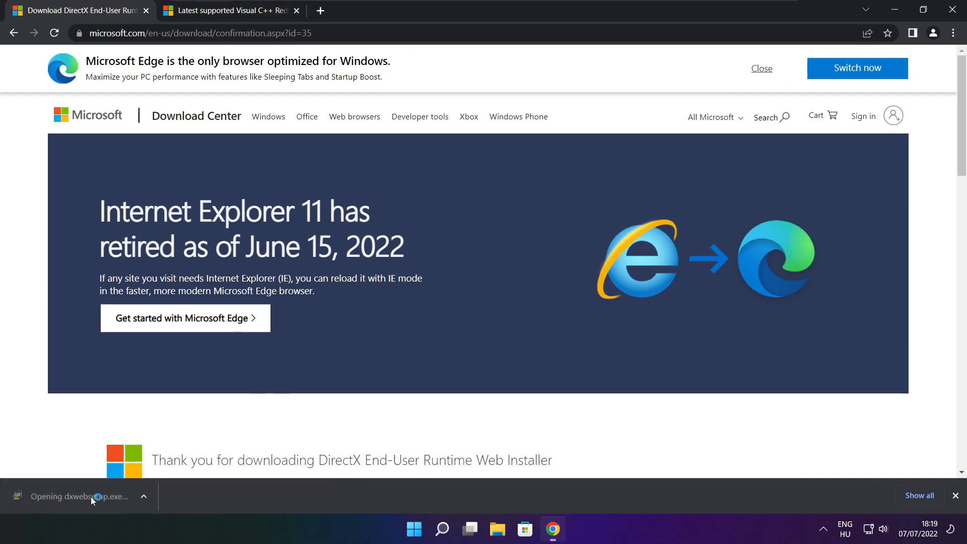
pyautogui.click(91, 497)
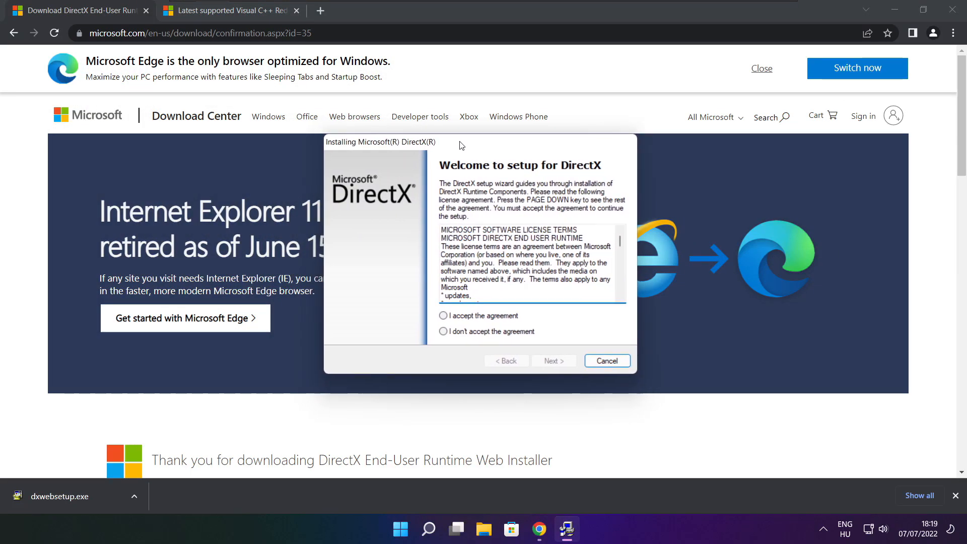
pyautogui.scroll(-3)
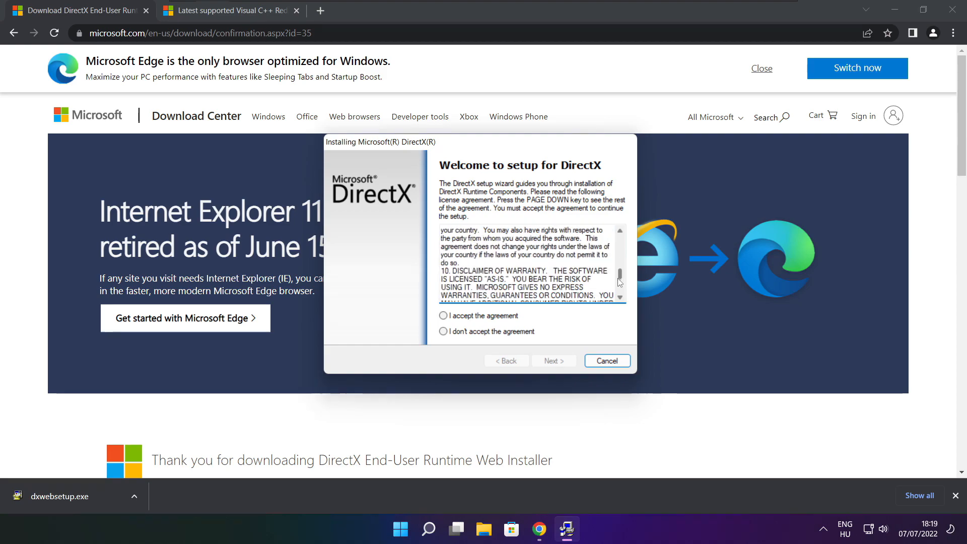
pyautogui.click(444, 315)
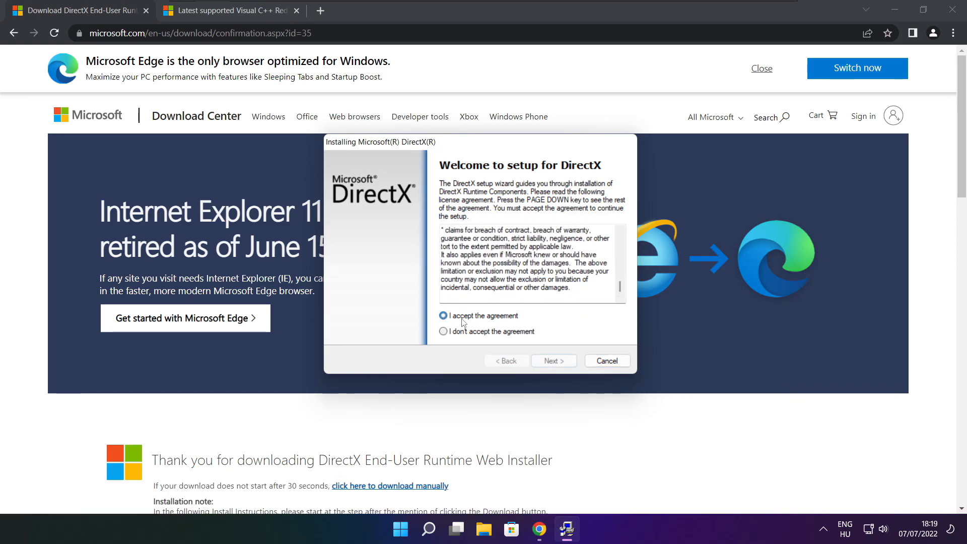
pyautogui.click(552, 361)
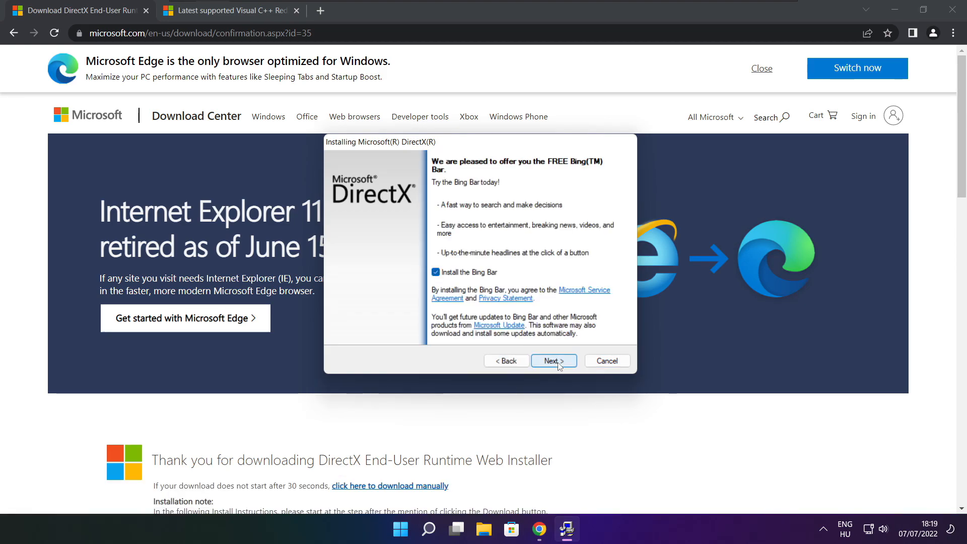
# Decline the Bing Bar, install the DirectX components and finish the wizard.
pyautogui.click(435, 272)
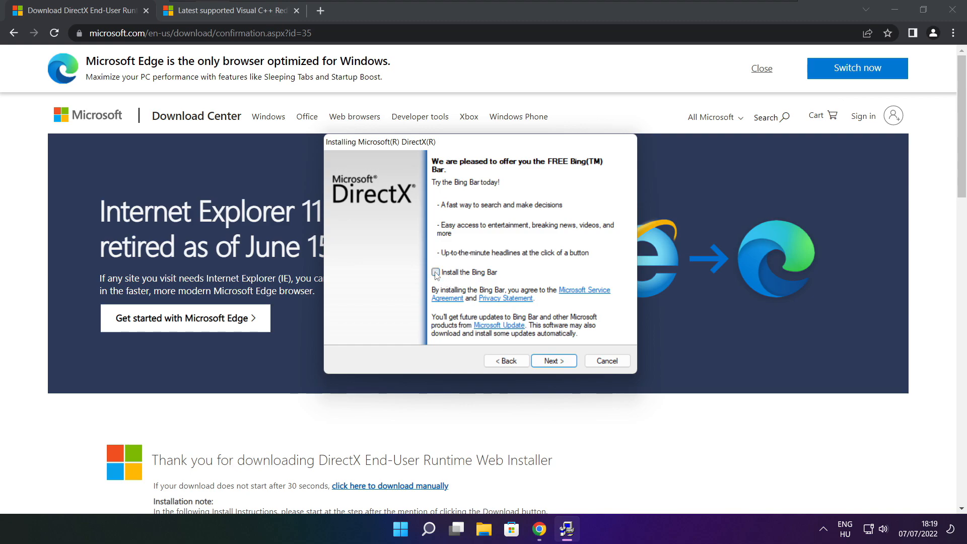
pyautogui.click(553, 360)
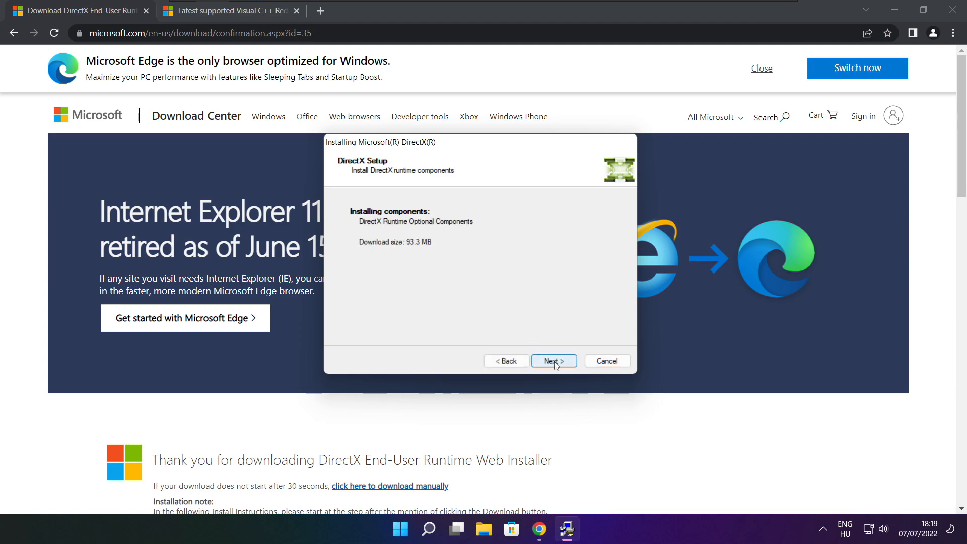
pyautogui.click(553, 361)
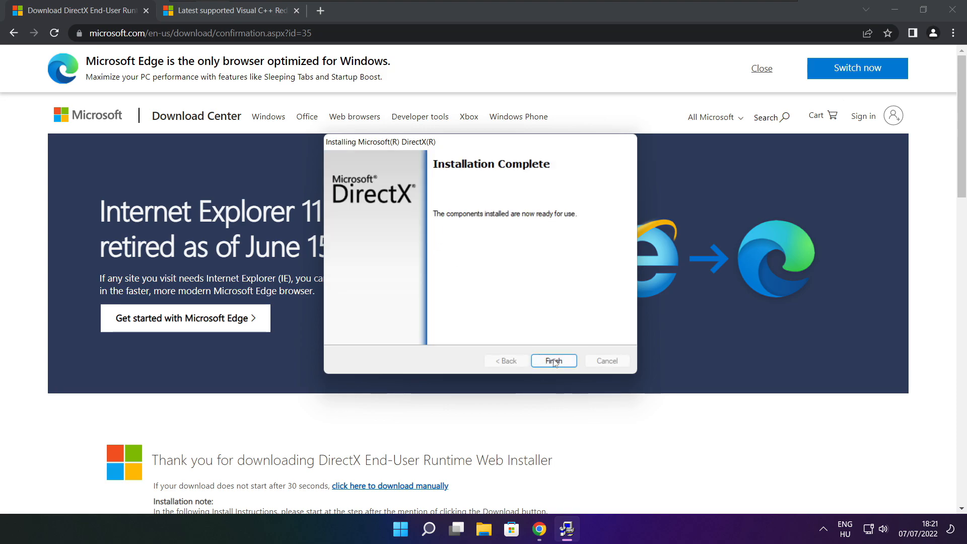
pyautogui.click(553, 361)
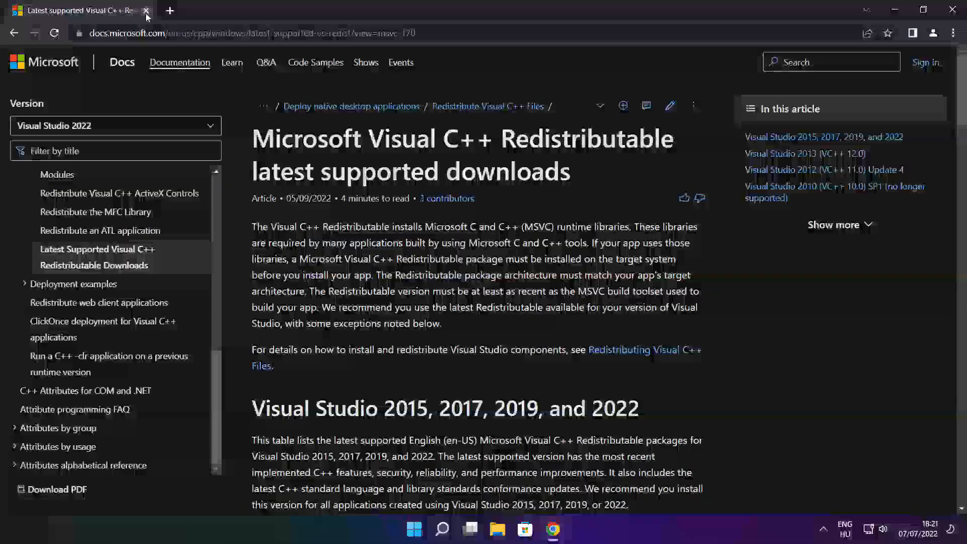
# Download the x86 and x64 Visual C++ 2015–2022 Redistributable installers from the downloads table.
pyautogui.click(247, 33)
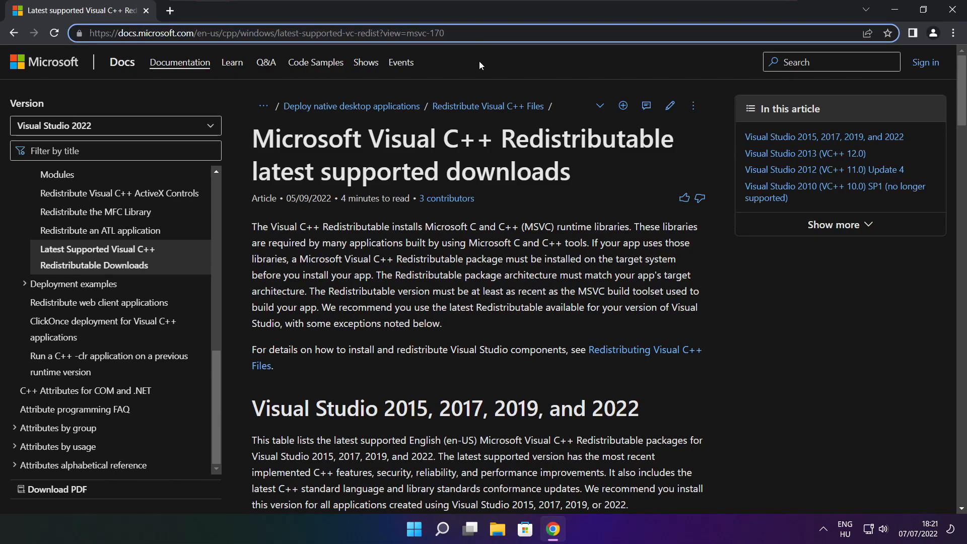
pyautogui.scroll(-3)
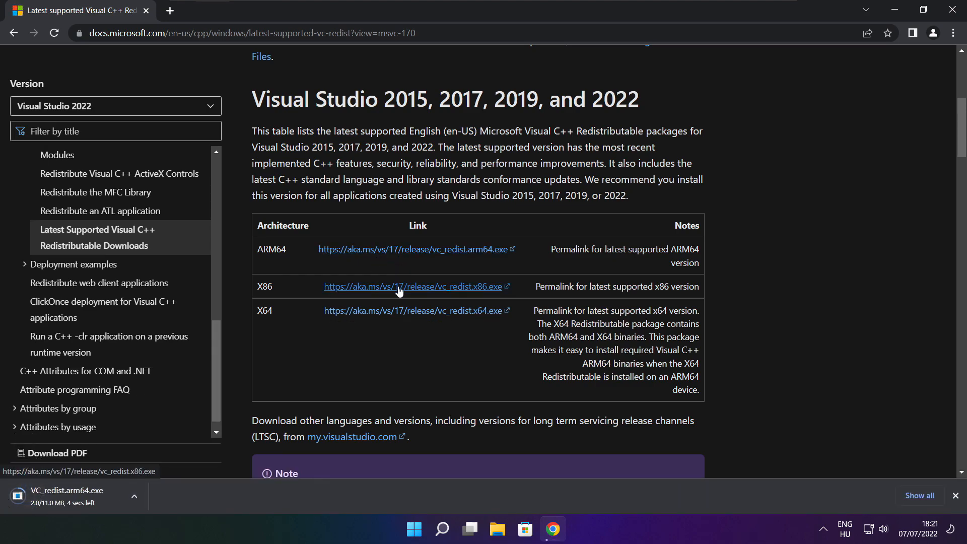
pyautogui.click(415, 287)
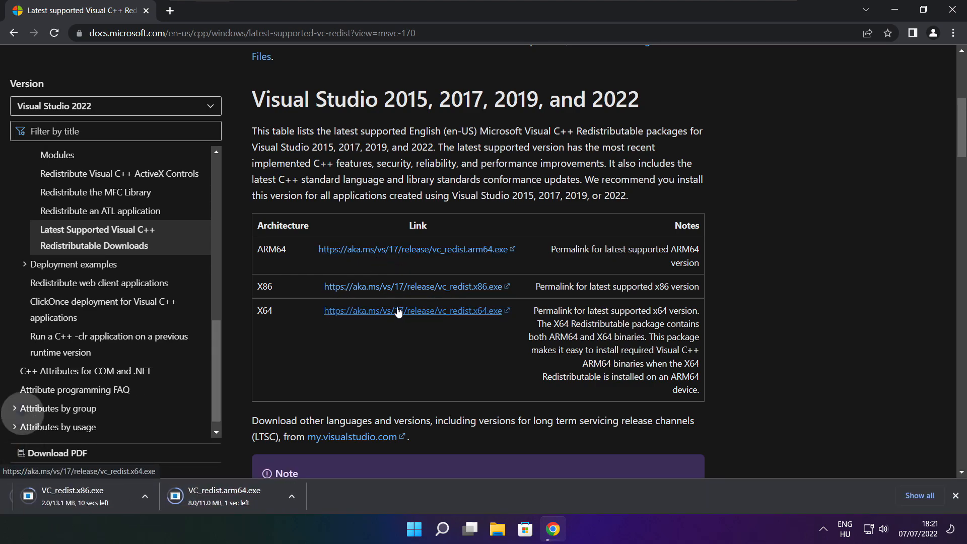
pyautogui.click(412, 311)
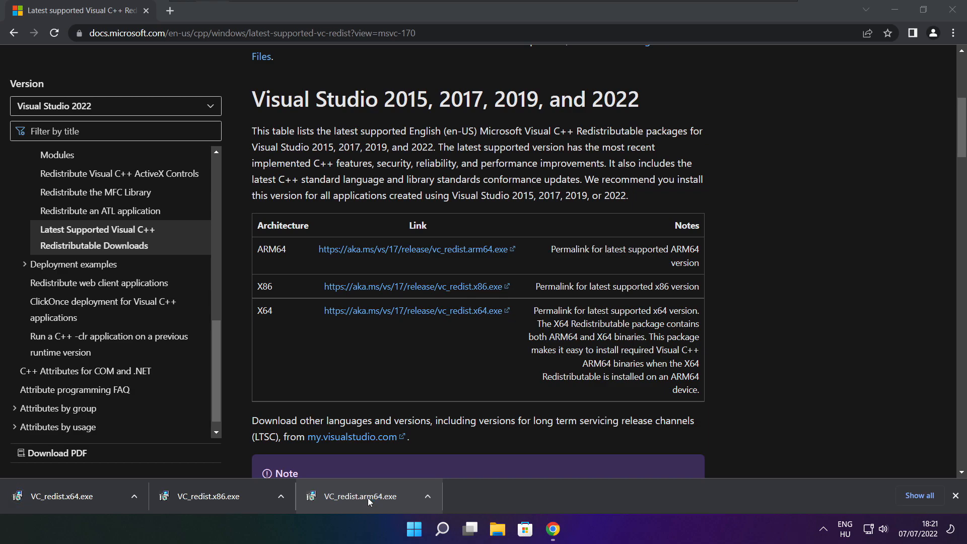
# Install VC_redist.arm64.exe, accepting the license terms, and close the installer.
pyautogui.click(367, 496)
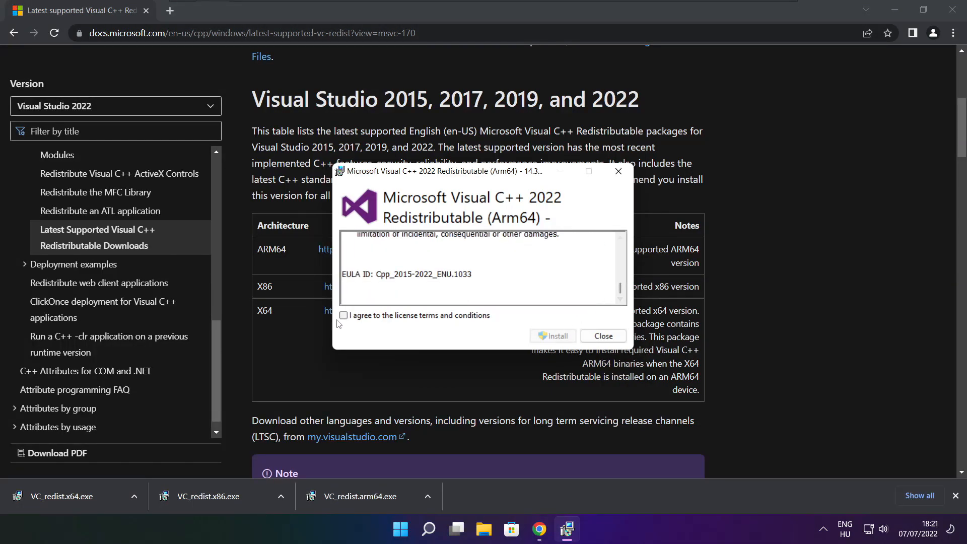
pyautogui.click(342, 315)
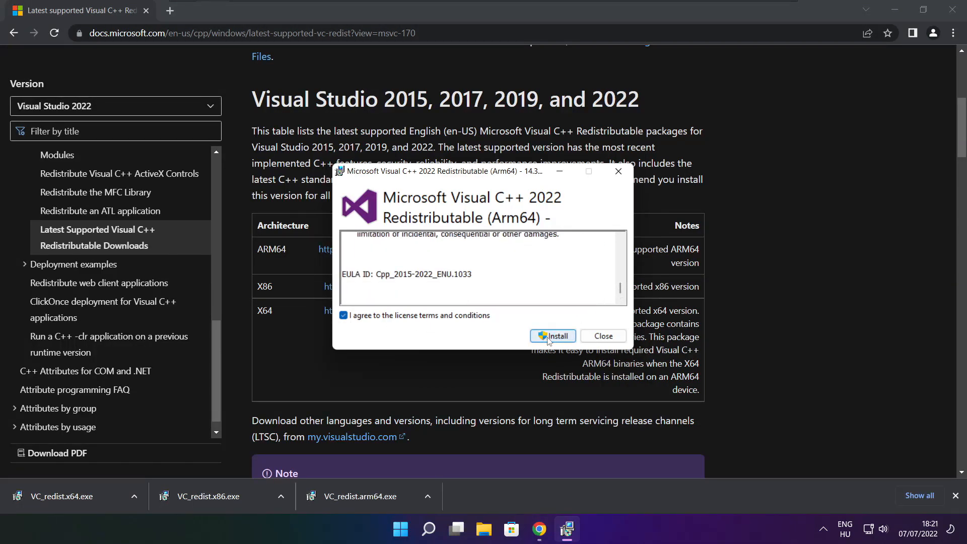
pyautogui.click(552, 335)
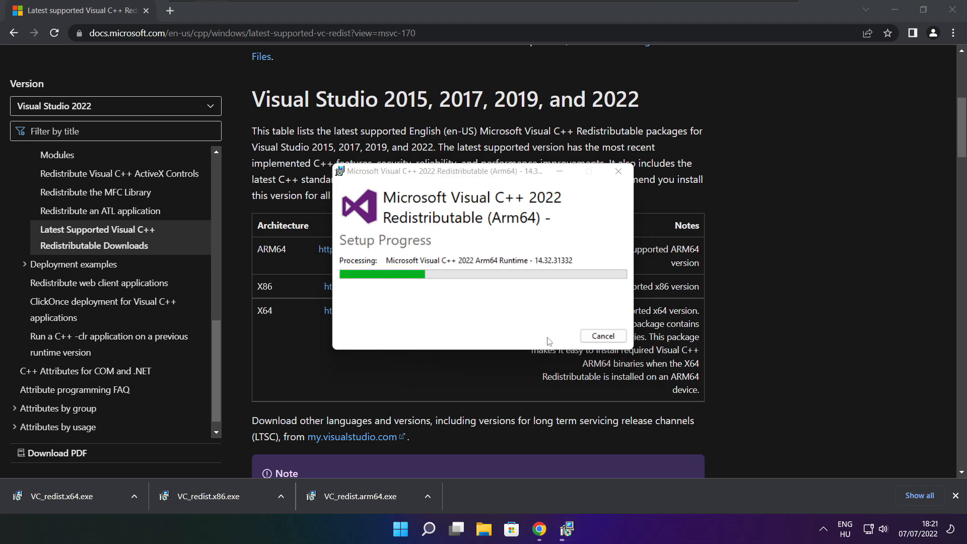
pyautogui.click(602, 336)
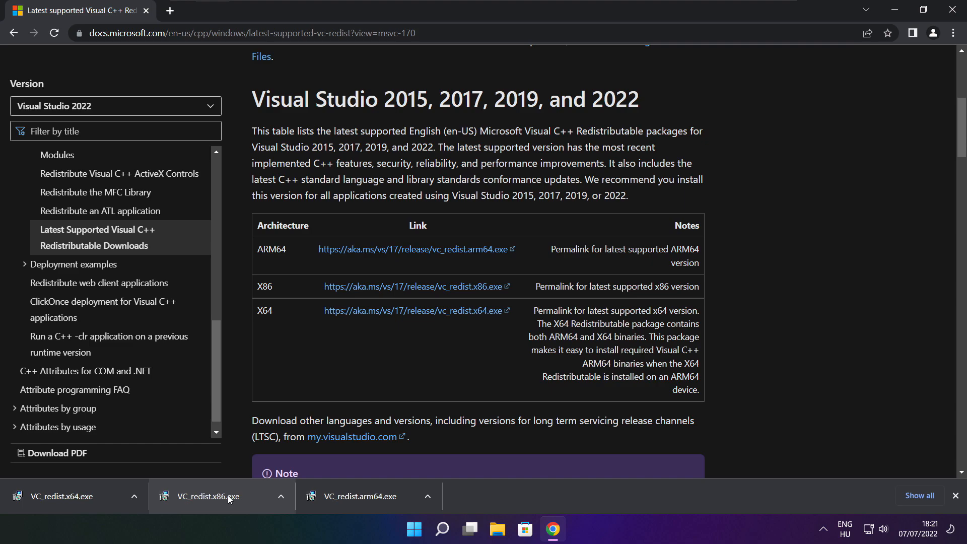
# Run VC_redist.x86.exe, accept the license, install it and close after Setup Successful.
pyautogui.click(210, 496)
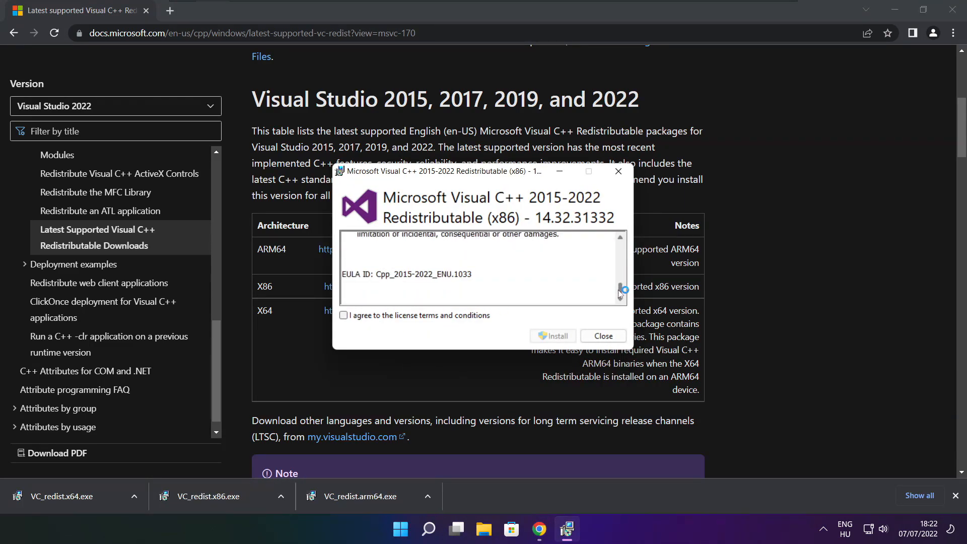
pyautogui.click(342, 316)
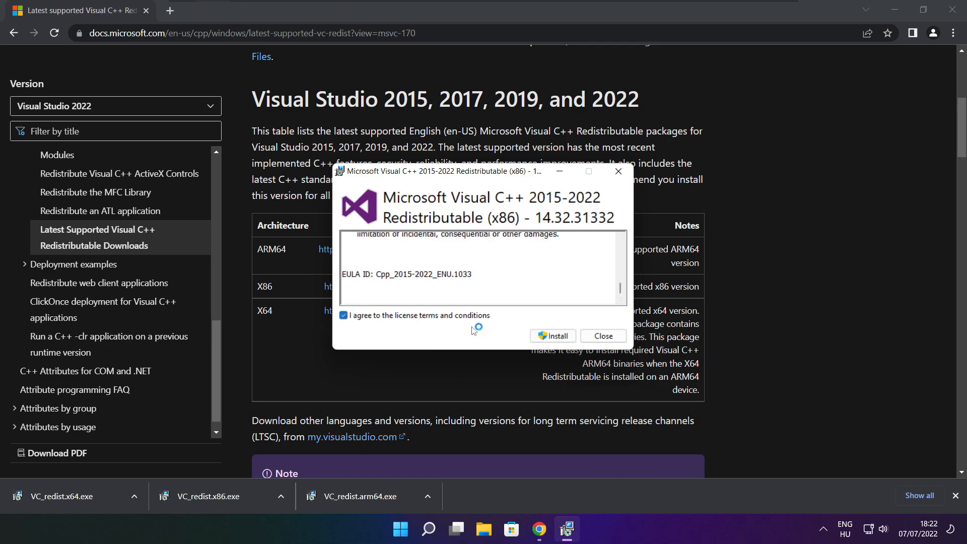
pyautogui.click(552, 335)
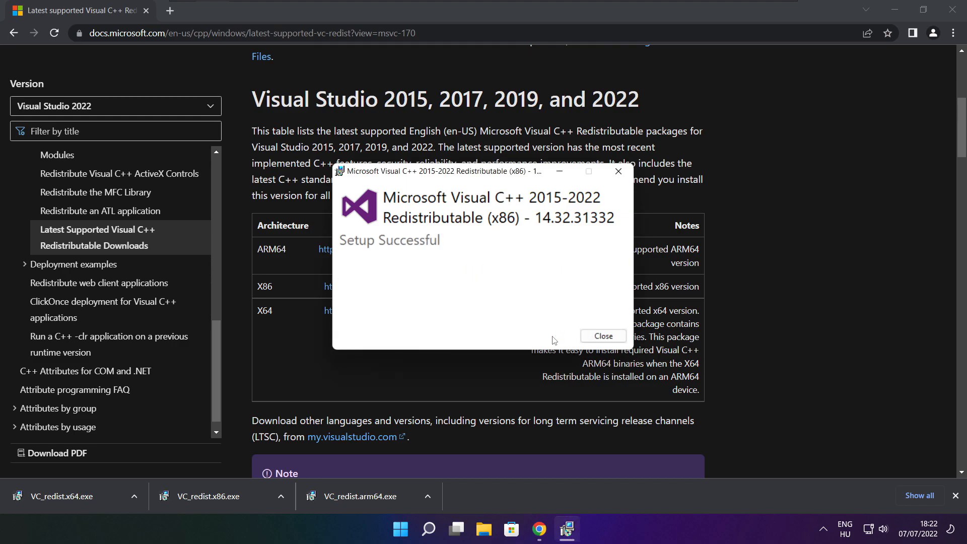
pyautogui.click(603, 335)
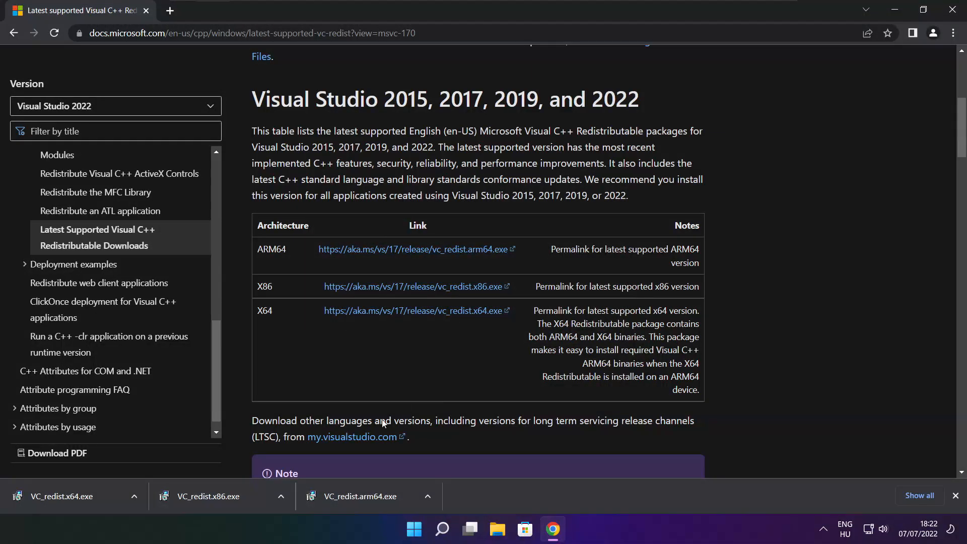
# Run VC_redist.x64.exe, accept the license, install it and close after Setup Successful.
pyautogui.click(70, 495)
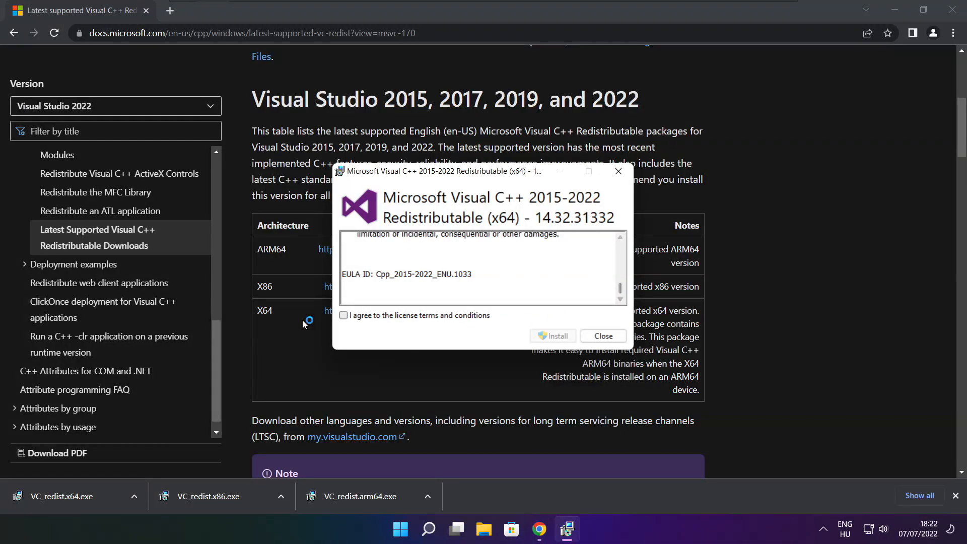
pyautogui.click(343, 315)
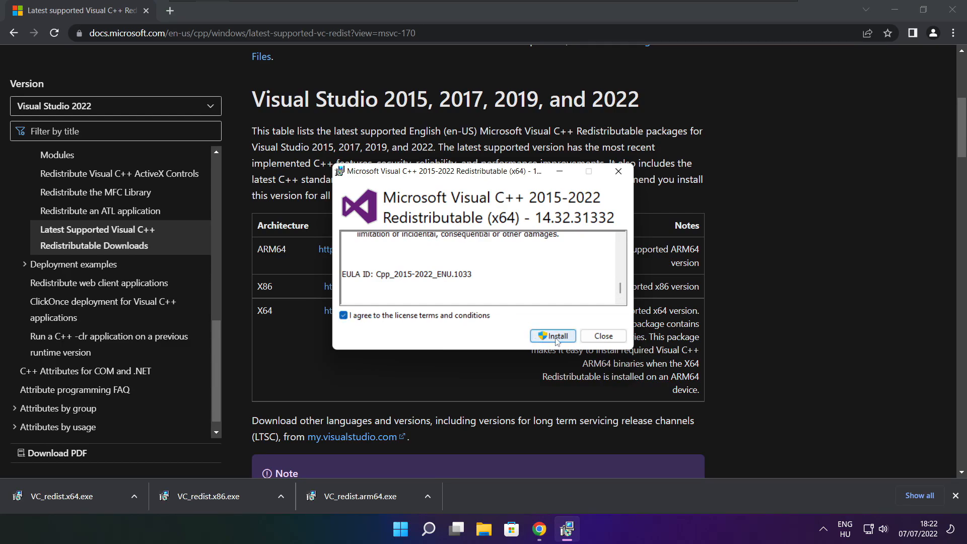
pyautogui.click(552, 336)
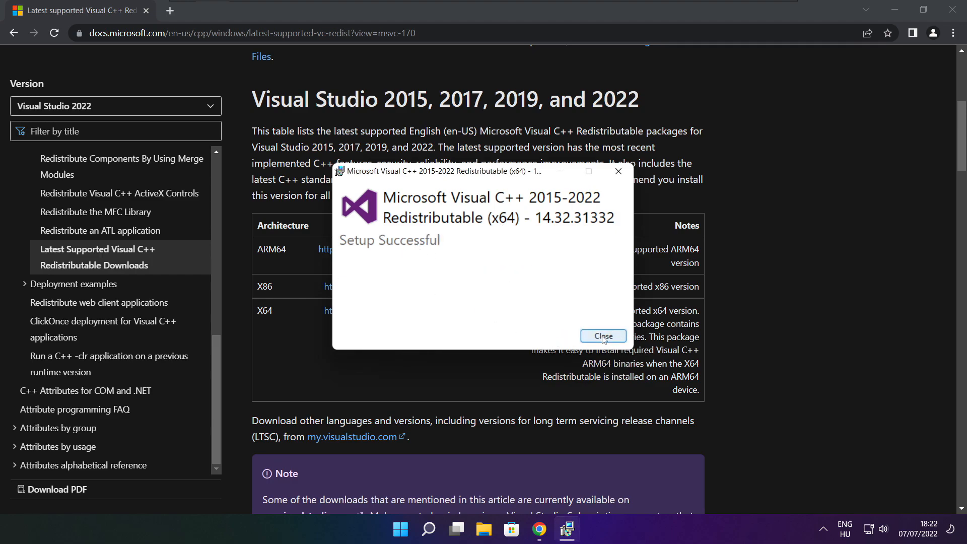
pyautogui.click(603, 336)
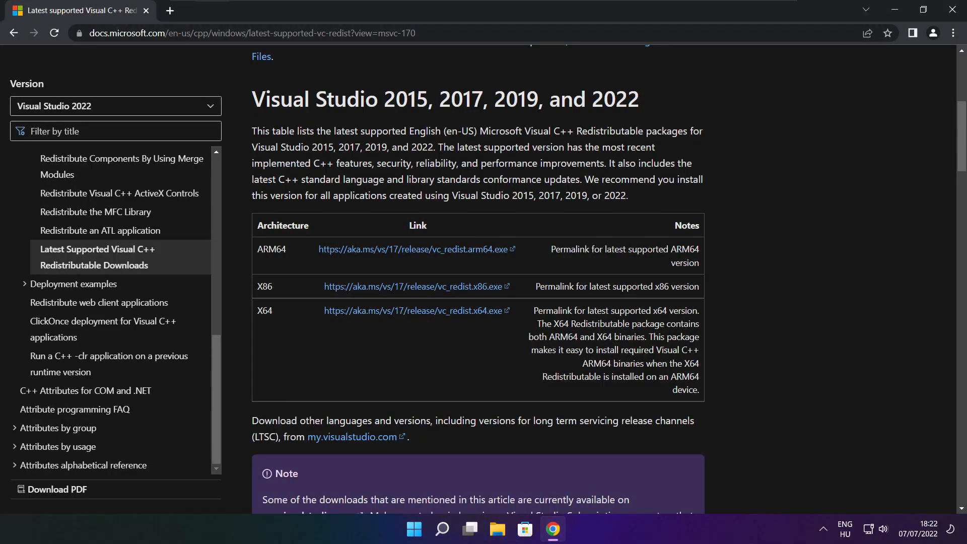
pyautogui.moveTo(923, 69)
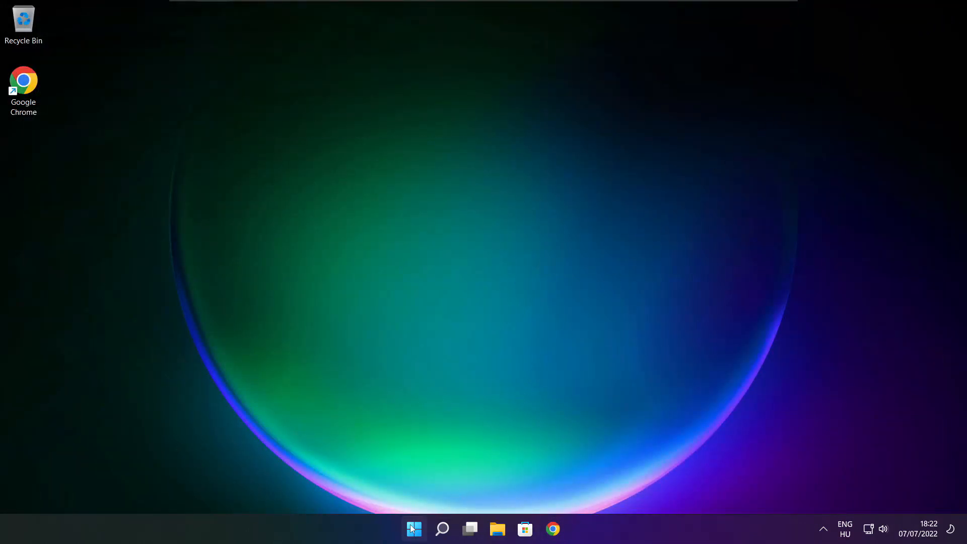
# Show the Start menu's power options: Sleep, Shut down and Restart.
pyautogui.click(413, 528)
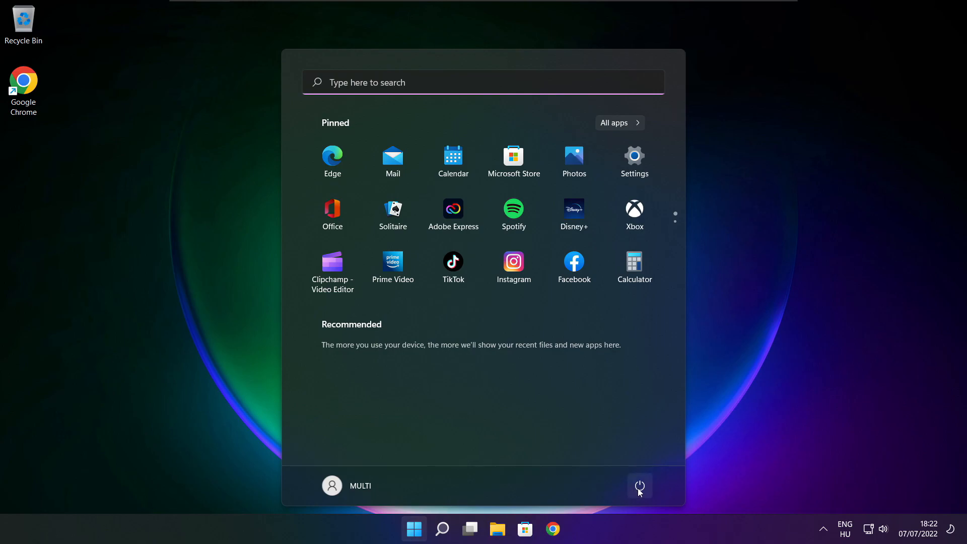
pyautogui.click(639, 485)
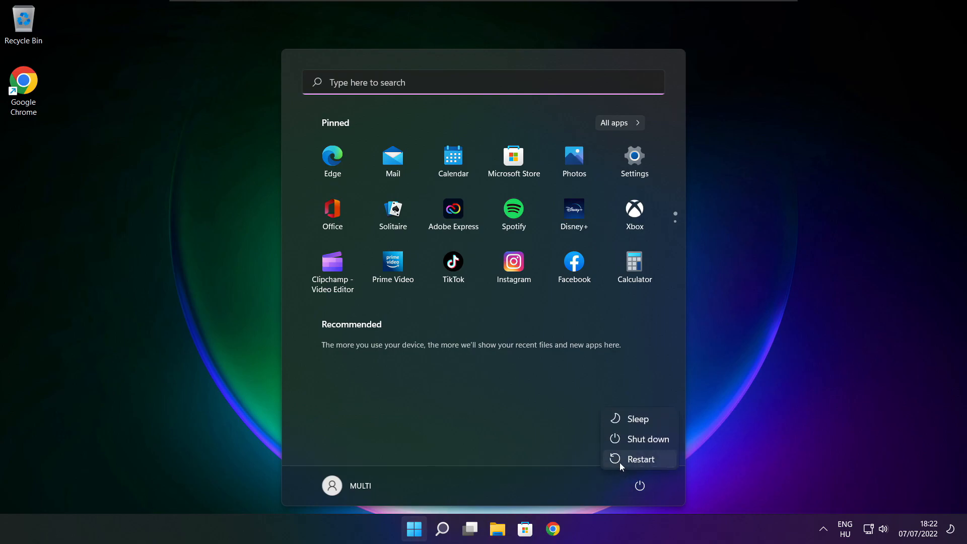